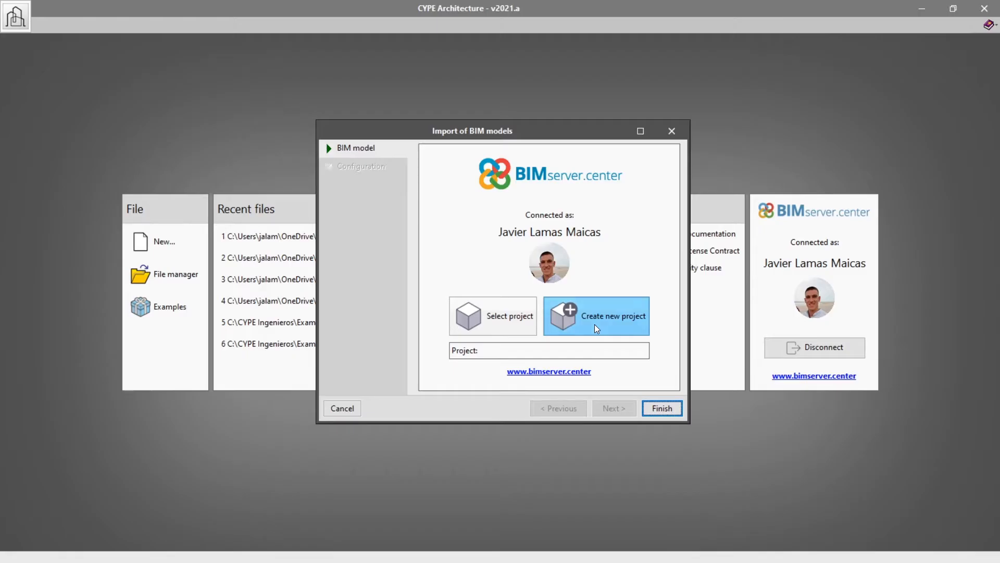
# - Create the closed BIMserver.center project Sstudio and finish linking the building model to it
pyautogui.click(596, 316)
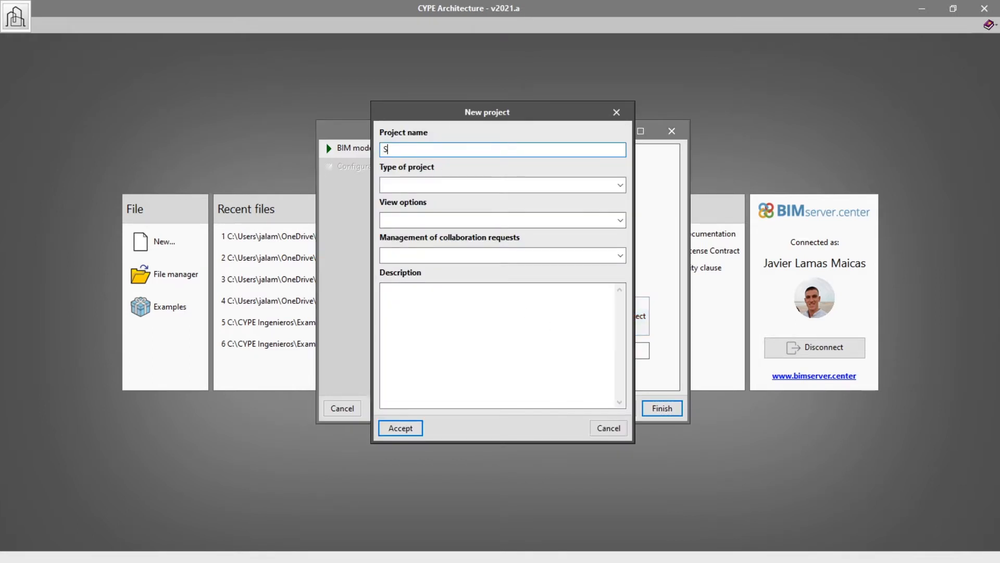
pyautogui.write('tudio')
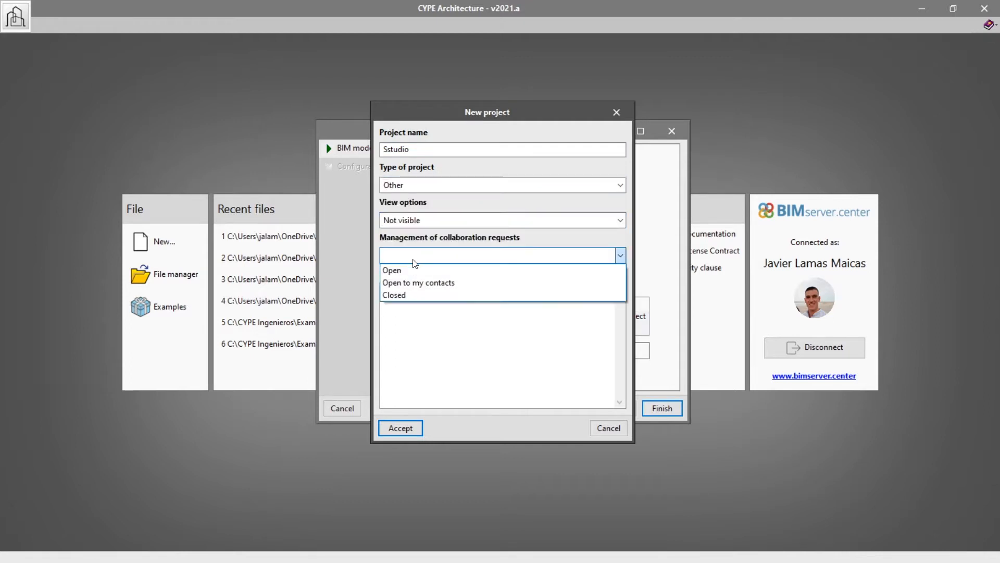
pyautogui.click(394, 294)
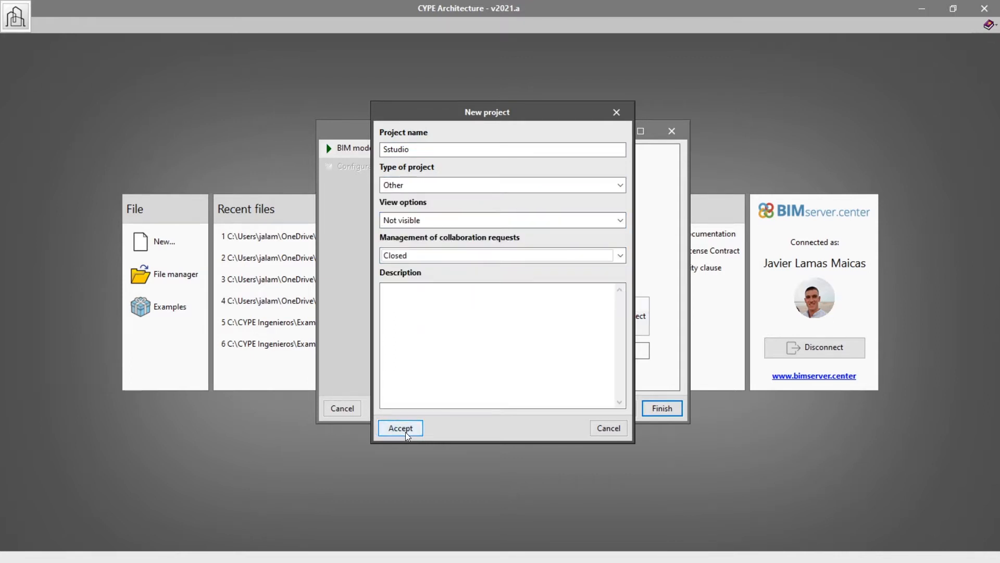
pyautogui.click(400, 427)
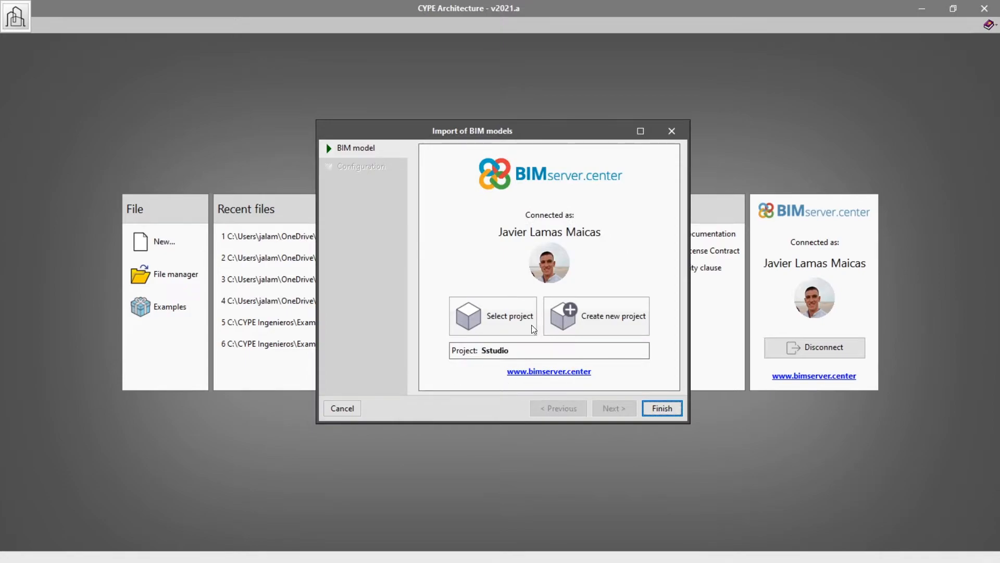
pyautogui.click(661, 408)
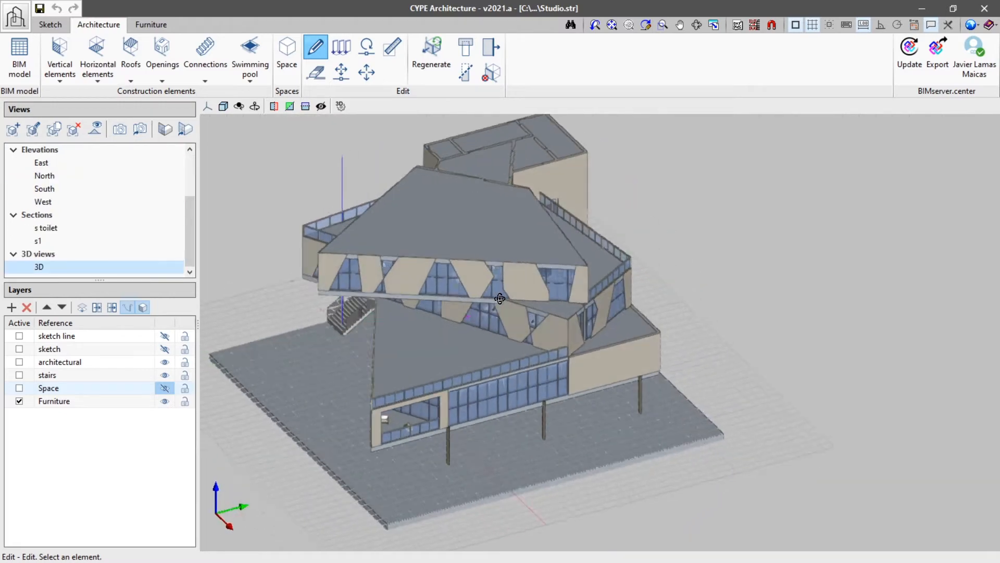
pyautogui.moveTo(500, 299); pyautogui.dragTo(671, 292)
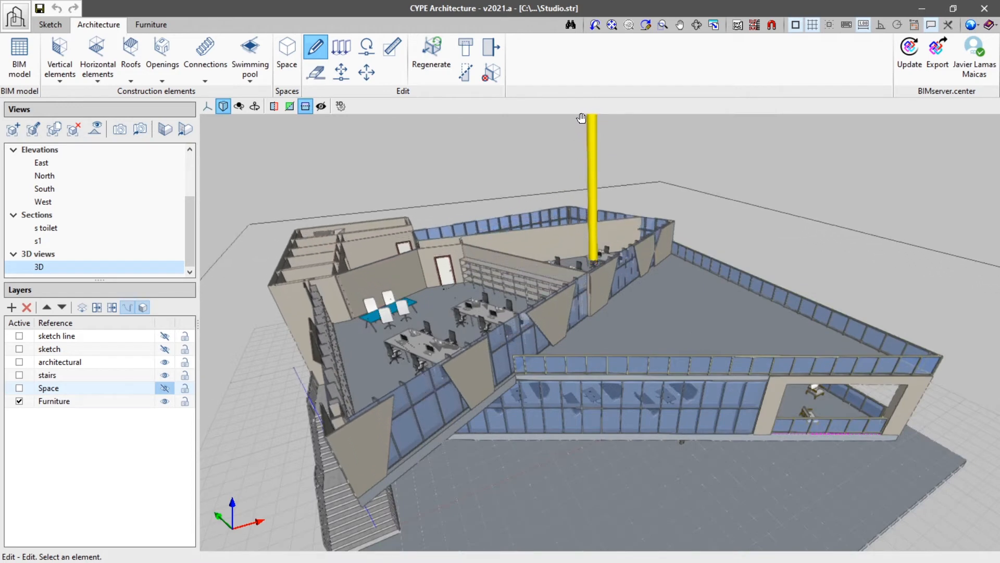
pyautogui.moveTo(581, 118); pyautogui.dragTo(589, 36)
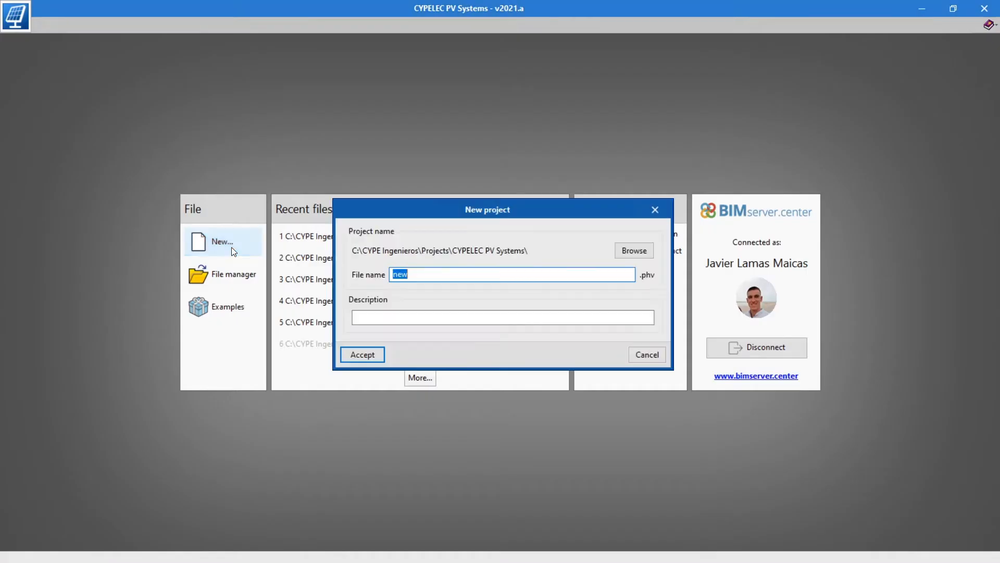
# - Name the new project file PV Studio with a Valencia office-building description
pyautogui.write('P')
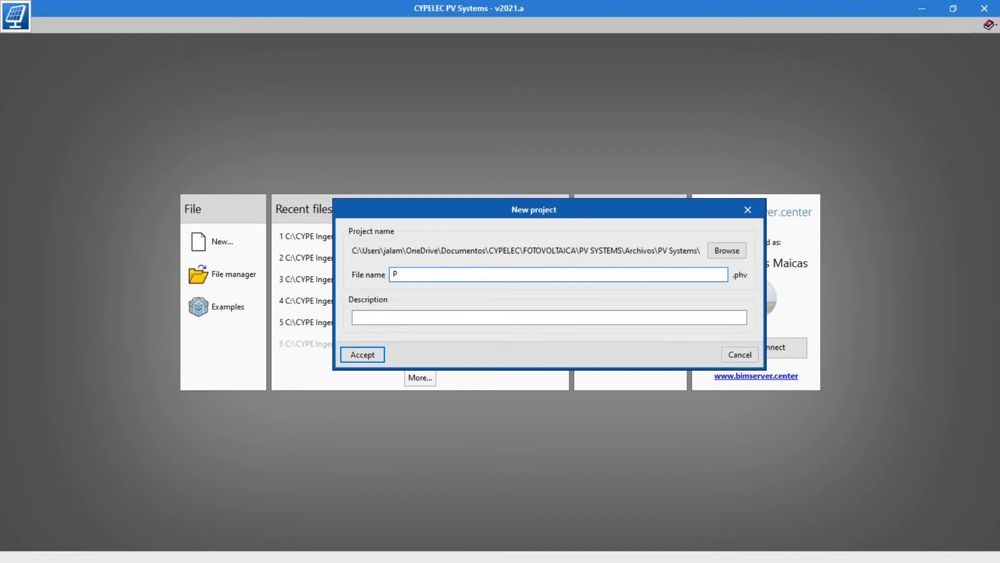
pyautogui.write('V Studio')
pyautogui.click(549, 317)
pyautogui.write('PV installation for an office building located in')
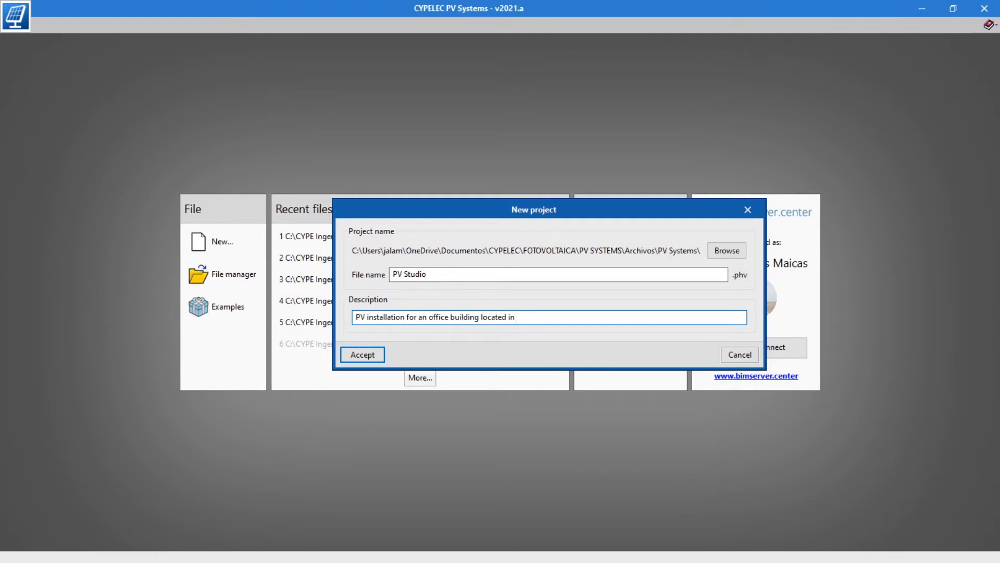
pyautogui.write('Valenci')
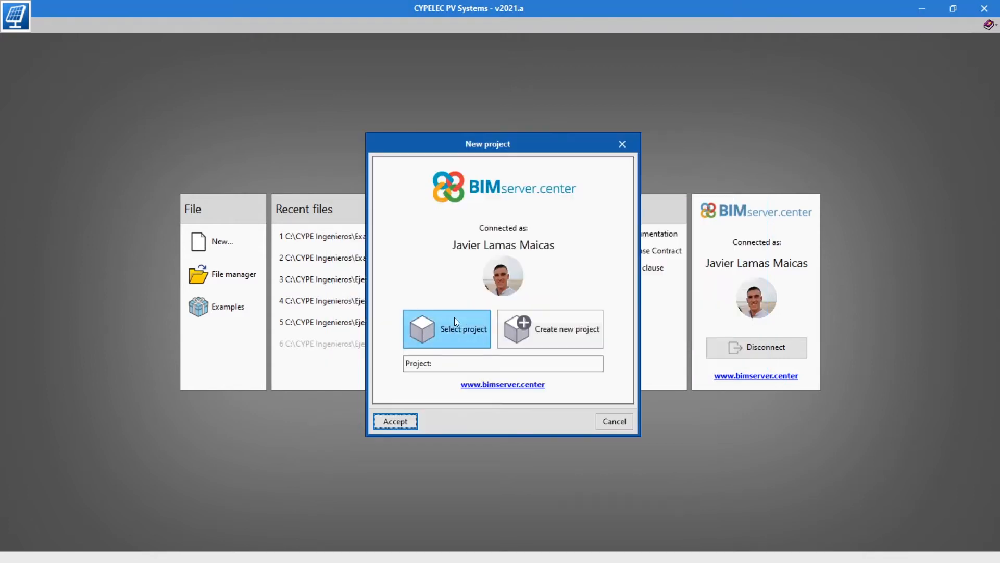
# - Select the Studio project on BIMserver.center and import its building model
pyautogui.click(447, 328)
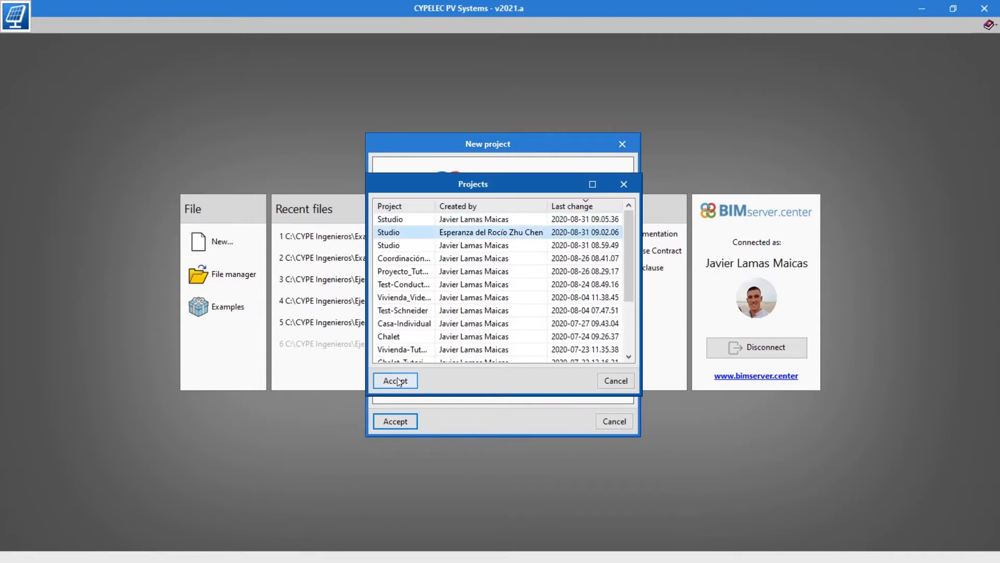
pyautogui.click(394, 381)
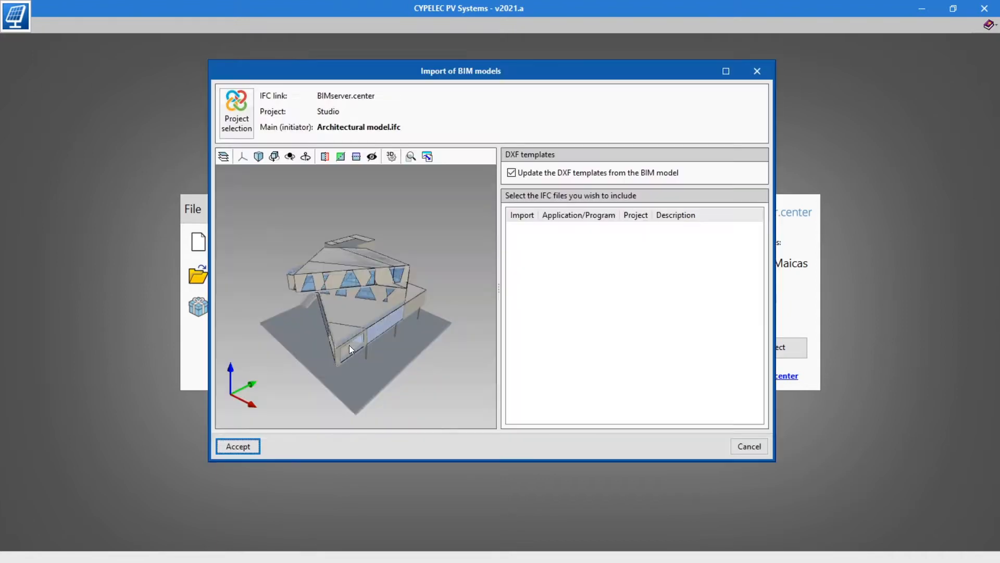
pyautogui.moveTo(348, 350); pyautogui.dragTo(410, 352)
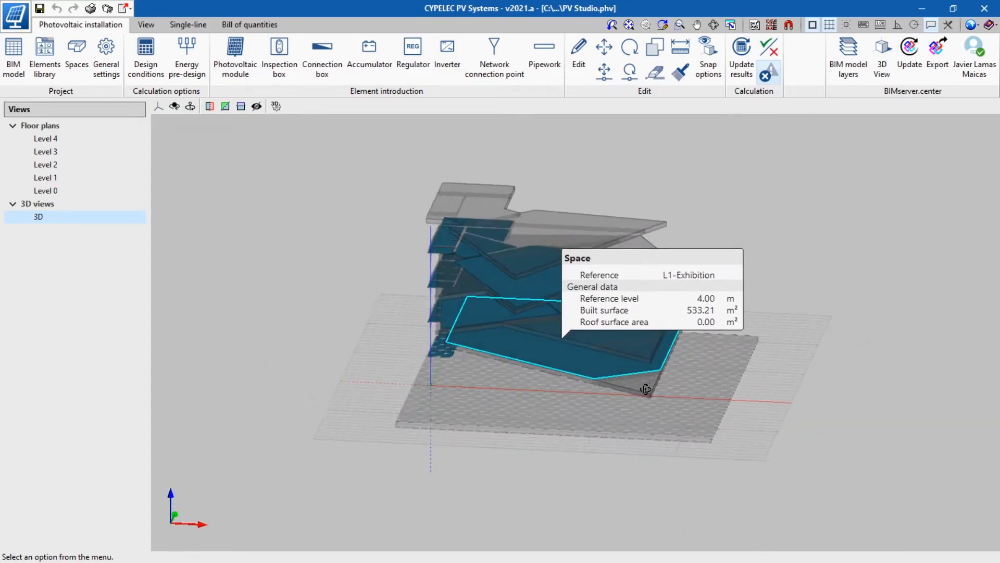
# - Inspect the imported spaces in 3D and bring up the Spaces list by level
pyautogui.moveTo(646, 389); pyautogui.dragTo(490, 418)
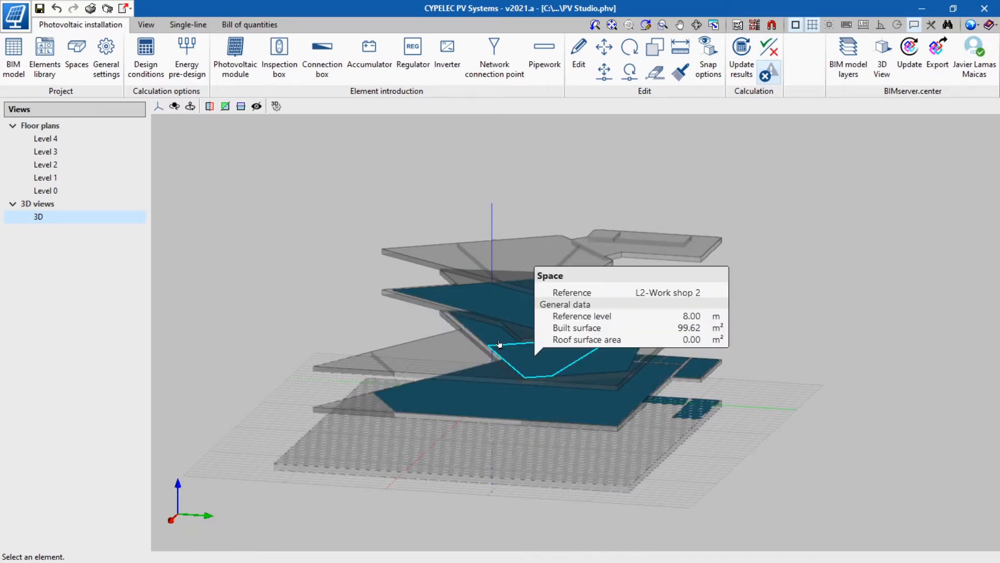
pyautogui.click(77, 54)
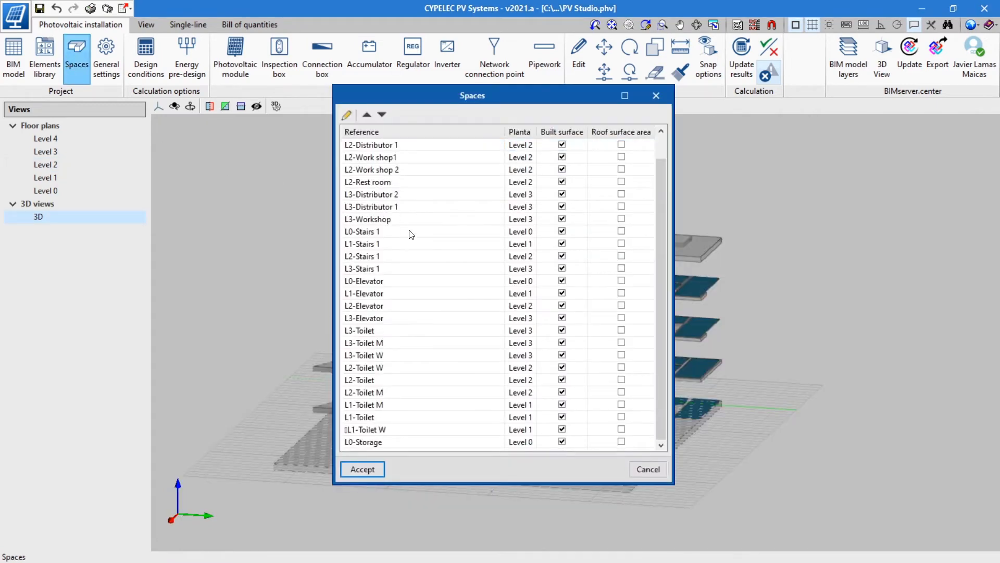
# - Edit the monocrystalline PERC module to 400 W and 10.36 in the elements library
pyautogui.click(44, 58)
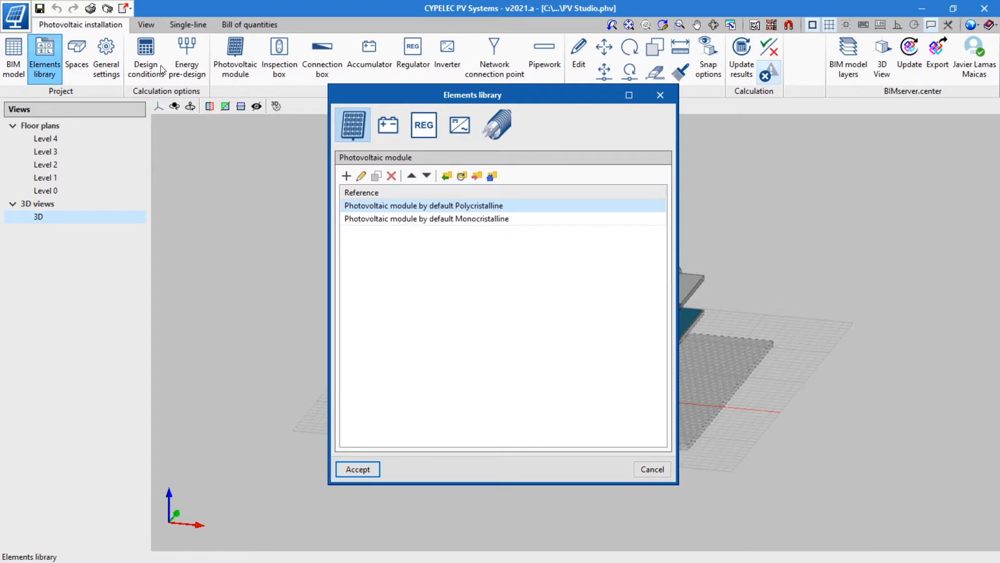
pyautogui.click(361, 175)
pyautogui.write('1979')
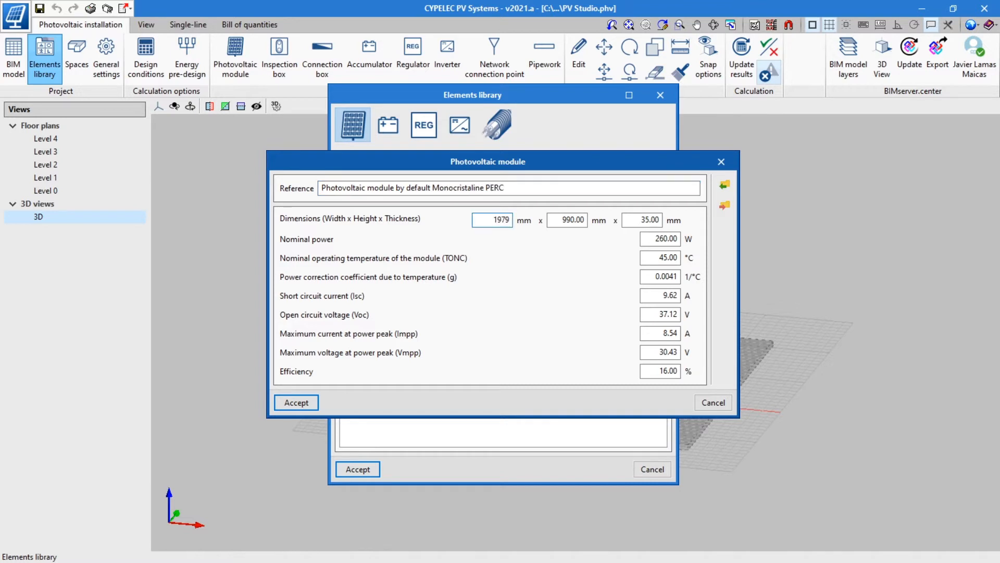
pyautogui.write('400')
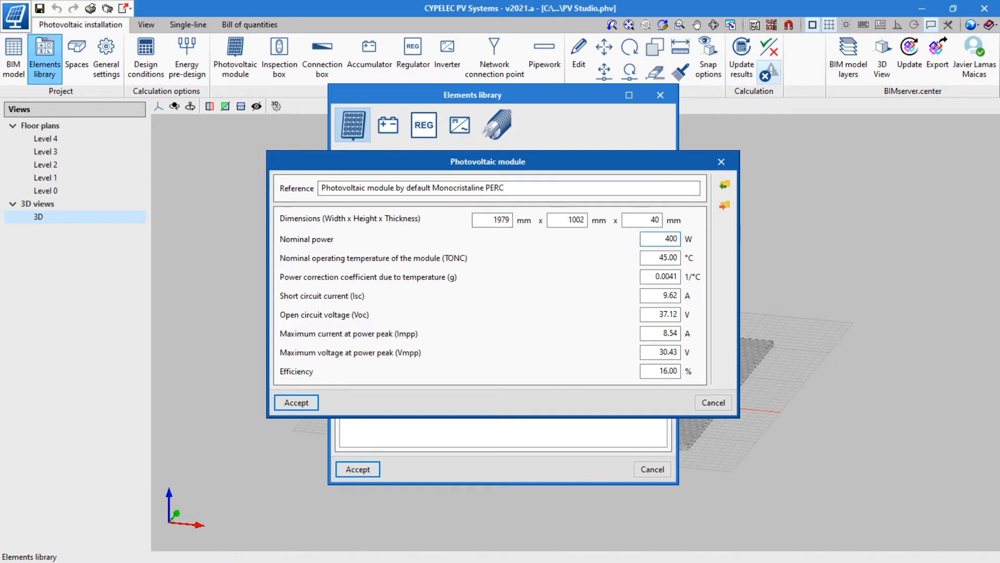
pyautogui.write('10.36')
pyautogui.click(661, 371)
pyautogui.write('20.17')
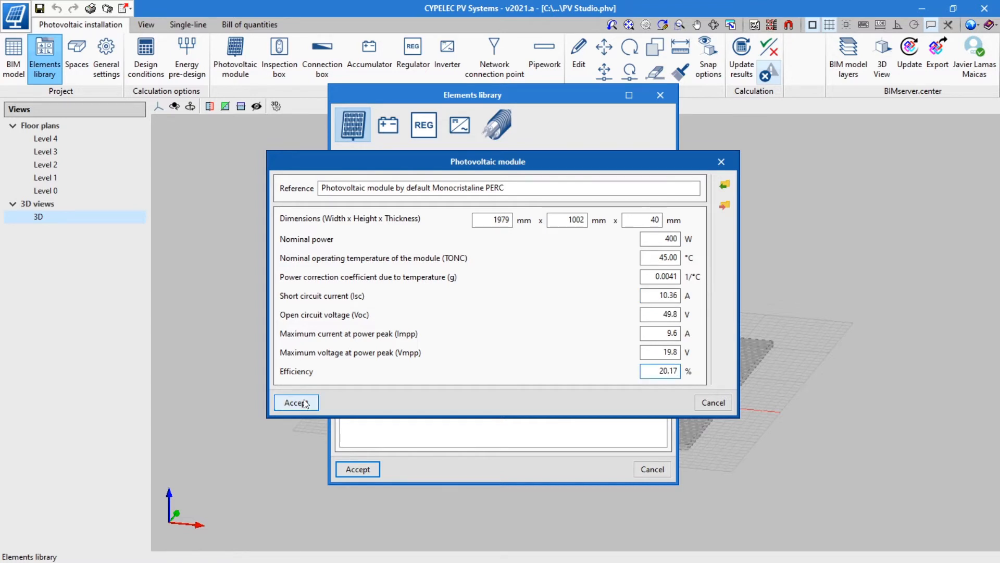
pyautogui.click(460, 124)
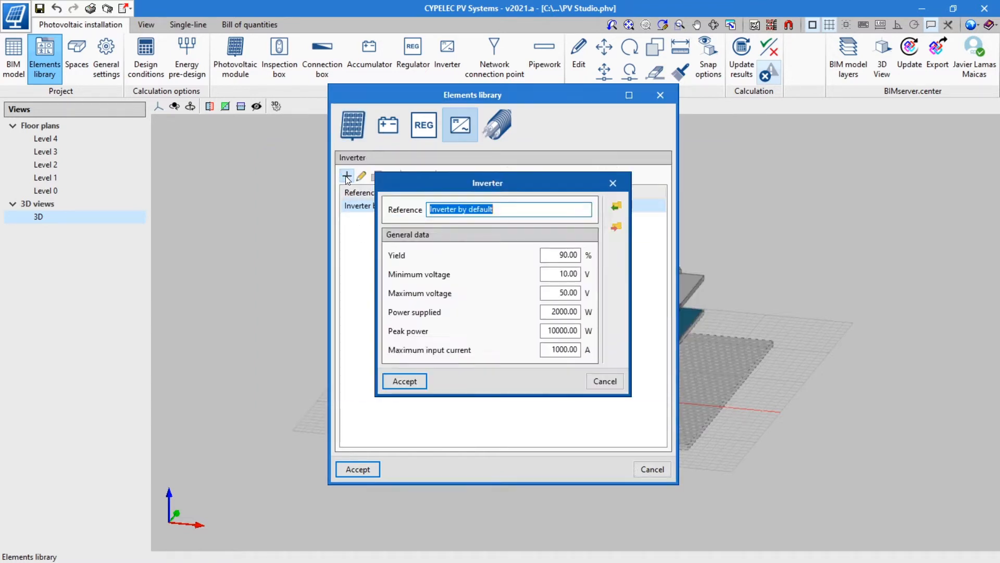
# - Add an Inverter 3680 and import the Prysmian and Top Cable cable families
pyautogui.write('Inverter 3680')
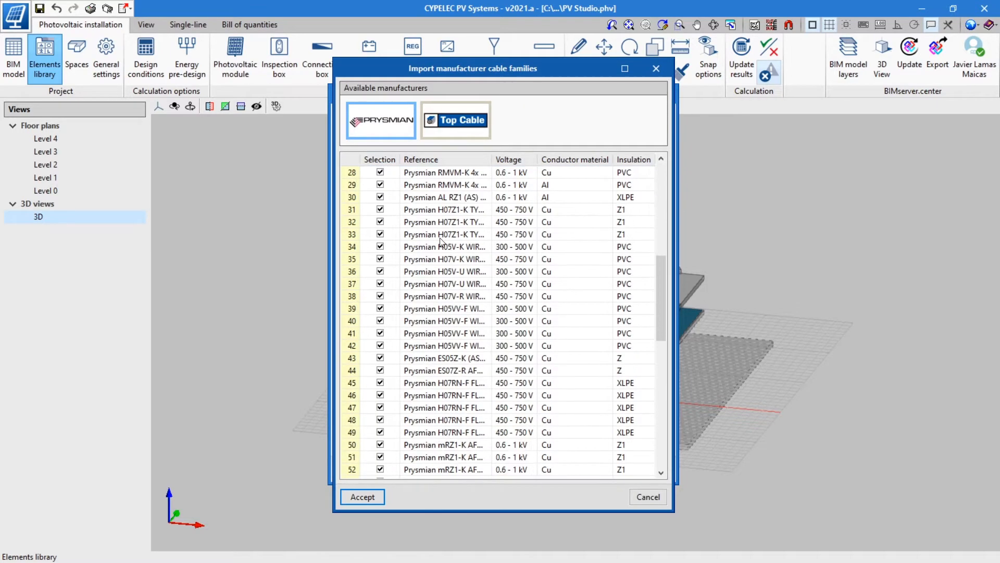
pyautogui.click(455, 121)
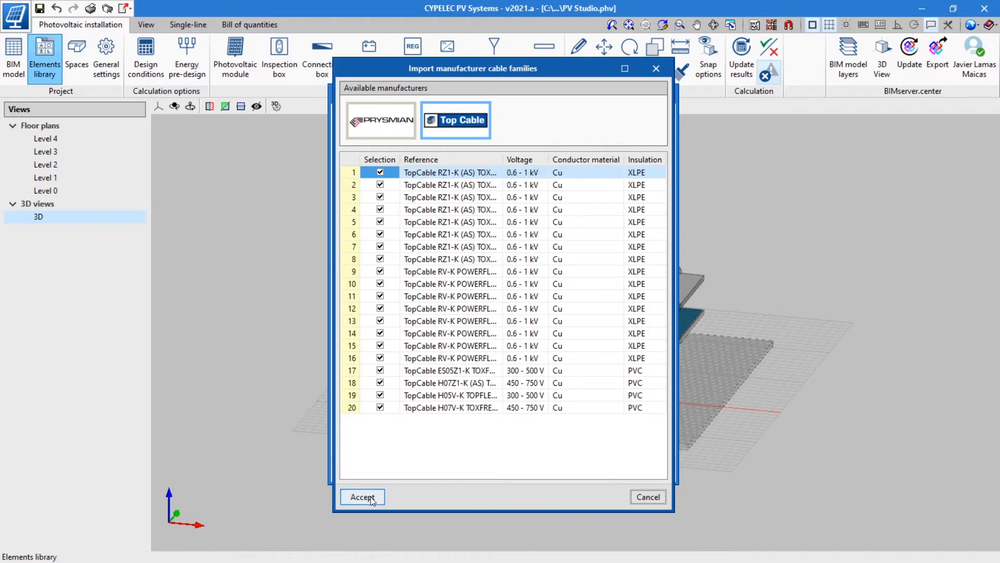
pyautogui.click(361, 497)
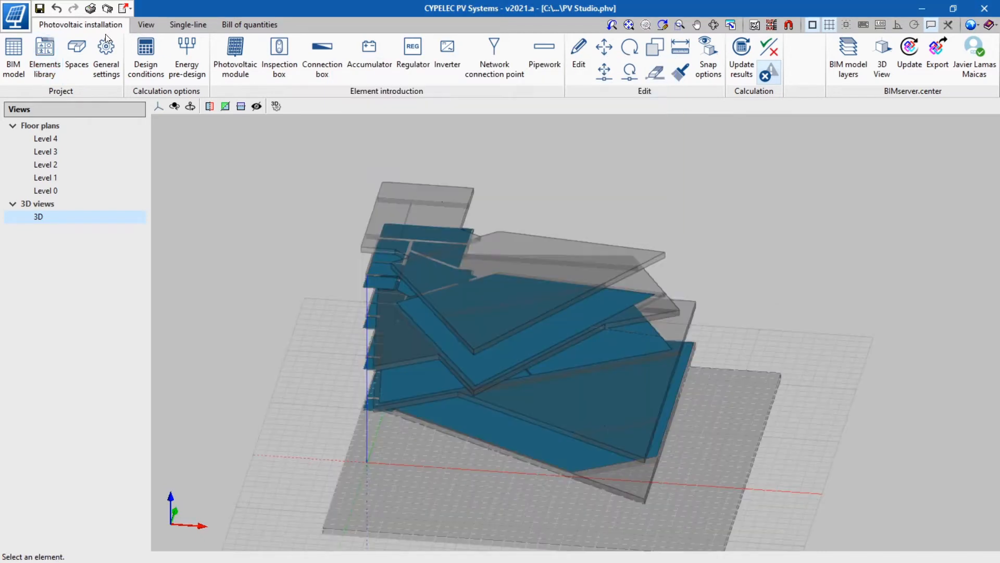
# - Review the general analysis data, including the north orientation reference, and accept it
pyautogui.click(106, 52)
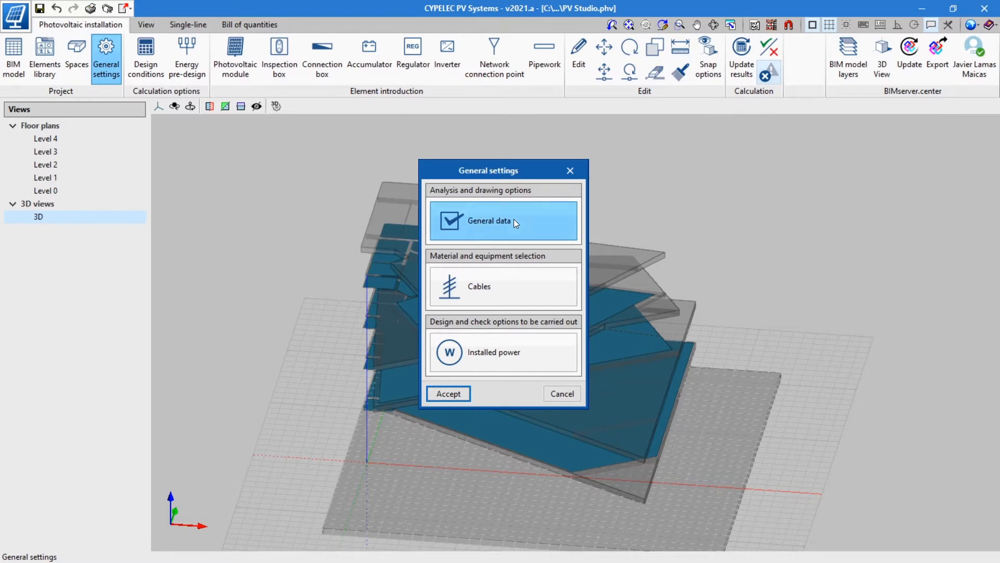
pyautogui.click(502, 220)
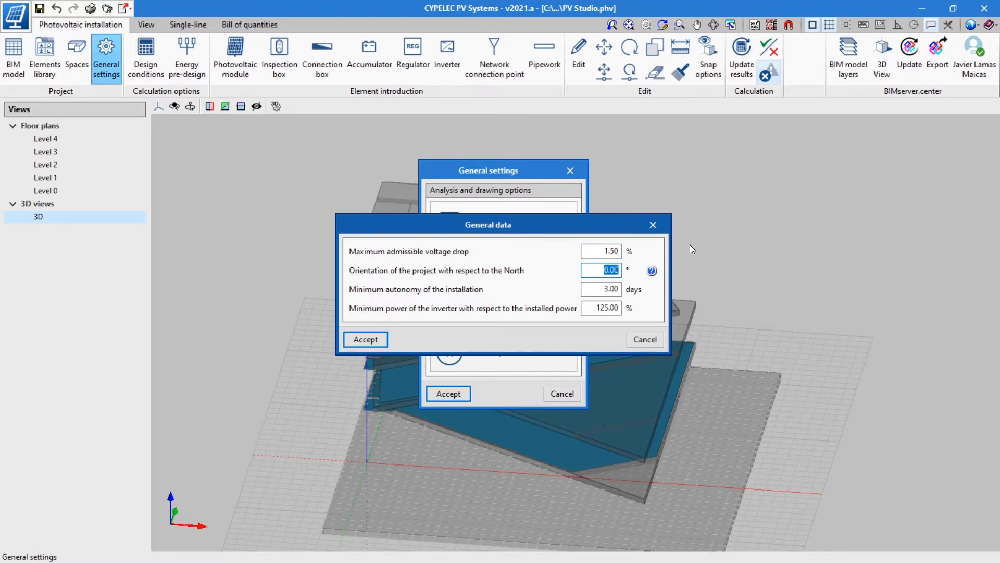
pyautogui.click(653, 270)
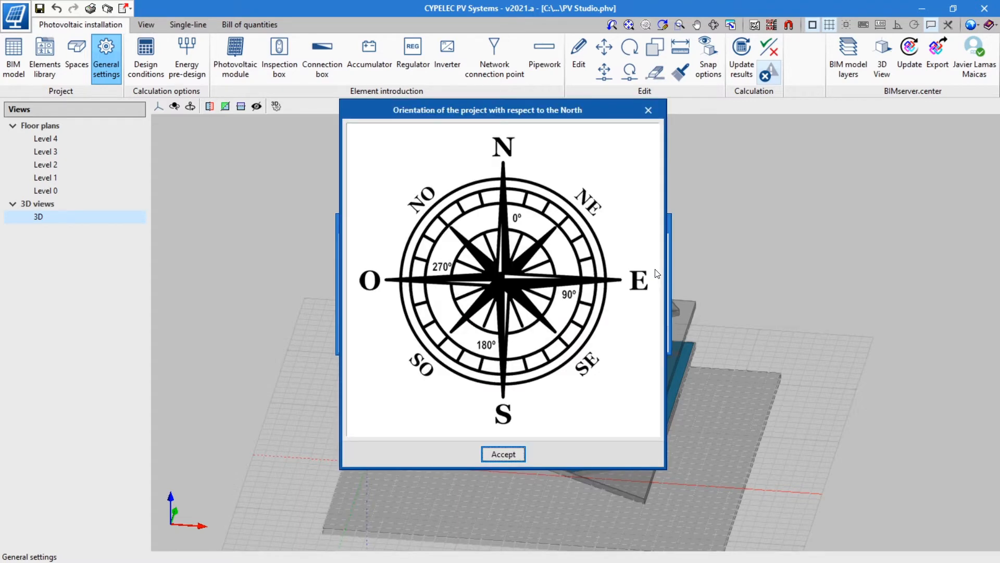
pyautogui.moveTo(499, 252)
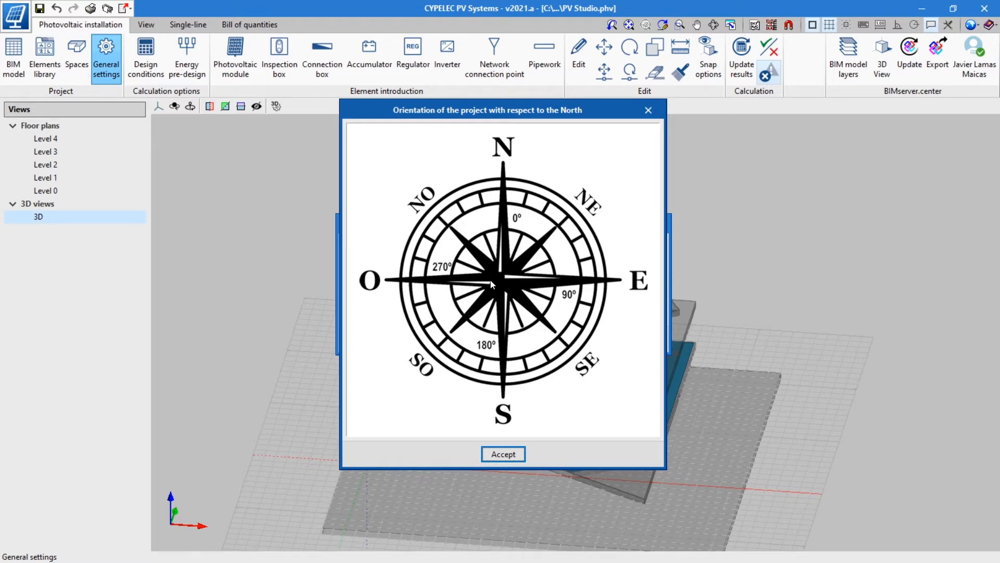
pyautogui.click(503, 454)
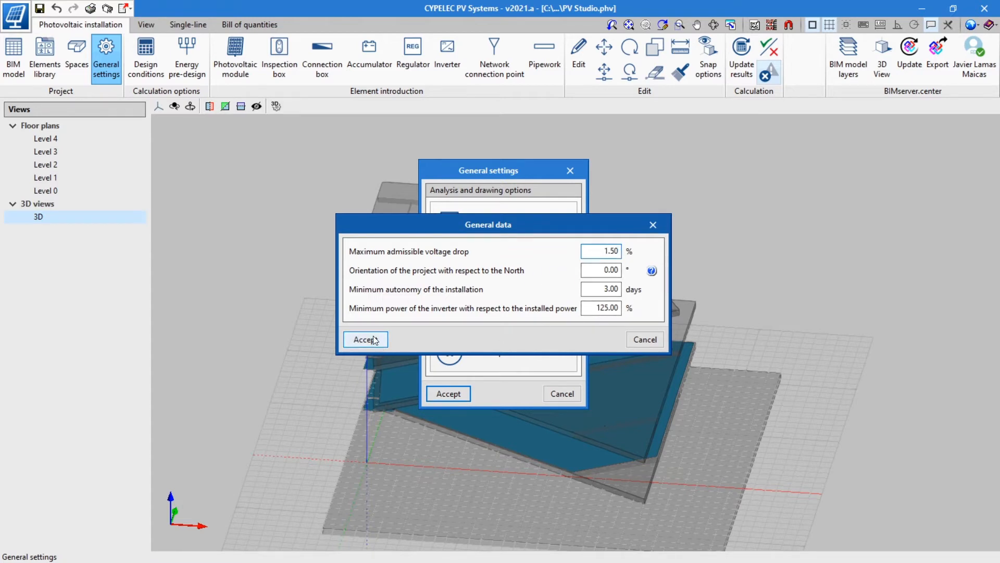
pyautogui.click(365, 339)
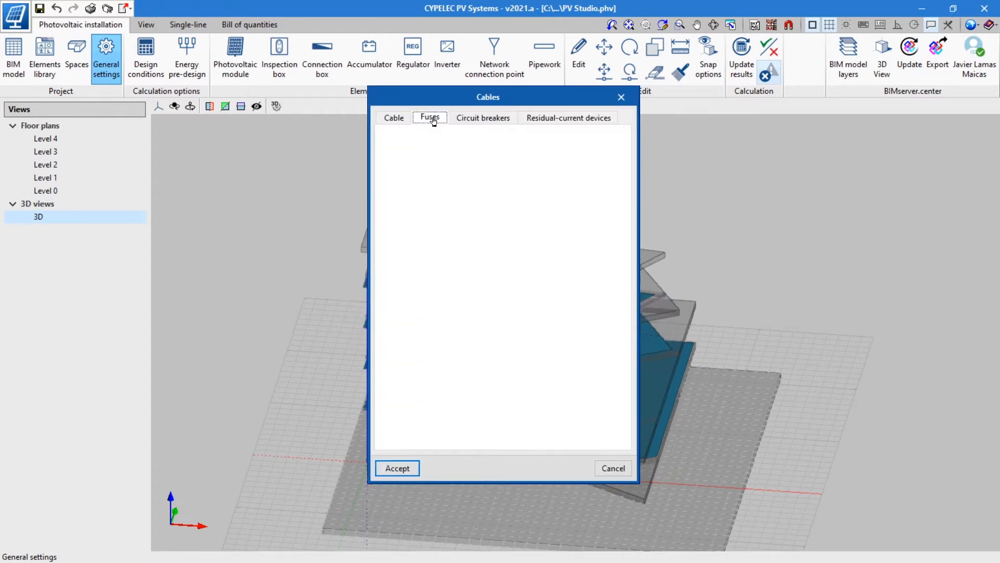
# - Review circuit breaker and residual-current device ratings and accept the protective device ranges
pyautogui.click(483, 118)
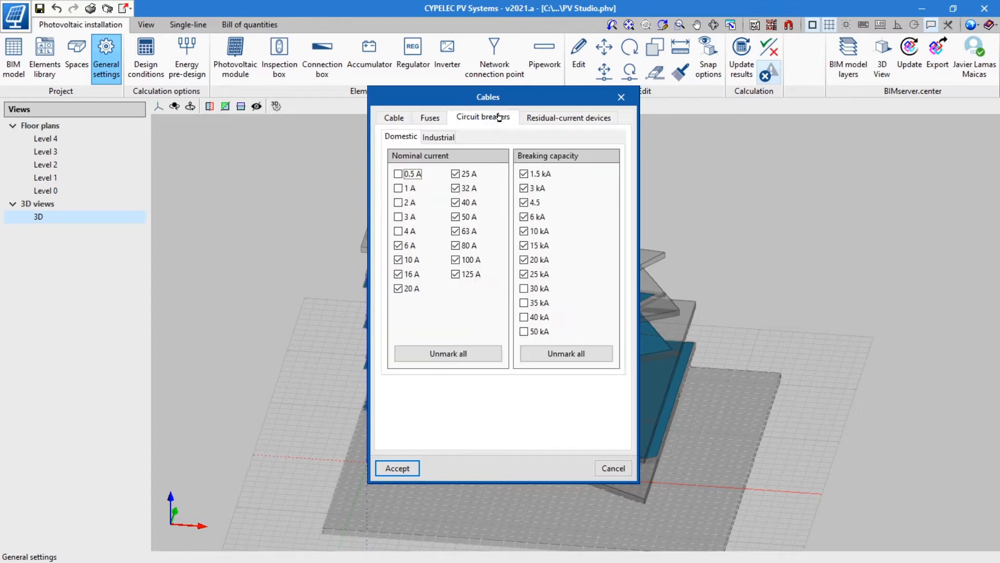
pyautogui.moveTo(568, 118)
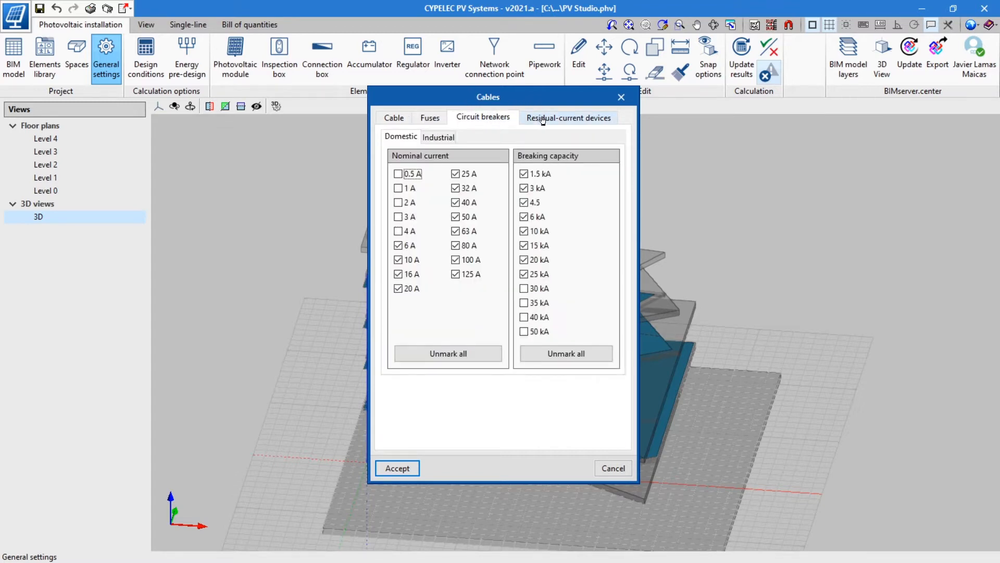
pyautogui.click(569, 117)
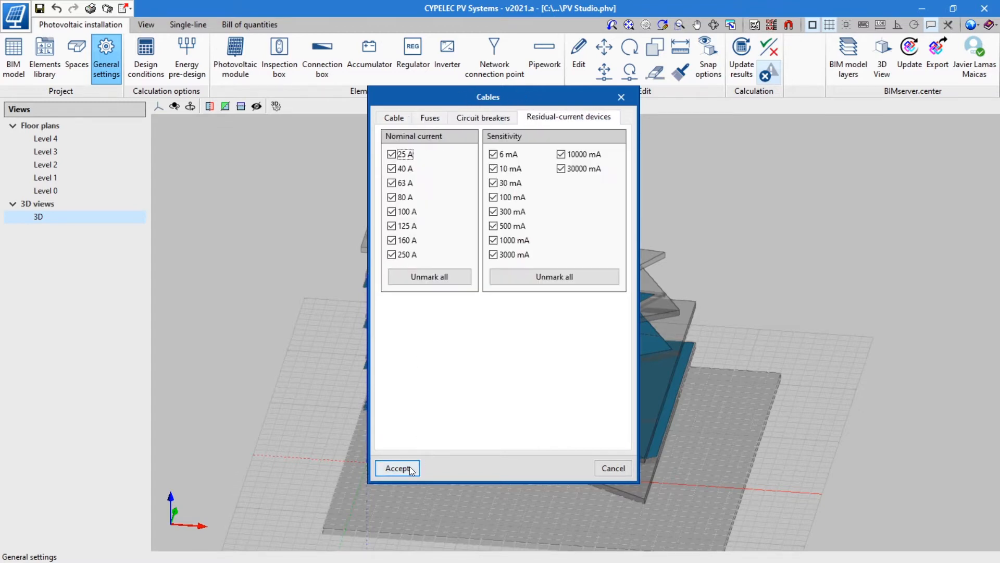
pyautogui.click(397, 467)
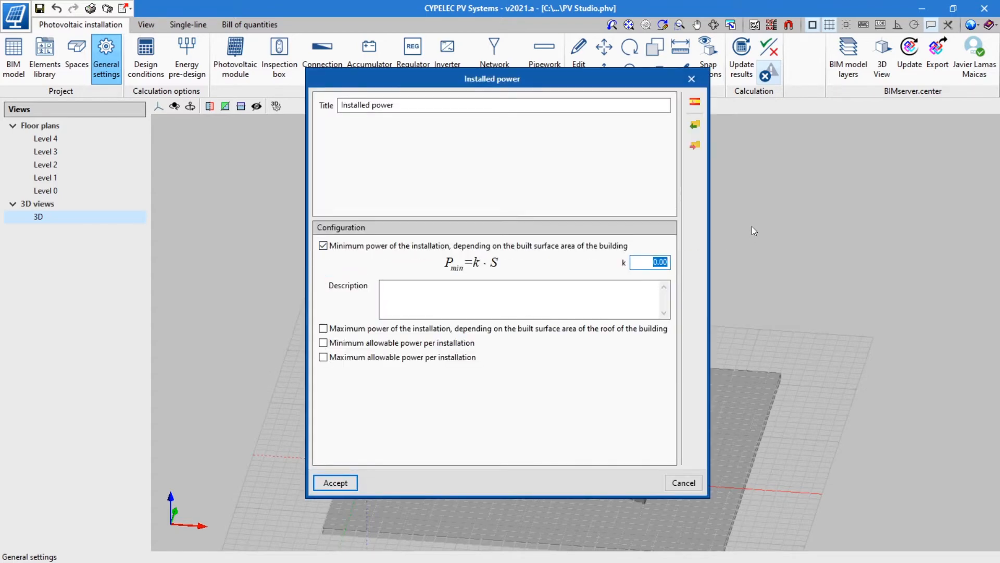
# - Set installed-power factor k to 0.01 and import the CTE DB HE 5 power requirement check
pyautogui.write('0.01')
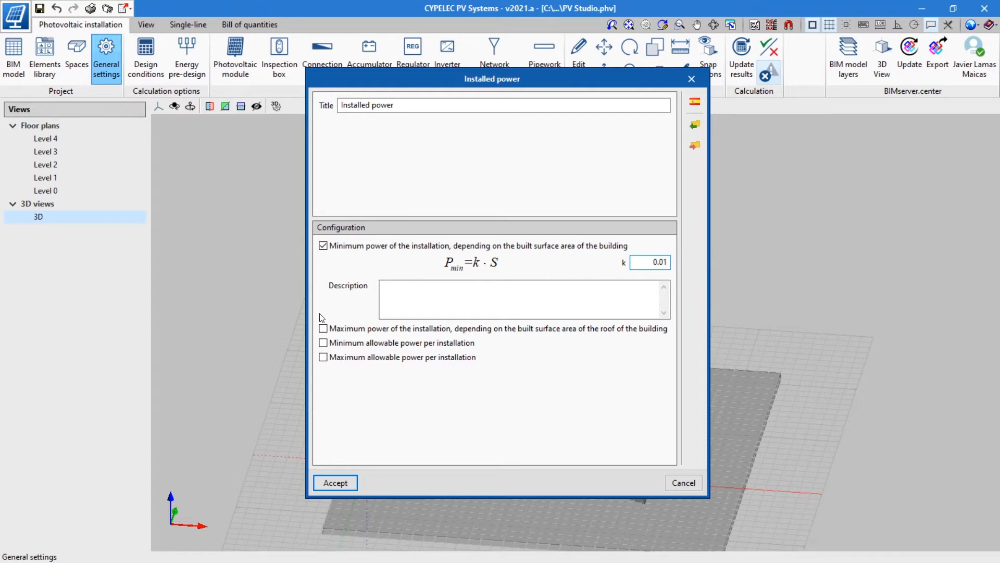
pyautogui.click(323, 328)
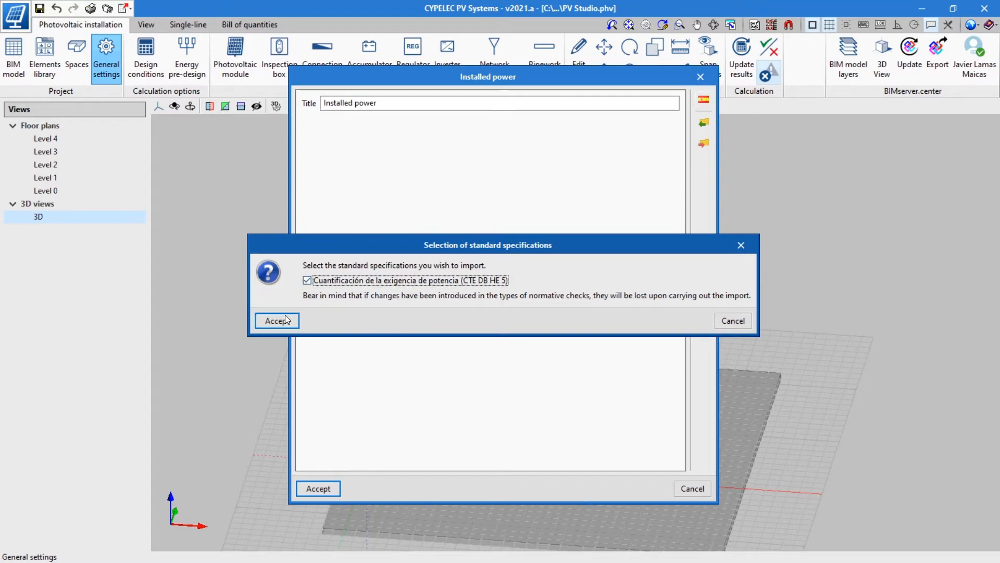
pyautogui.click(277, 320)
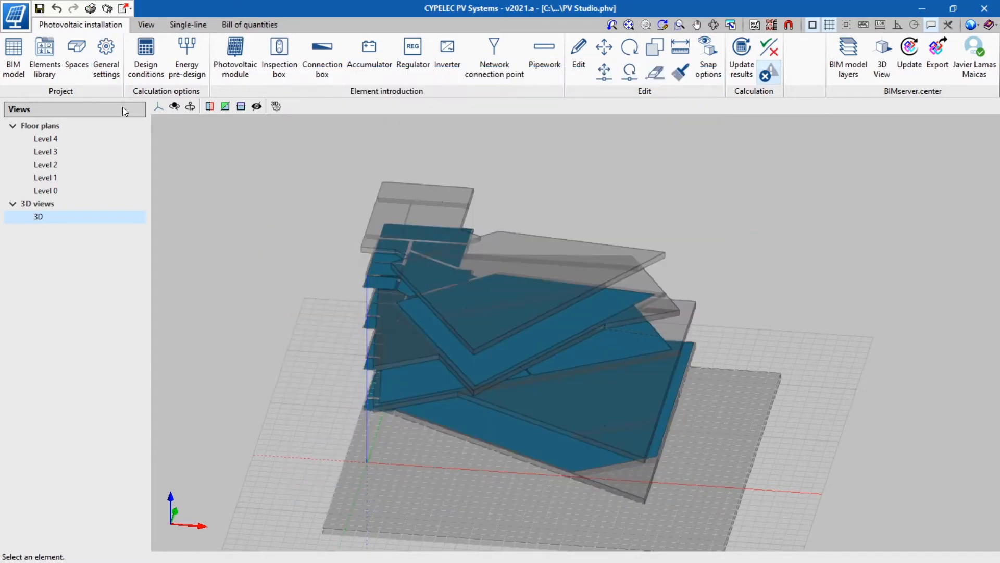
# - Make the installation connected to the network and locate it in Valencia on the map
pyautogui.click(145, 56)
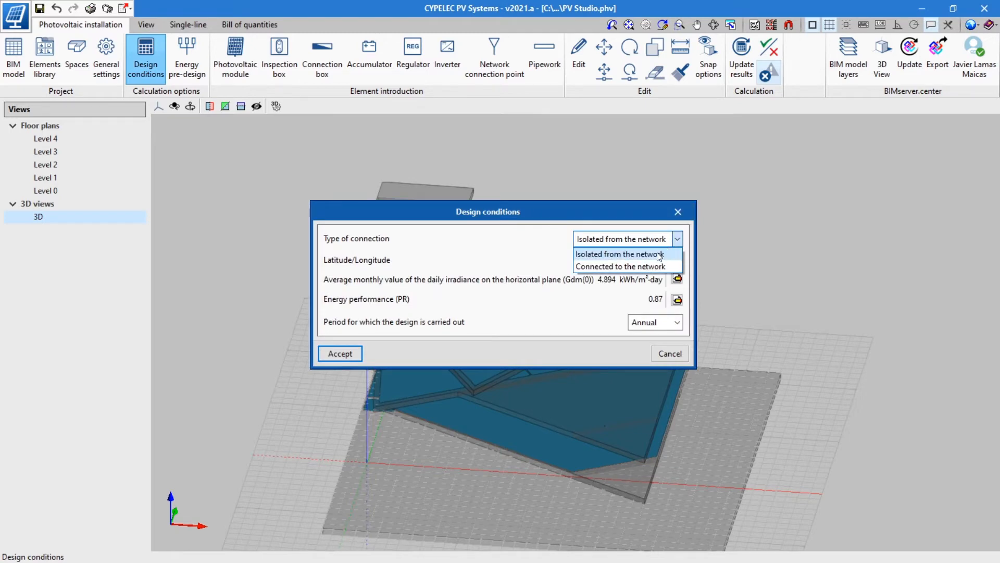
pyautogui.click(619, 266)
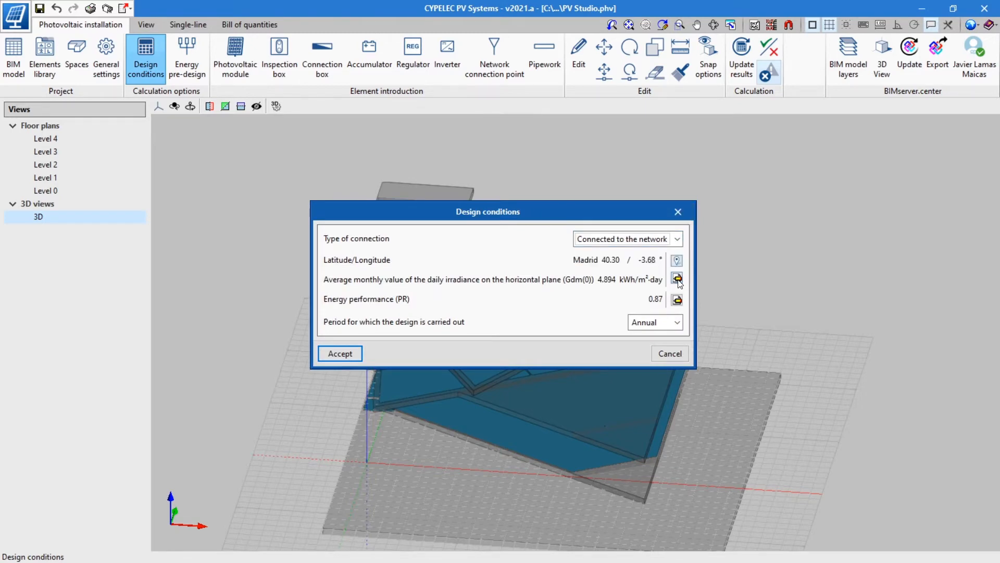
pyautogui.moveTo(677, 279)
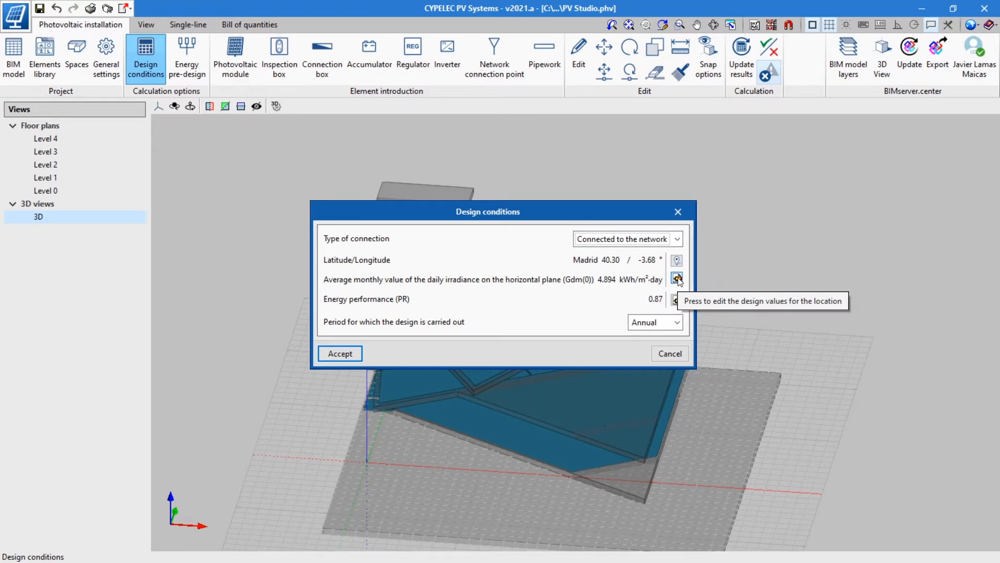
pyautogui.click(676, 277)
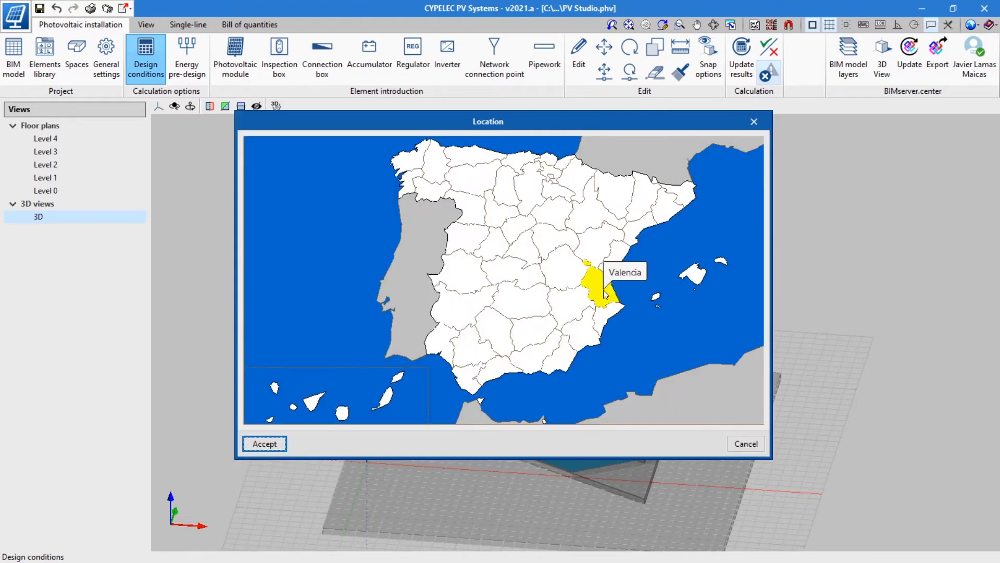
pyautogui.click(598, 283)
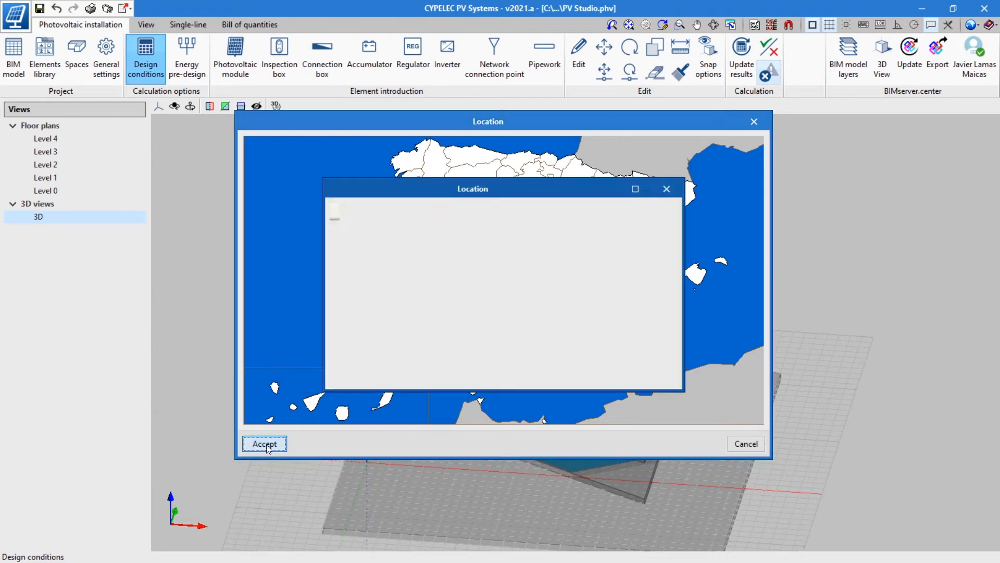
pyautogui.click(264, 444)
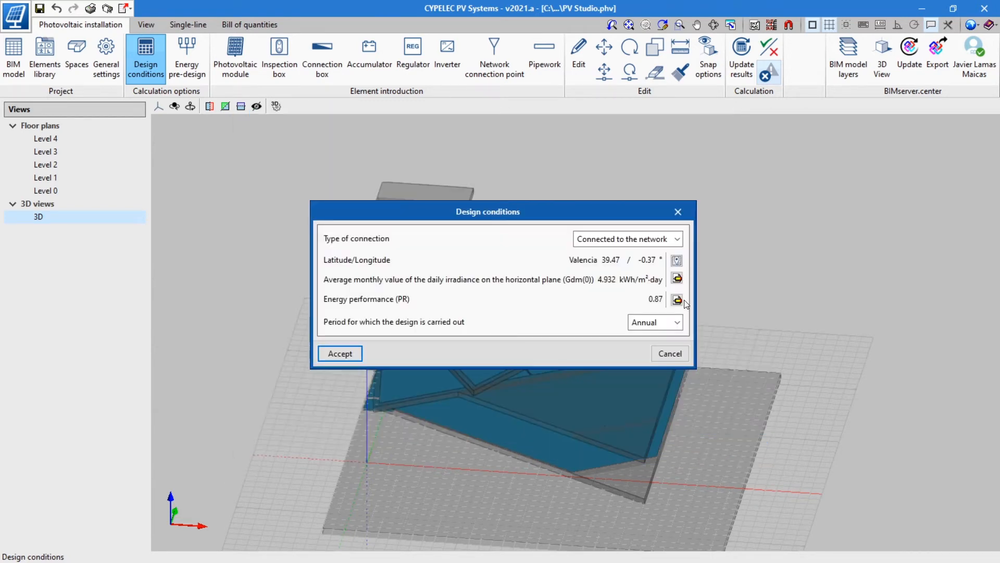
# - Edit the power losses so energy performance becomes 0.89 and choose the design period
pyautogui.click(678, 300)
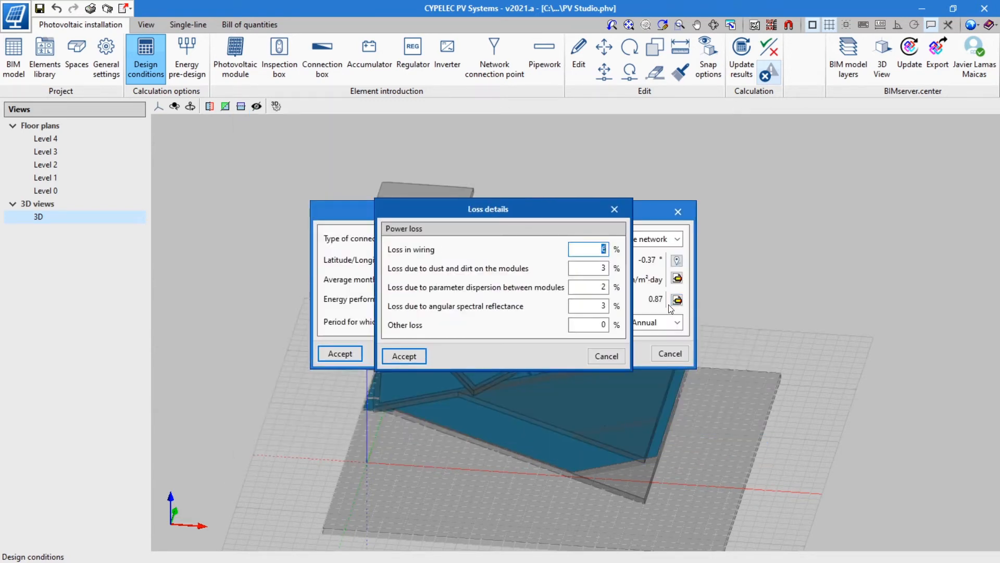
pyautogui.write('4')
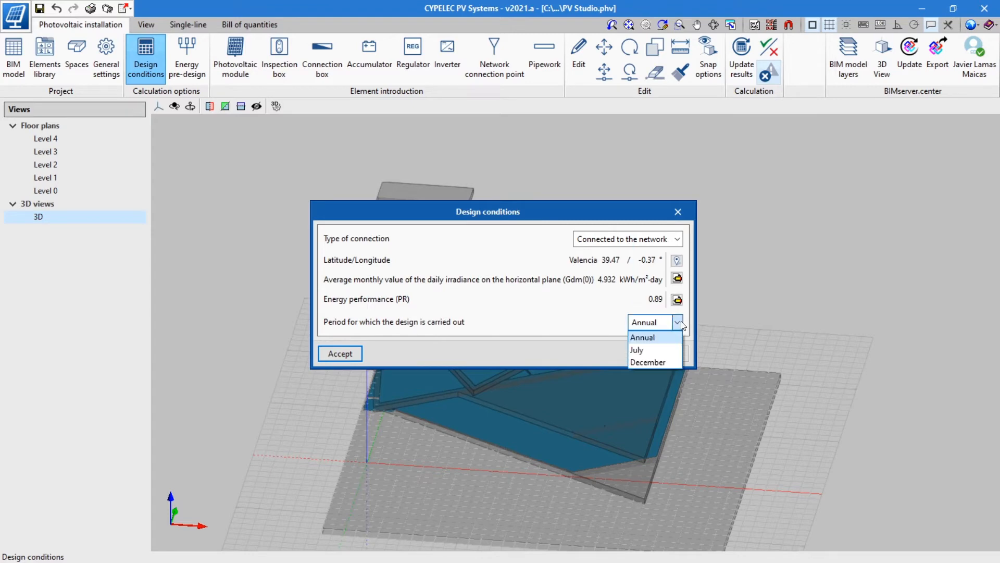
pyautogui.click(637, 350)
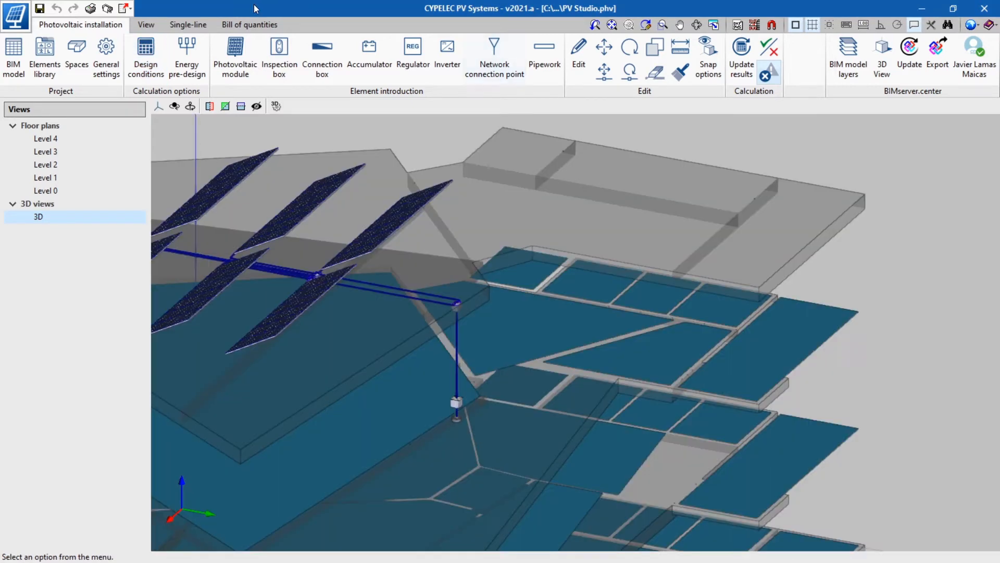
# - Start the energy pre-design and bring up the empty January production table
pyautogui.click(186, 57)
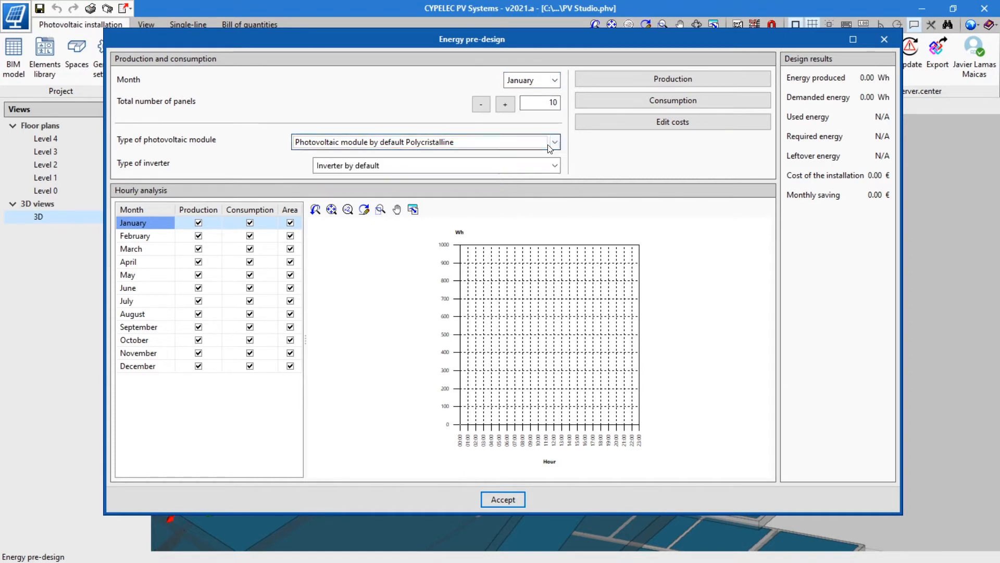
pyautogui.click(552, 165)
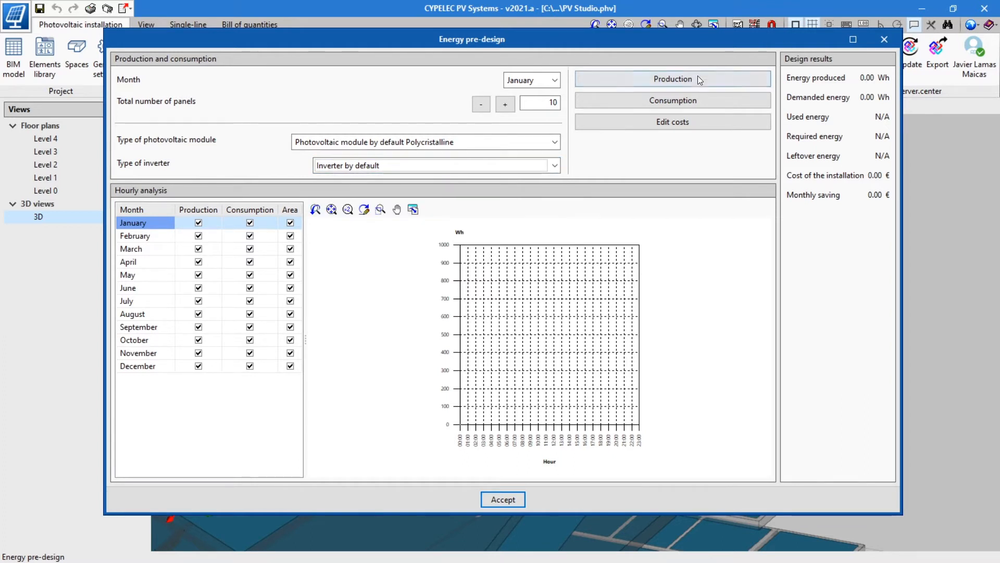
pyautogui.click(672, 78)
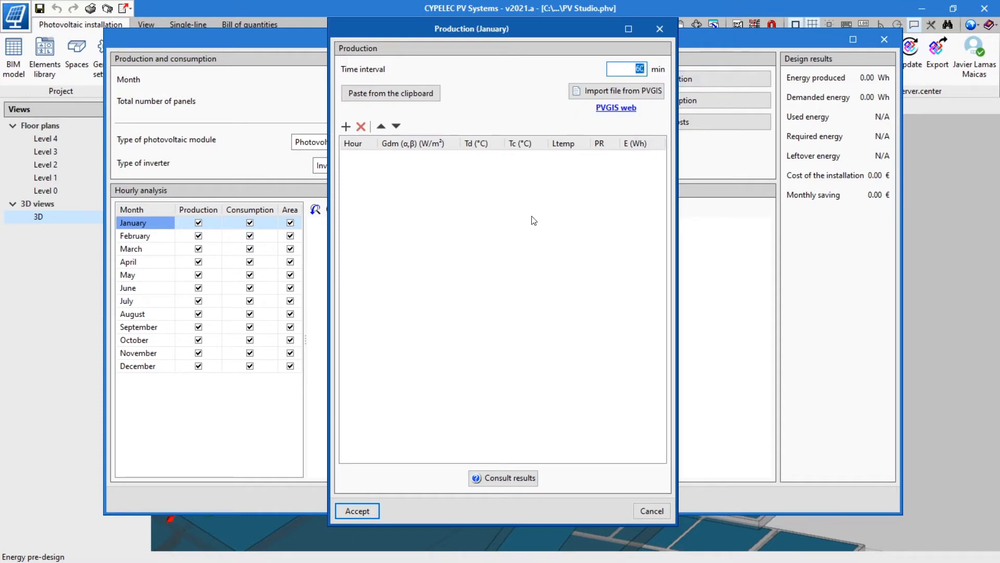
# - On PVGIS, locate Valencia and request January daily irradiance on a 28.35° fixed plane
pyautogui.click(615, 107)
pyautogui.write('Valenc')
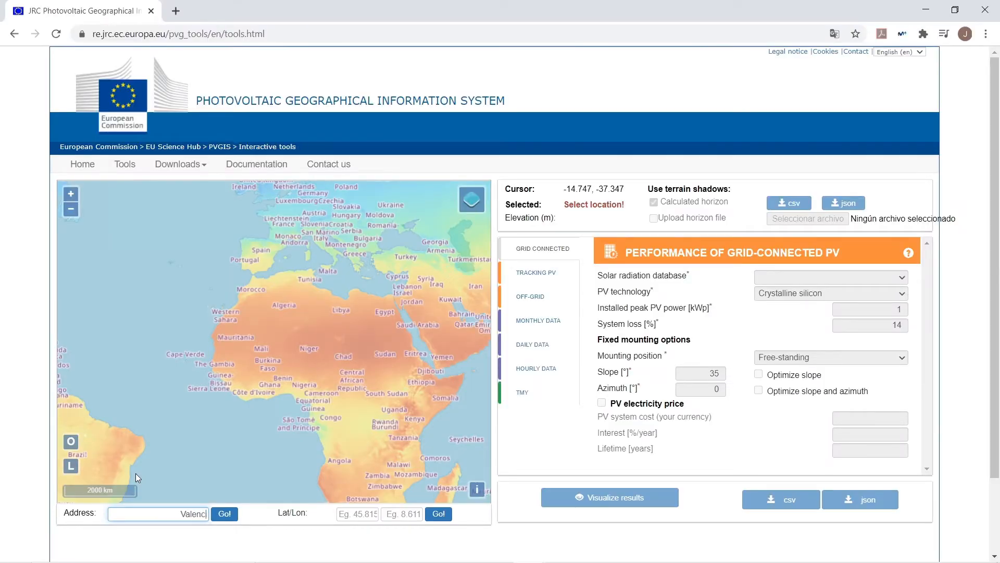
pyautogui.click(224, 514)
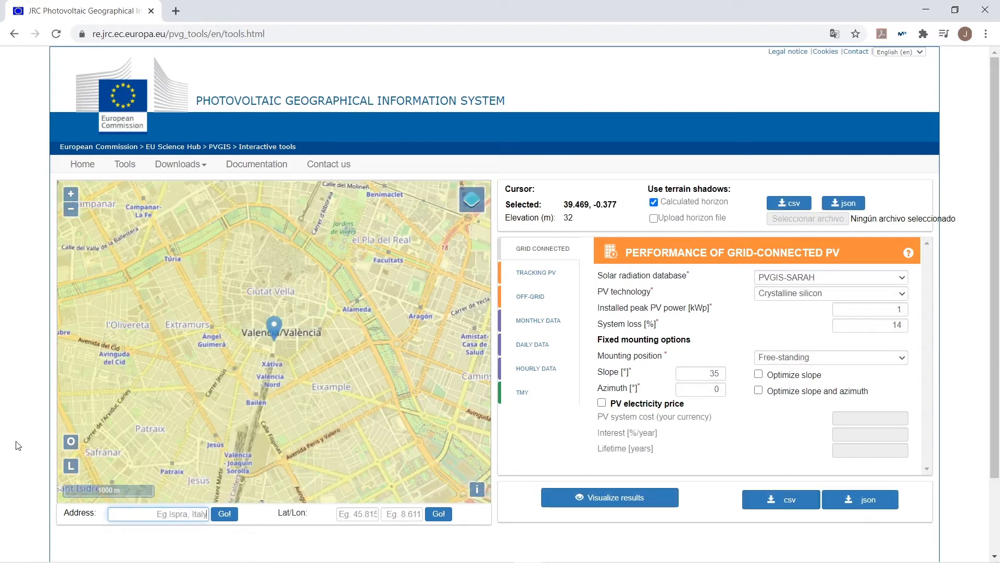
pyautogui.click(532, 345)
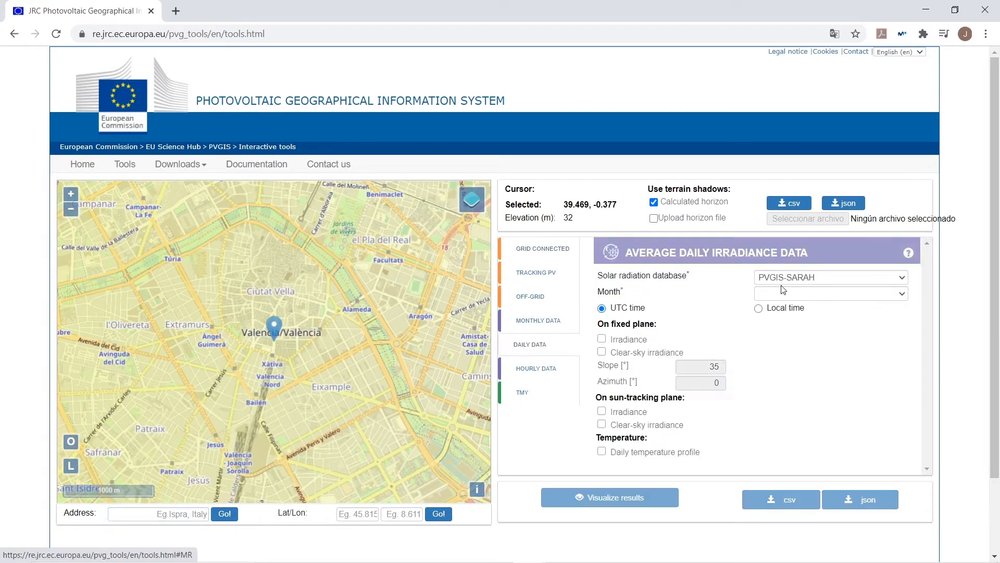
pyautogui.click(829, 294)
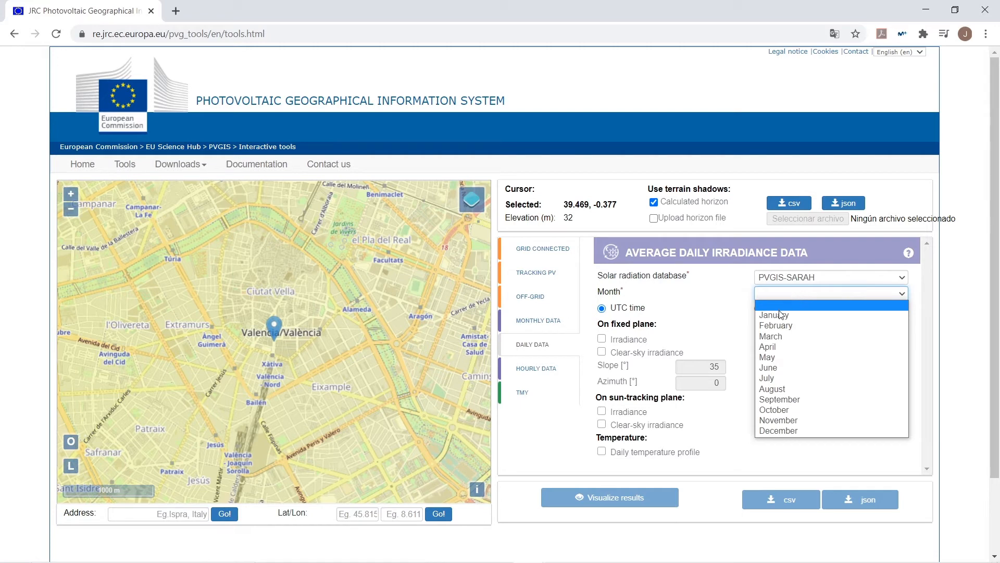
pyautogui.click(774, 315)
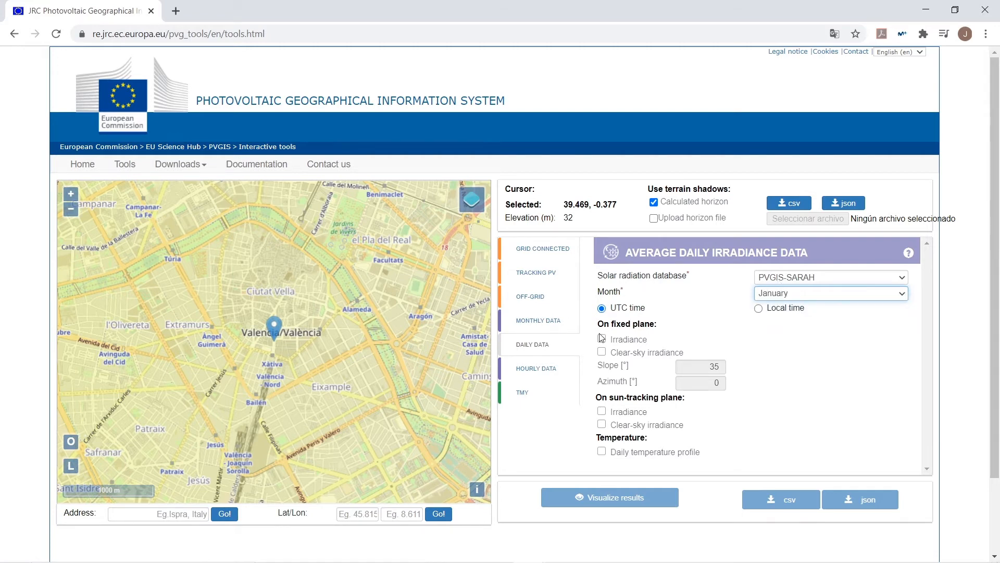
pyautogui.click(600, 339)
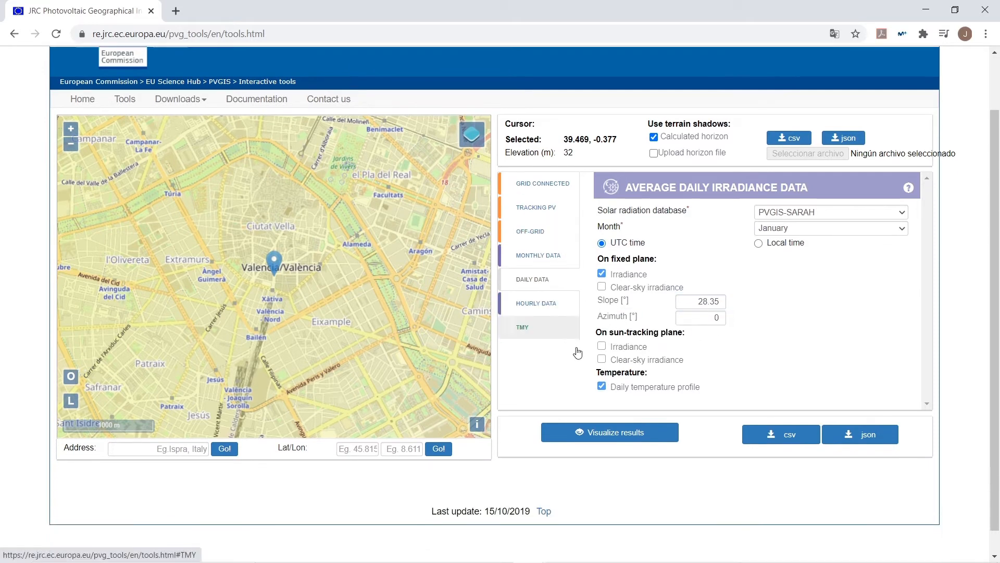
# - Visualize the January irradiance results and take them for the production table
pyautogui.click(609, 431)
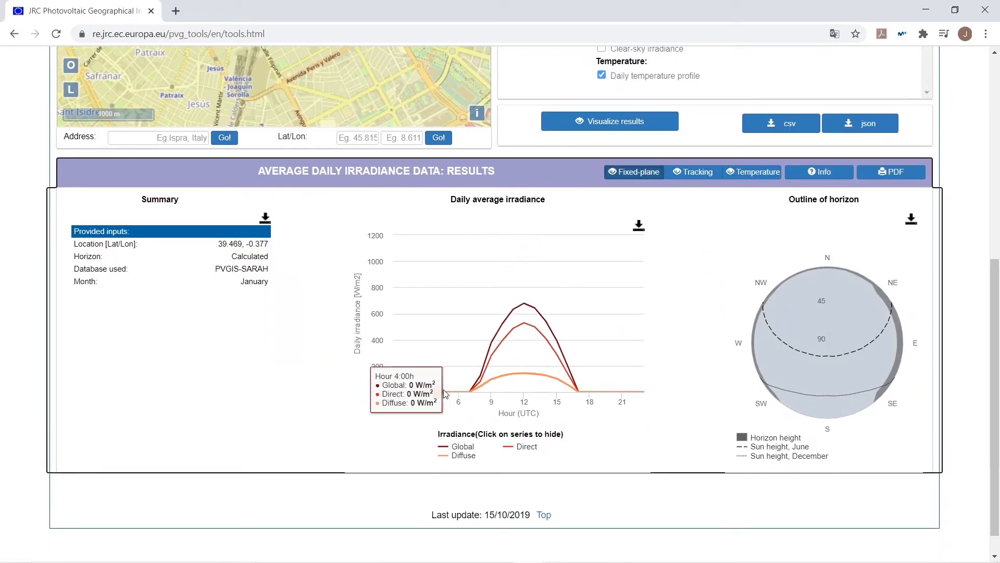
pyautogui.moveTo(532, 383)
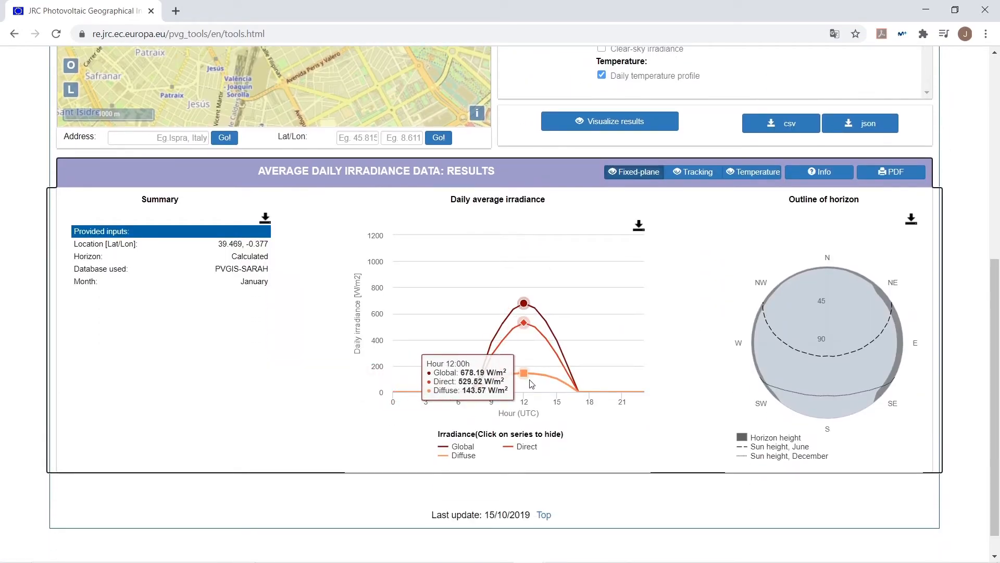
pyautogui.moveTo(611, 392)
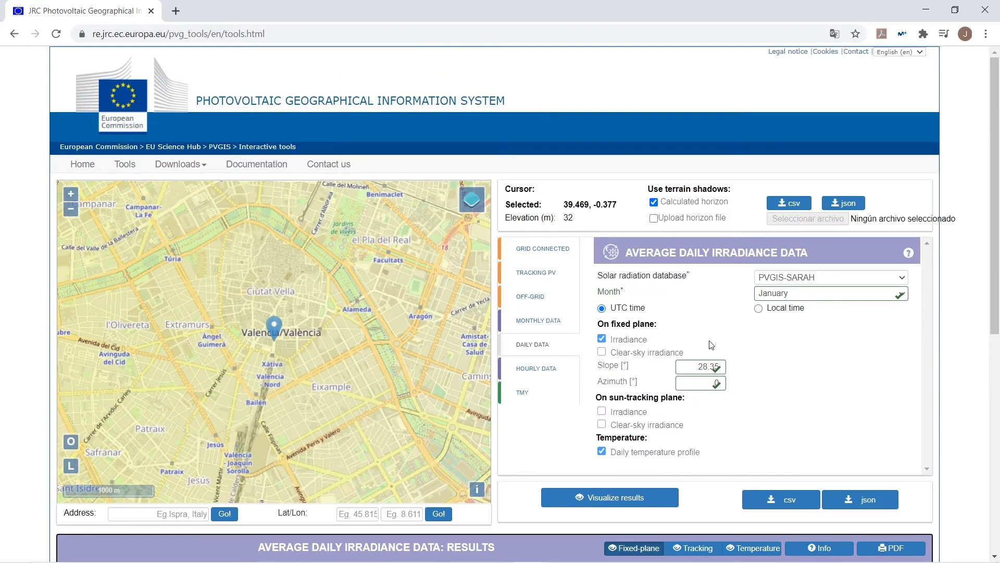
pyautogui.click(780, 499)
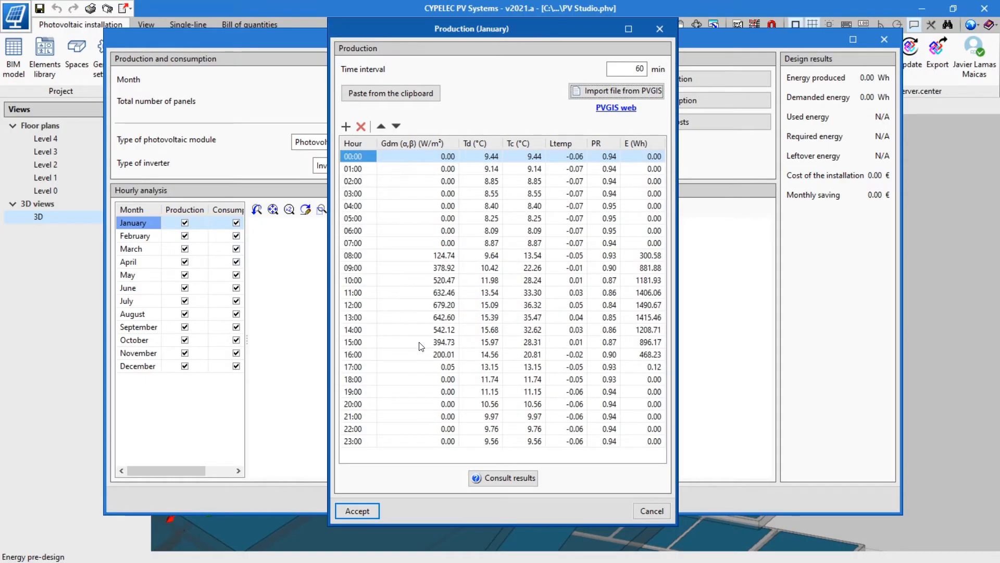
# - Accept January's PVGIS production data and paste the hourly consumption in Wh
pyautogui.click(357, 511)
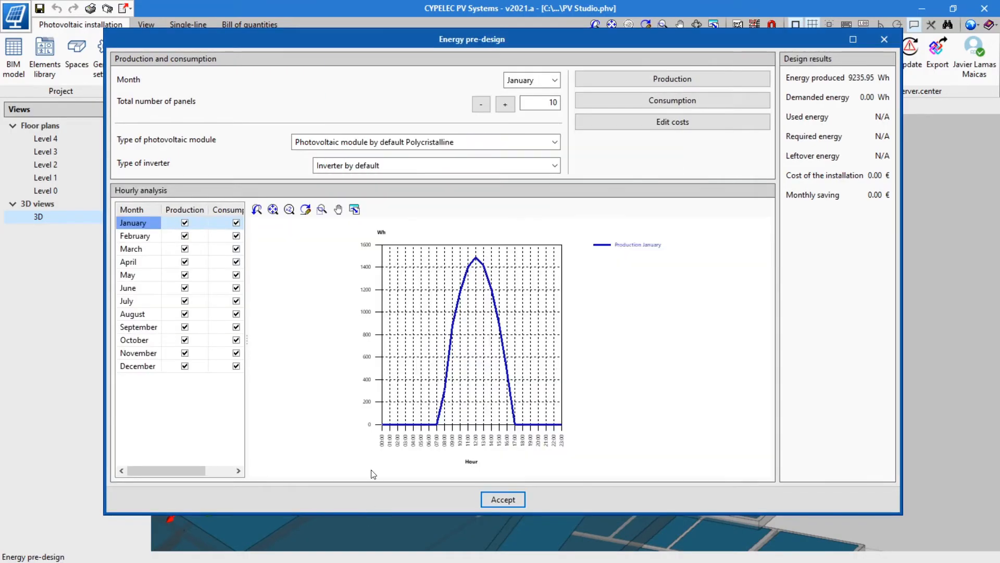
pyautogui.click(672, 100)
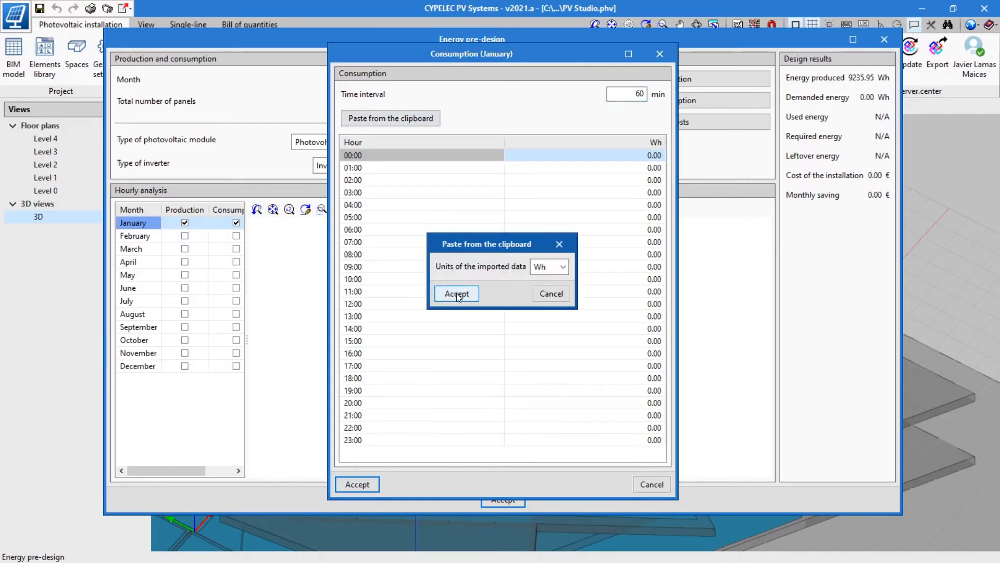
pyautogui.click(455, 294)
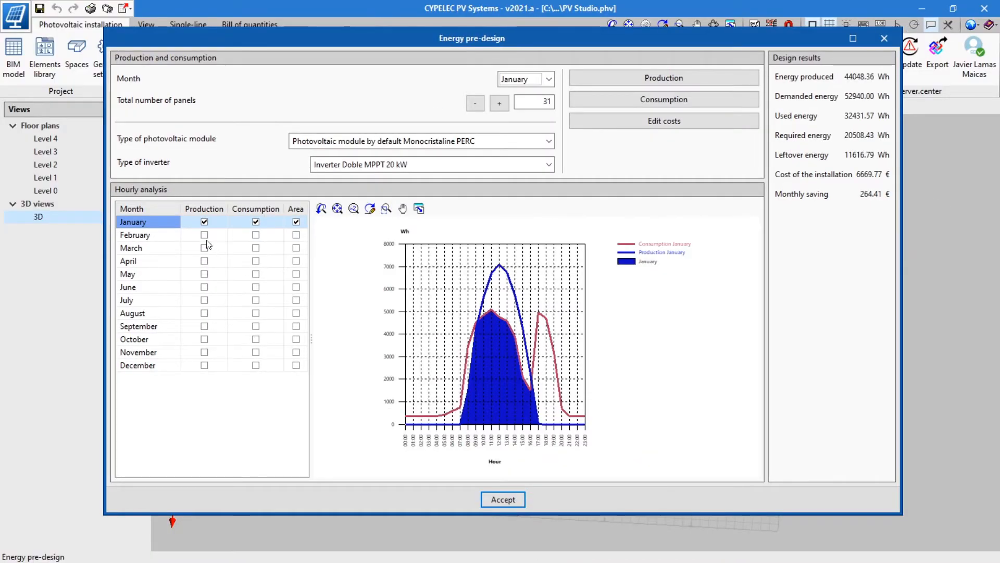
# - Show February in the hourly chart and hide January
pyautogui.click(204, 235)
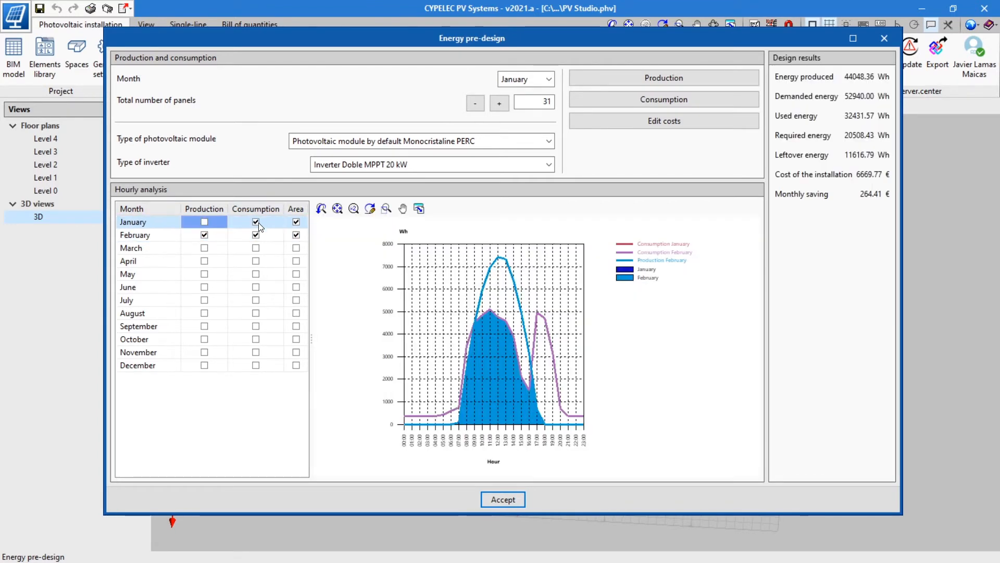
pyautogui.click(257, 221)
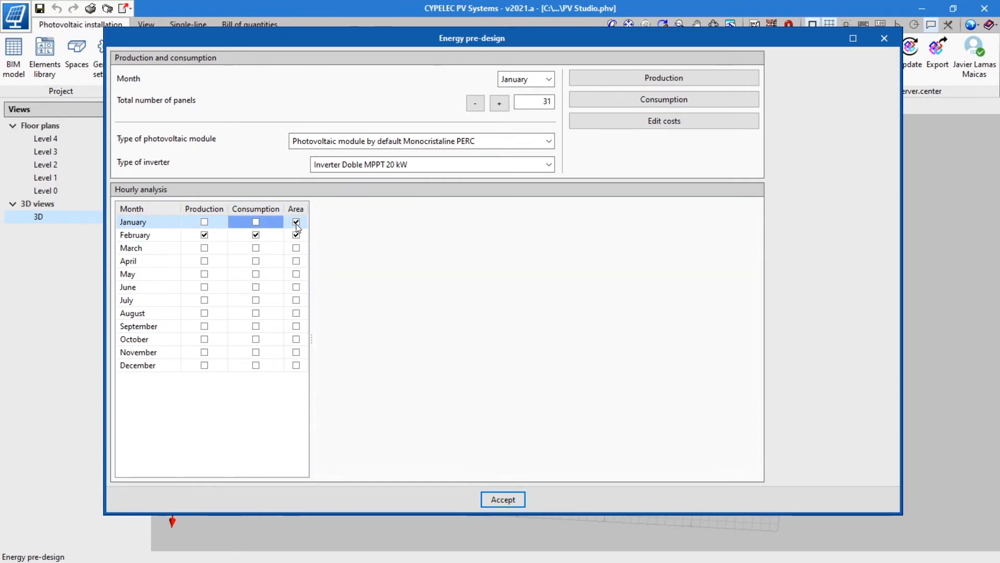
# - Enter installation costs including 151.98 and a 0.263 €/kWh energy price, and accept them
pyautogui.click(665, 120)
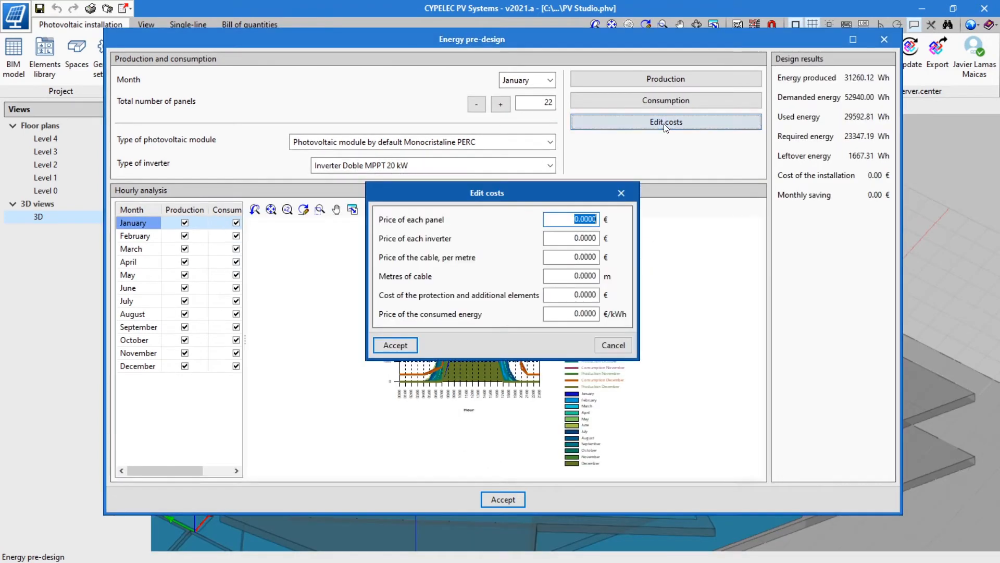
pyautogui.moveTo(147, 406)
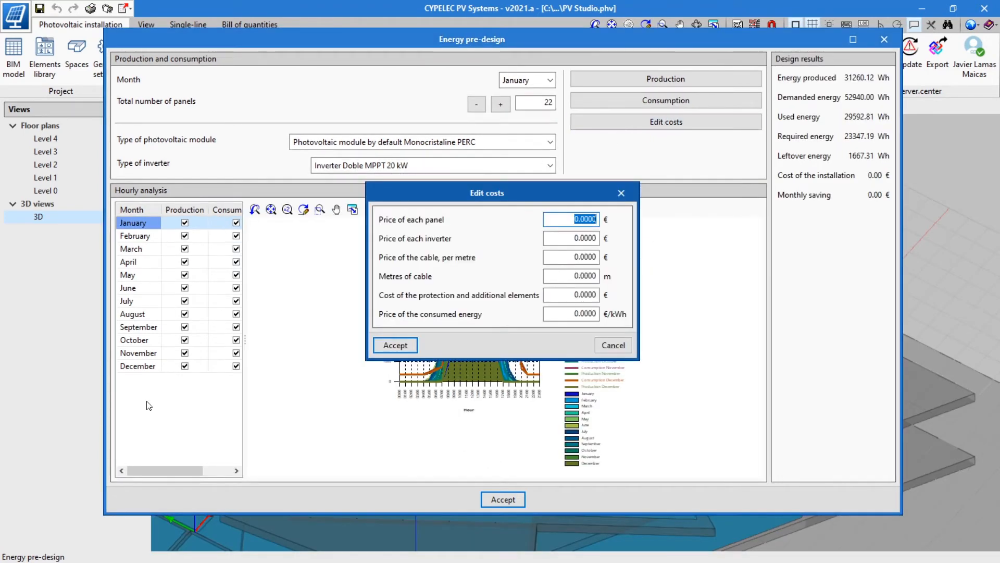
pyautogui.write('151.98')
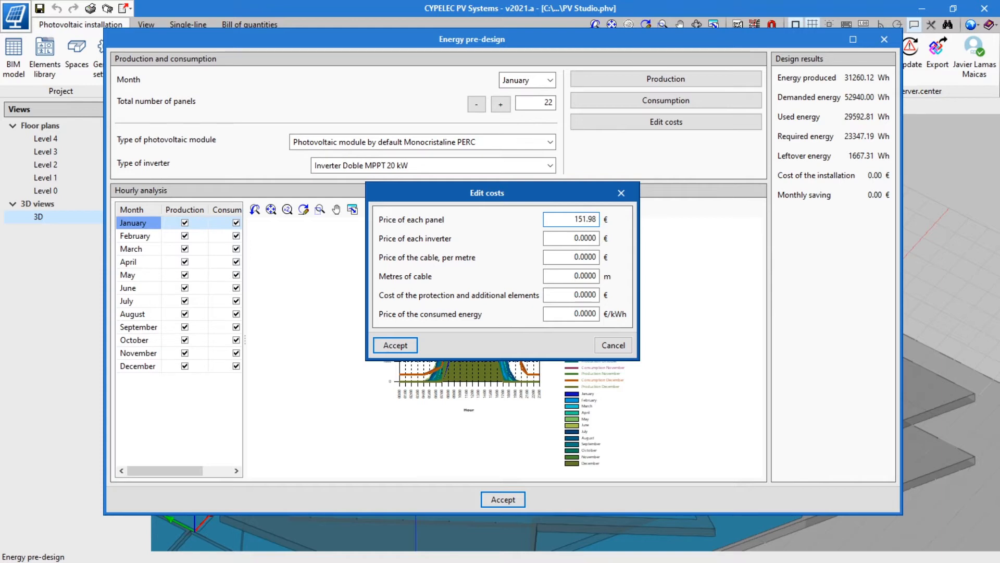
pyautogui.click(571, 237)
pyautogui.write('1680.000')
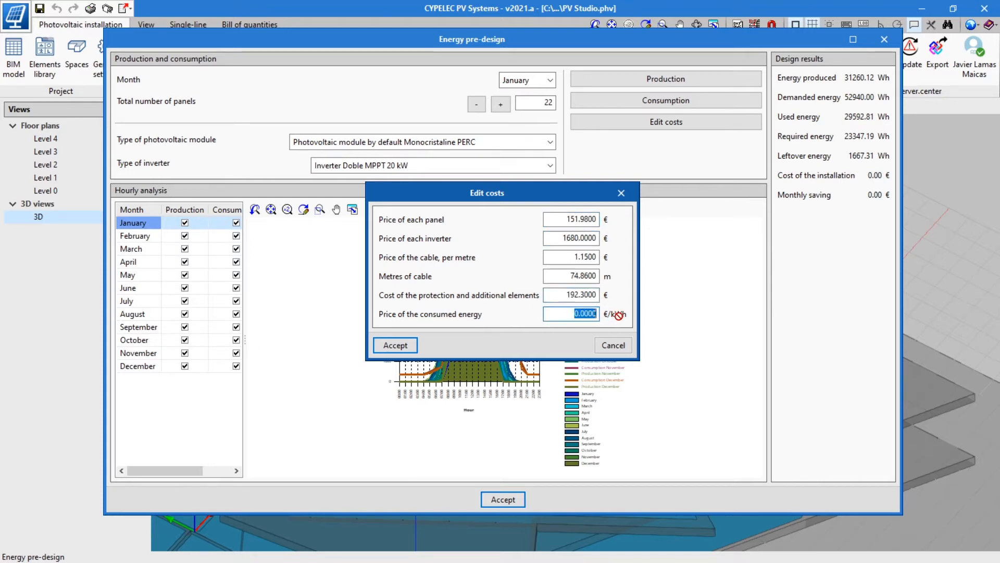
pyautogui.write('0.263')
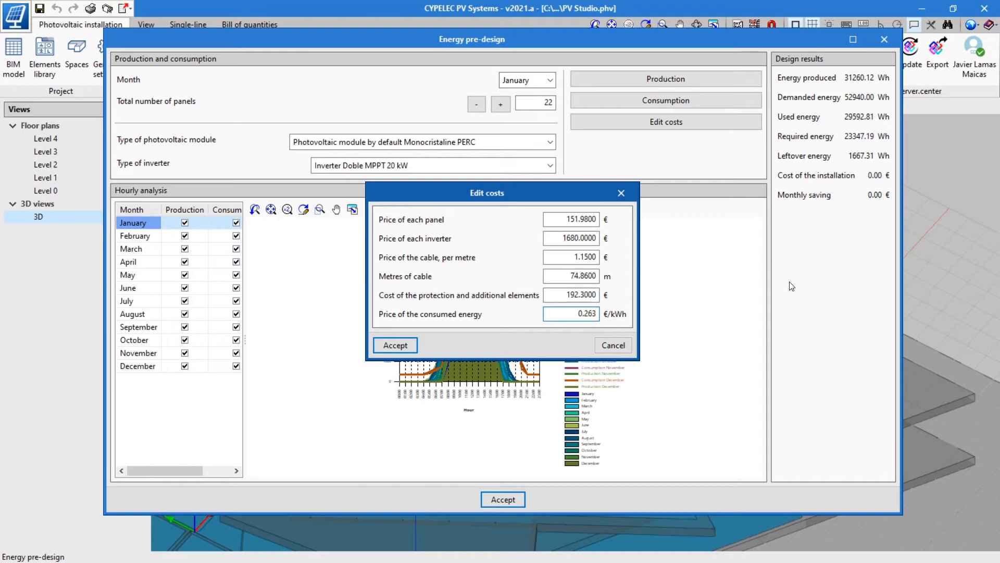
pyautogui.click(394, 344)
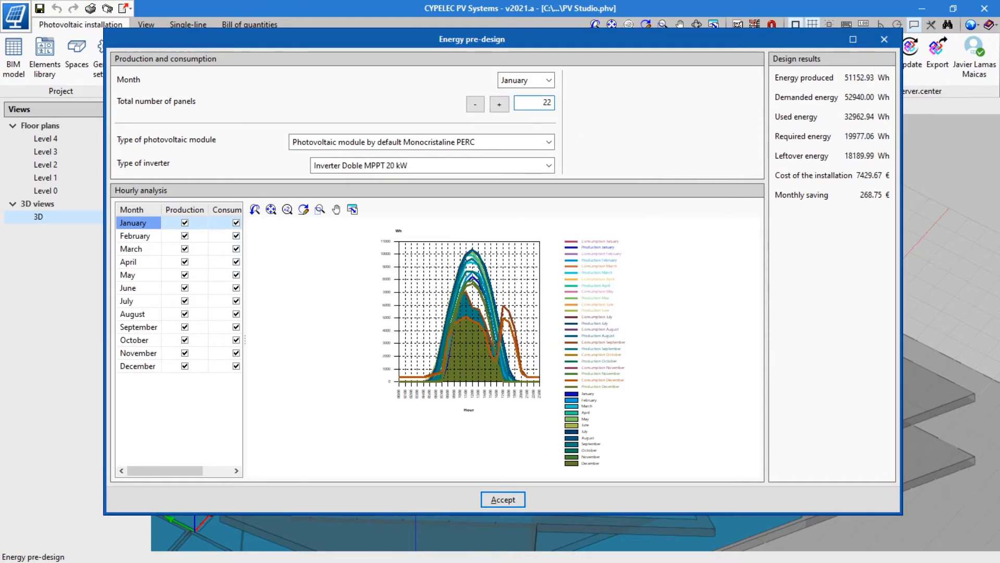
# - Increase the total number of panels with the + button and refresh the pre-design results
pyautogui.click(499, 103)
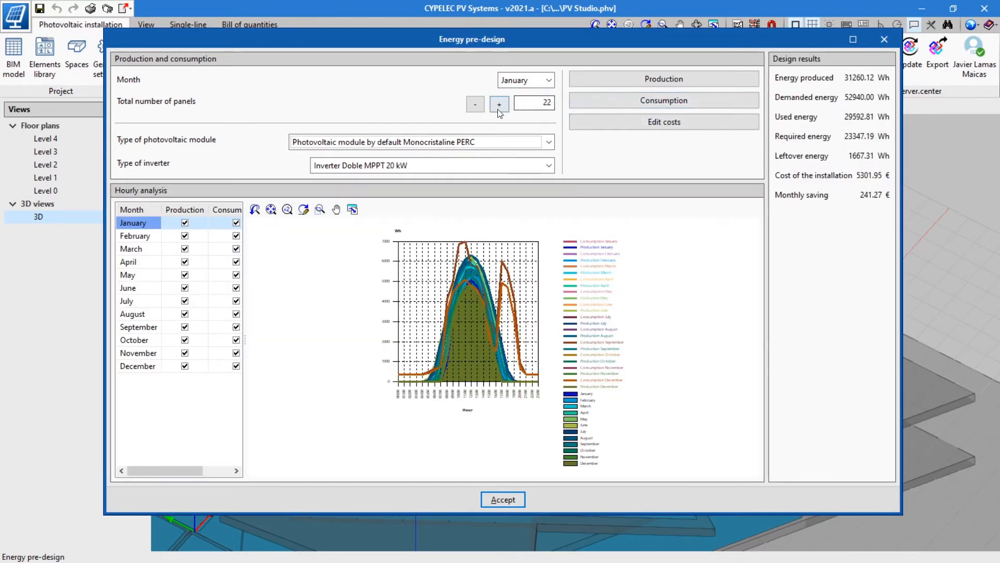
pyautogui.click(499, 103)
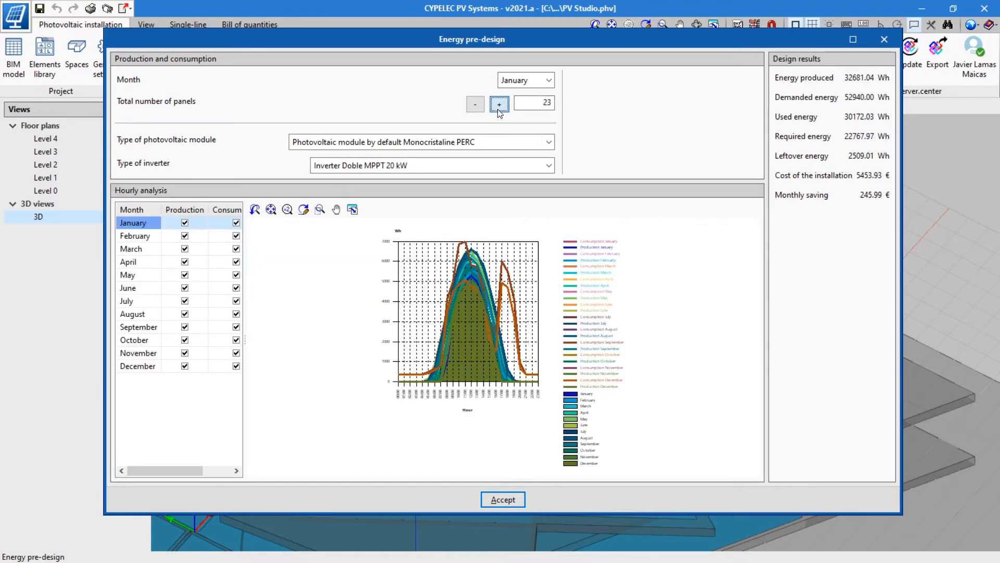
pyautogui.click(499, 103)
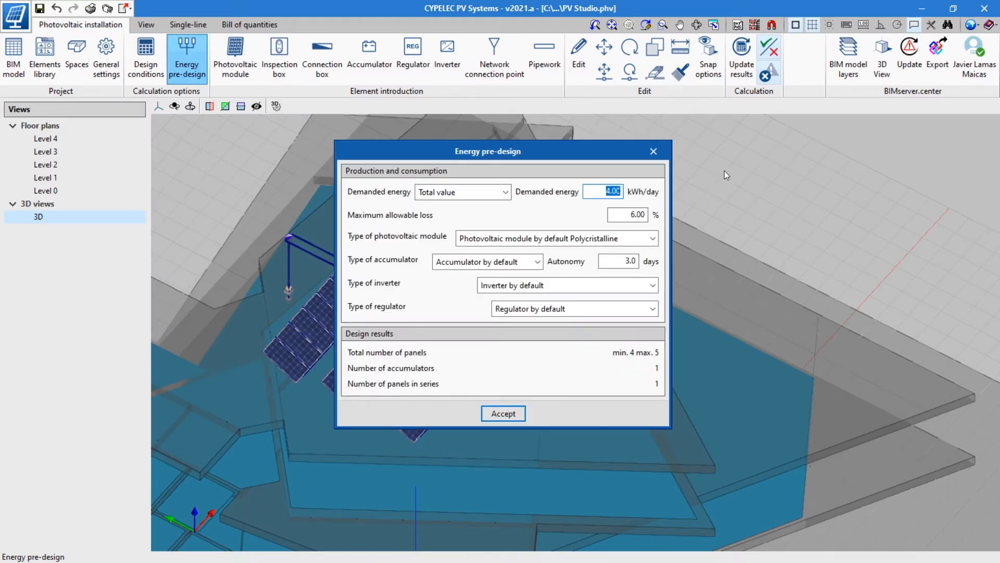
# - Define demanded energy as a consumption forecast with Lighting, Microwave and Phone charger totalling 1.00 kWh/day
pyautogui.write('30')
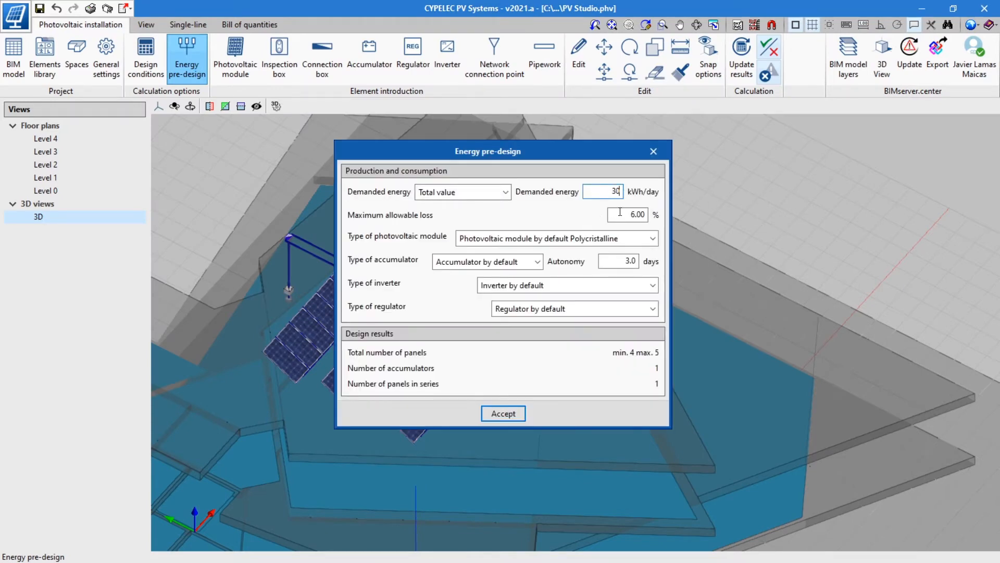
pyautogui.click(507, 192)
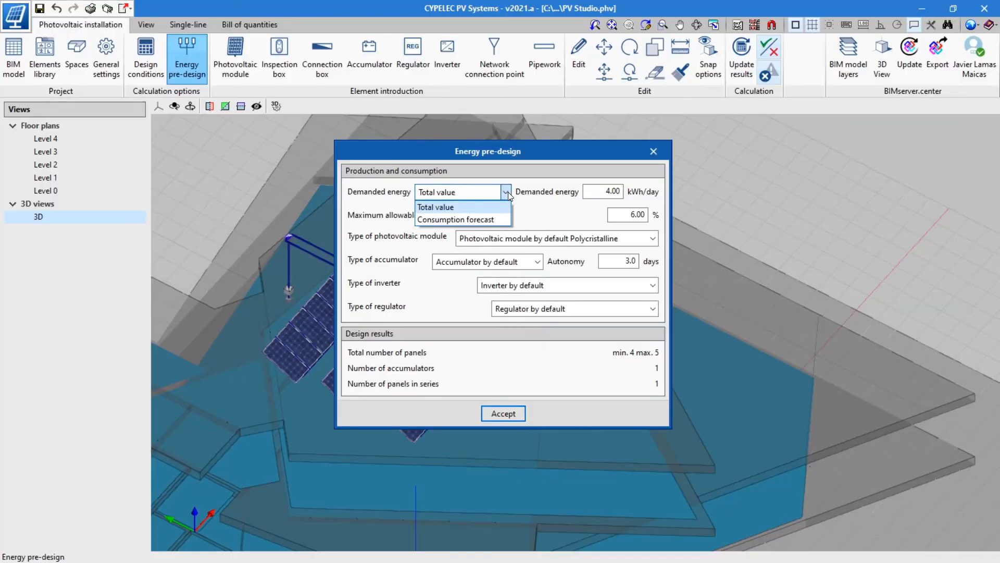
pyautogui.click(455, 219)
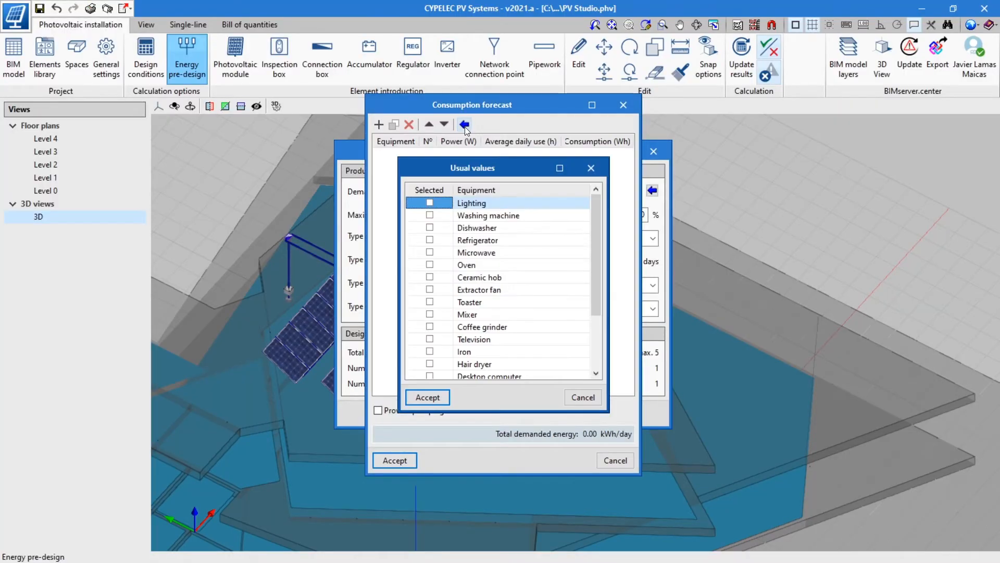
pyautogui.click(427, 397)
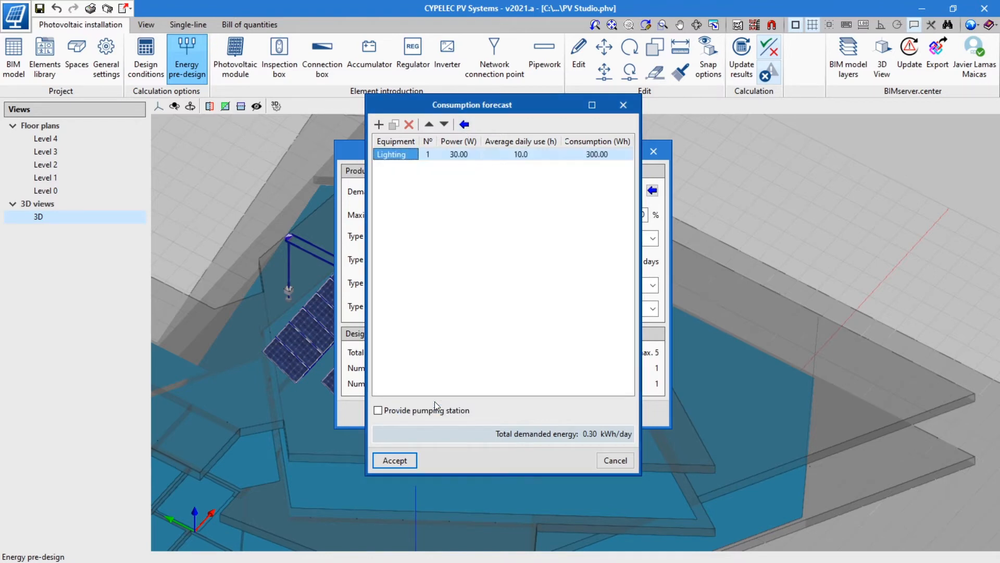
pyautogui.write('P')
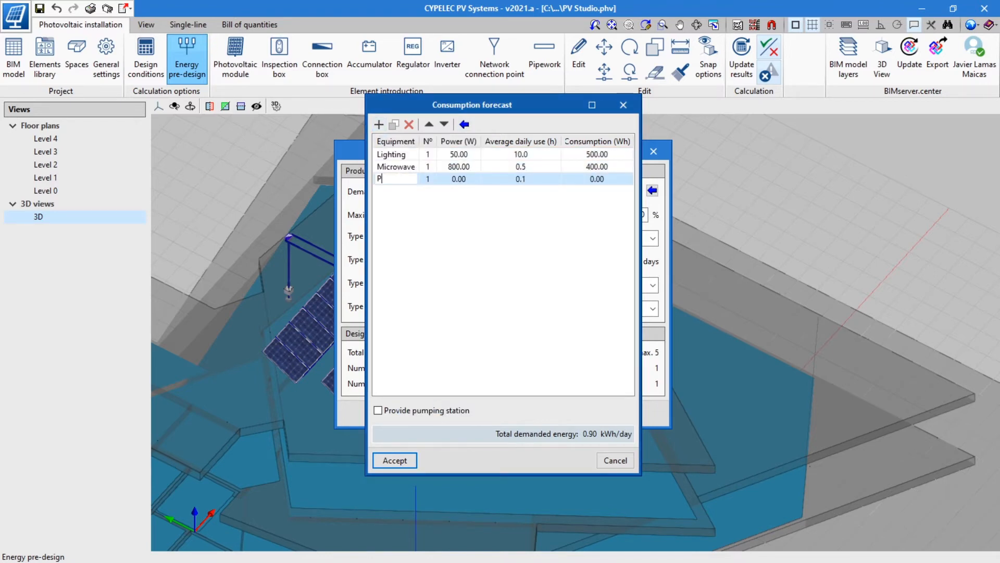
pyautogui.write('hone charger')
pyautogui.click(460, 178)
pyautogui.write('24')
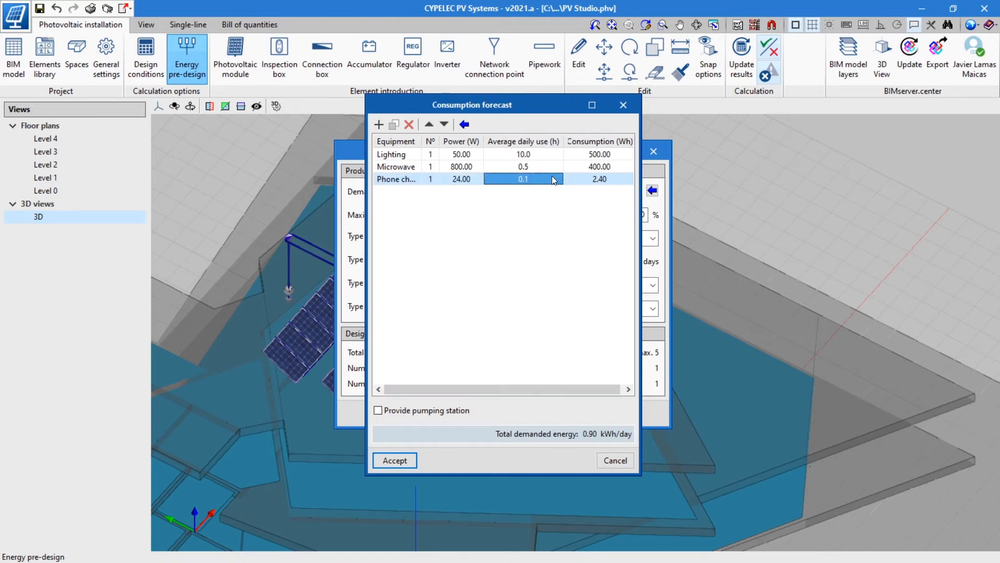
pyautogui.click(394, 460)
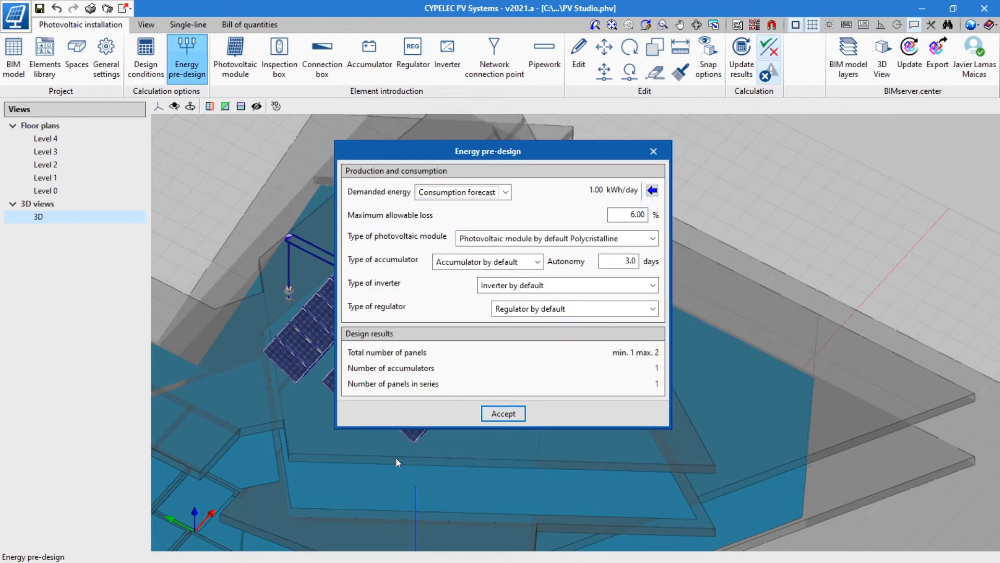
# - Choose Monocrystaline PERC modules and the Inverter Doble MPPT 20 kW for the pre-design
pyautogui.click(652, 238)
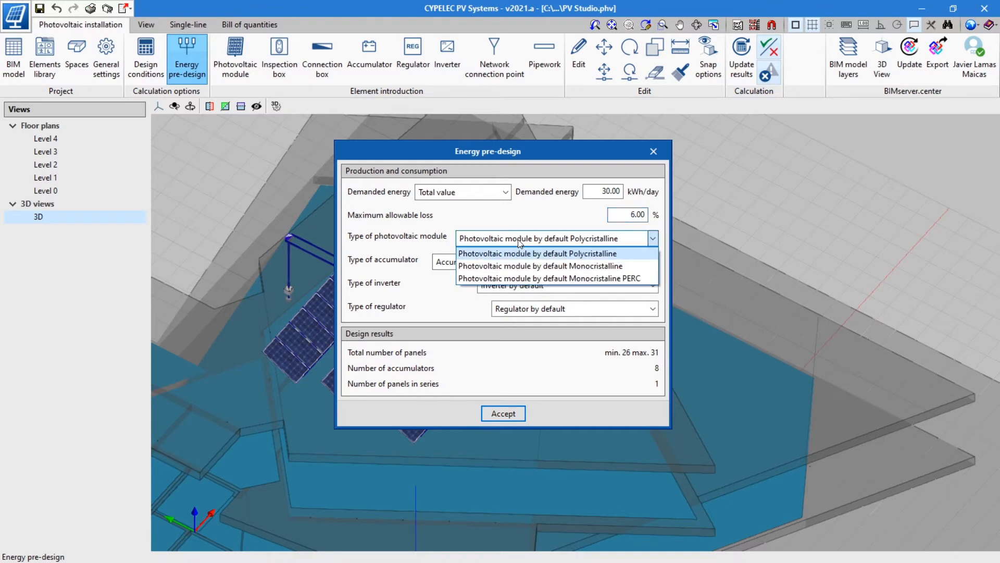
pyautogui.click(574, 278)
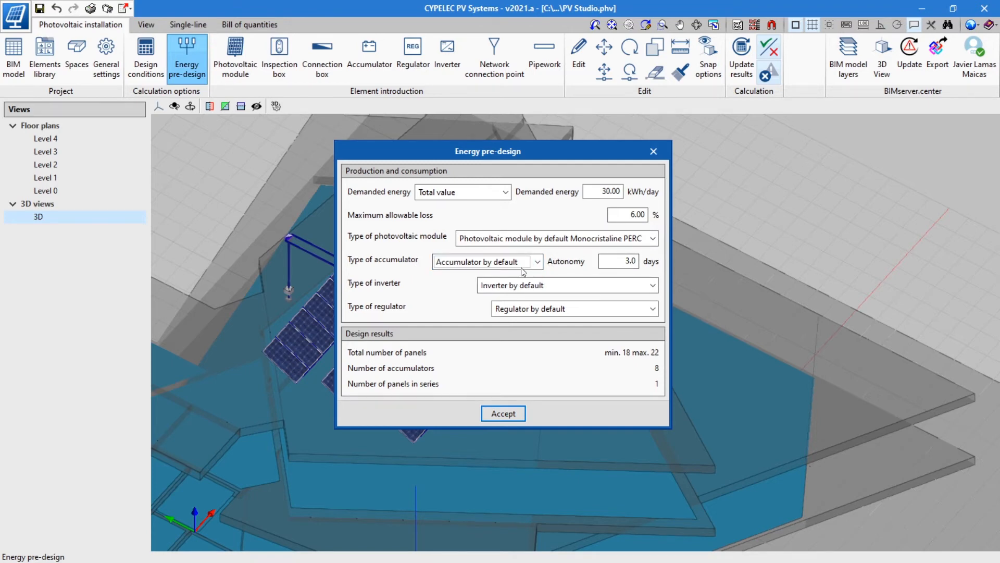
pyautogui.click(651, 285)
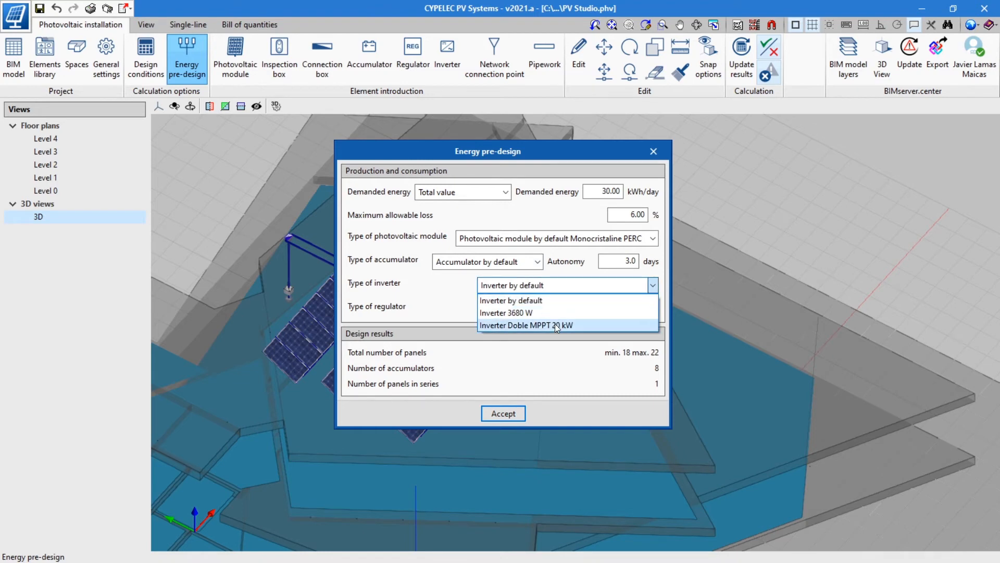
pyautogui.click(525, 325)
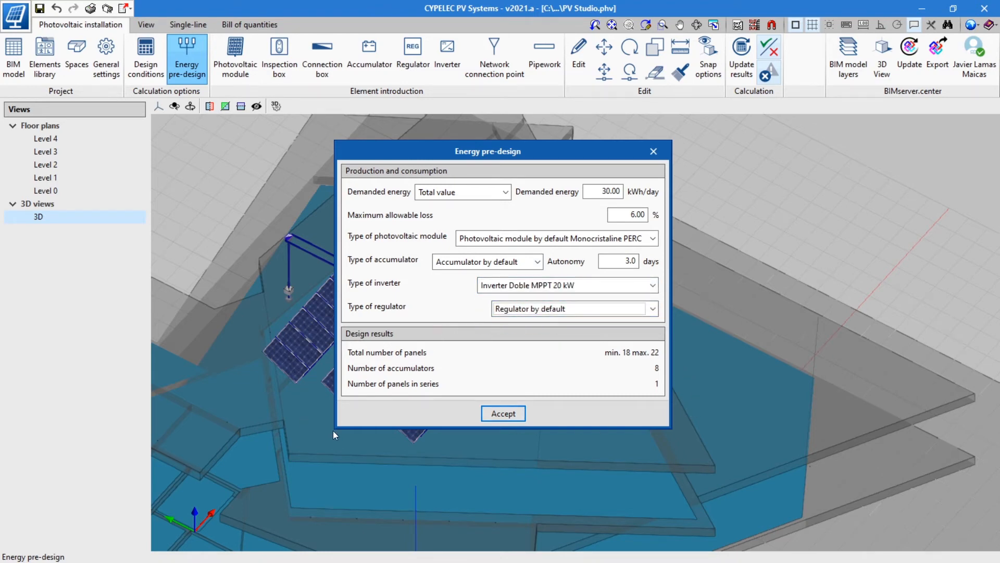
# - Accept the pre-design and start inserting photovoltaic modules mounted on a horizontal plane
pyautogui.click(502, 414)
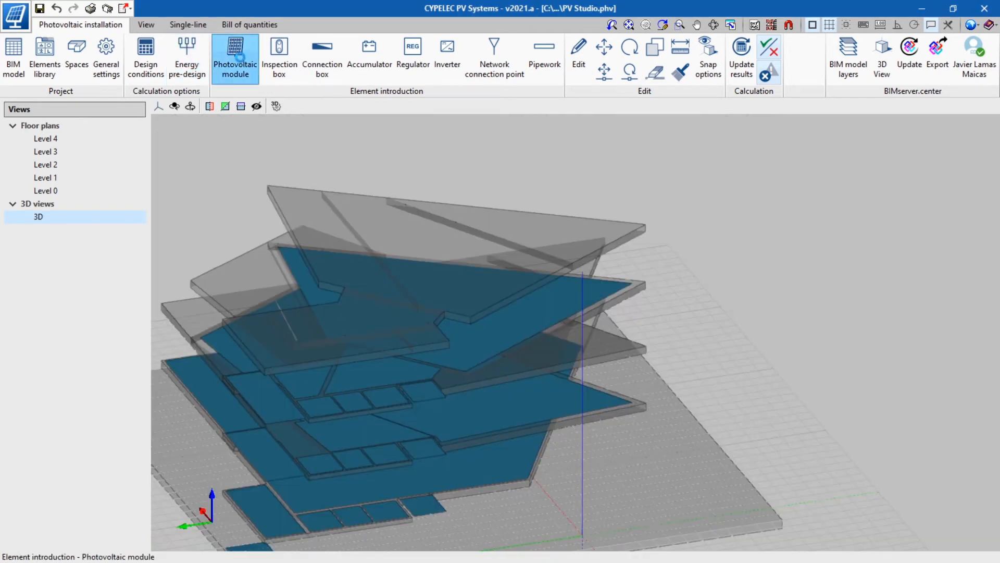
pyautogui.click(235, 57)
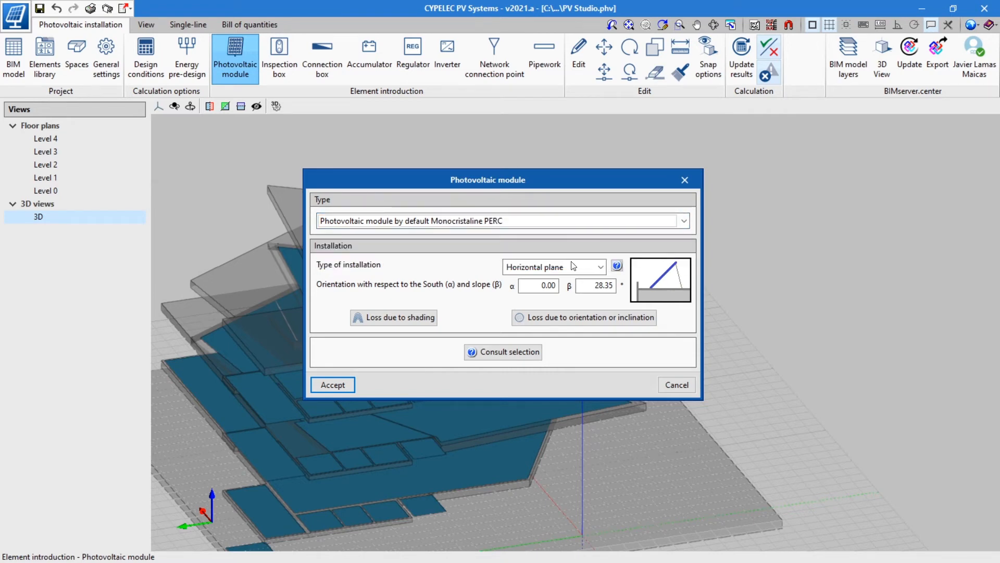
pyautogui.click(553, 267)
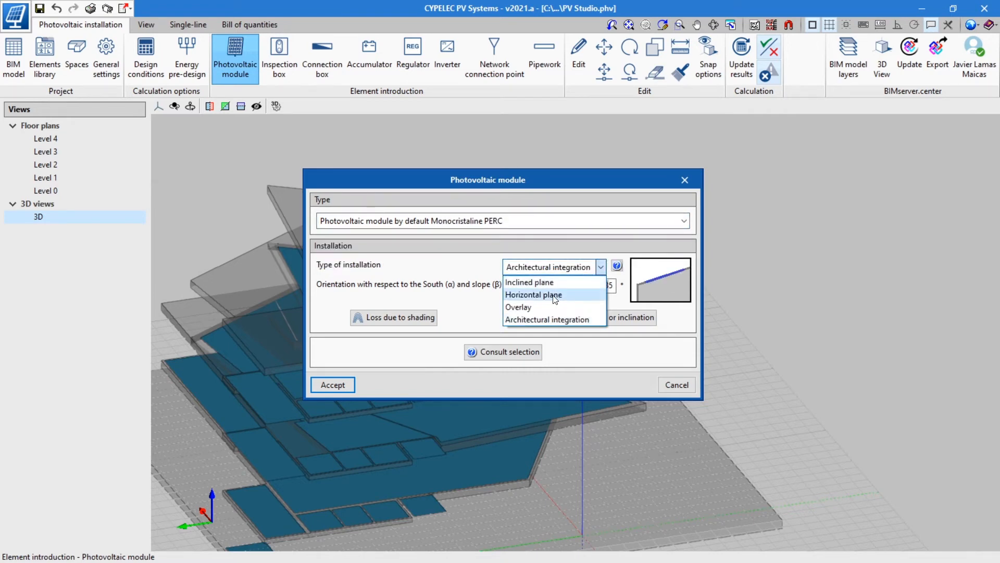
pyautogui.click(331, 384)
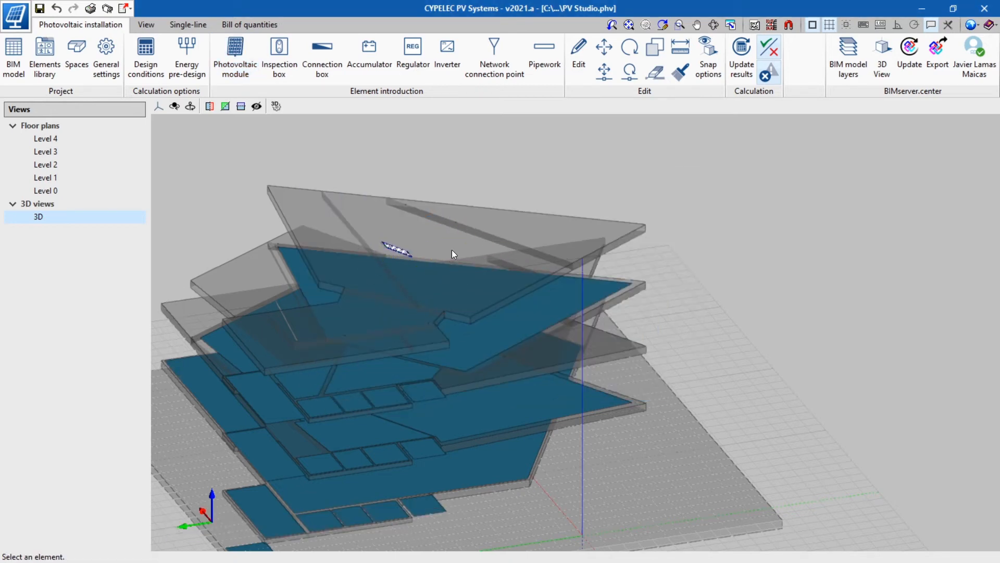
# - Place the module rows on the Level 4 roof slab of the building
pyautogui.moveTo(452, 255); pyautogui.dragTo(355, 300)
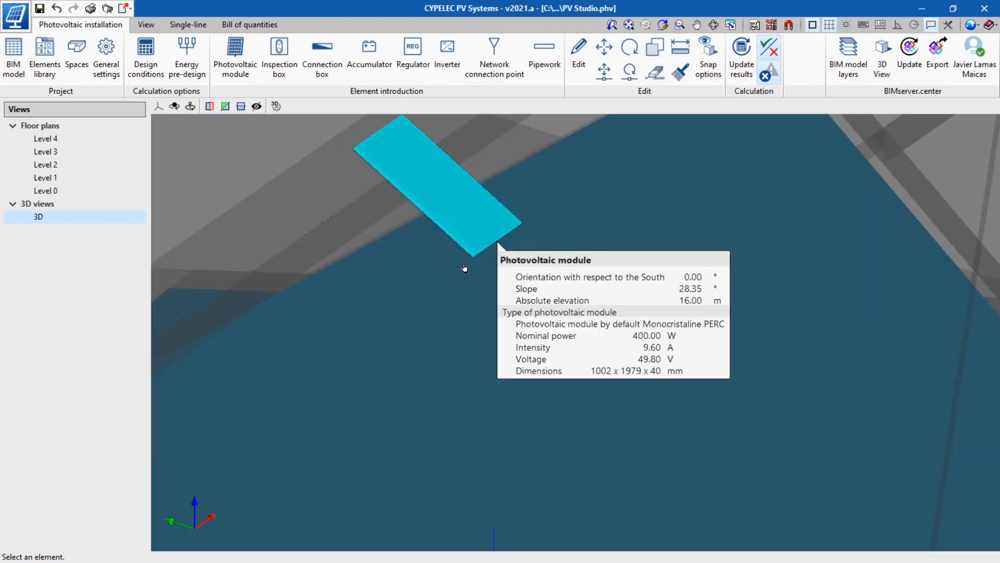
pyautogui.click(236, 54)
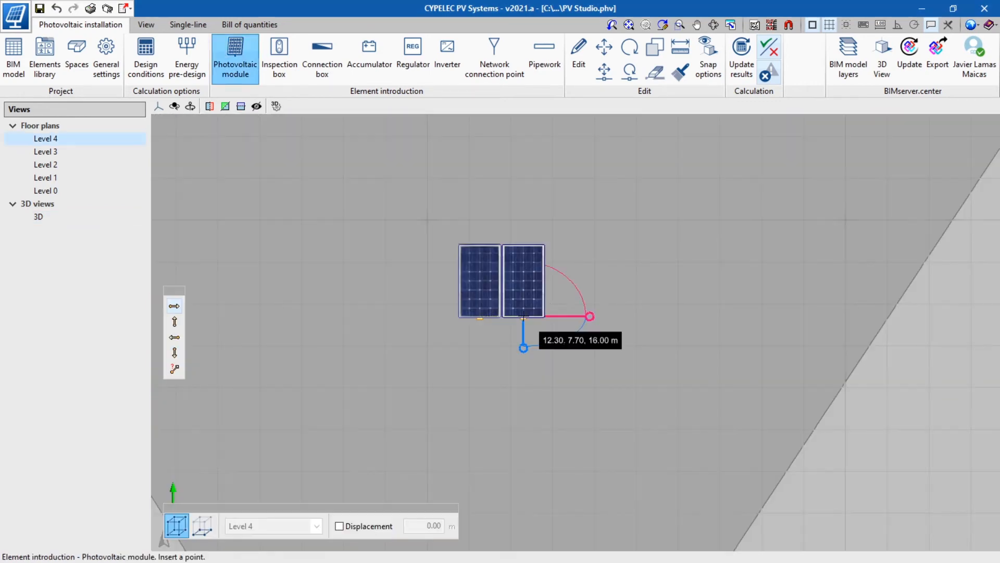
pyautogui.click(566, 316)
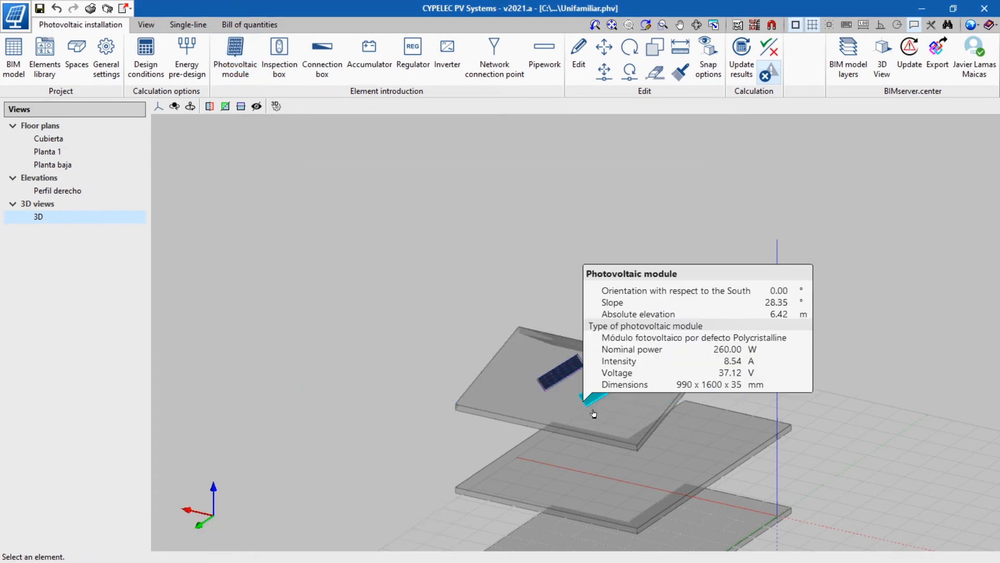
pyautogui.click(741, 57)
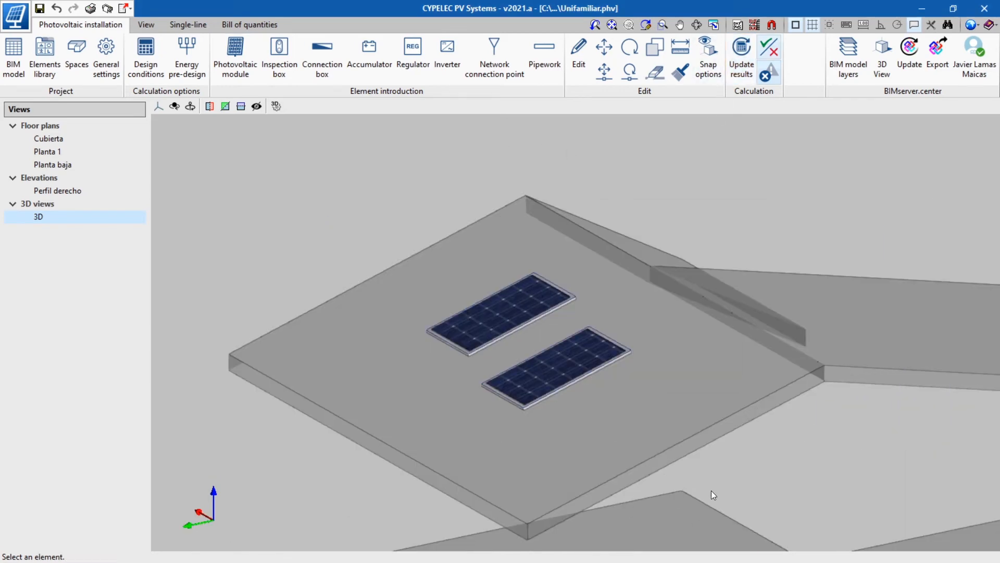
pyautogui.click(321, 53)
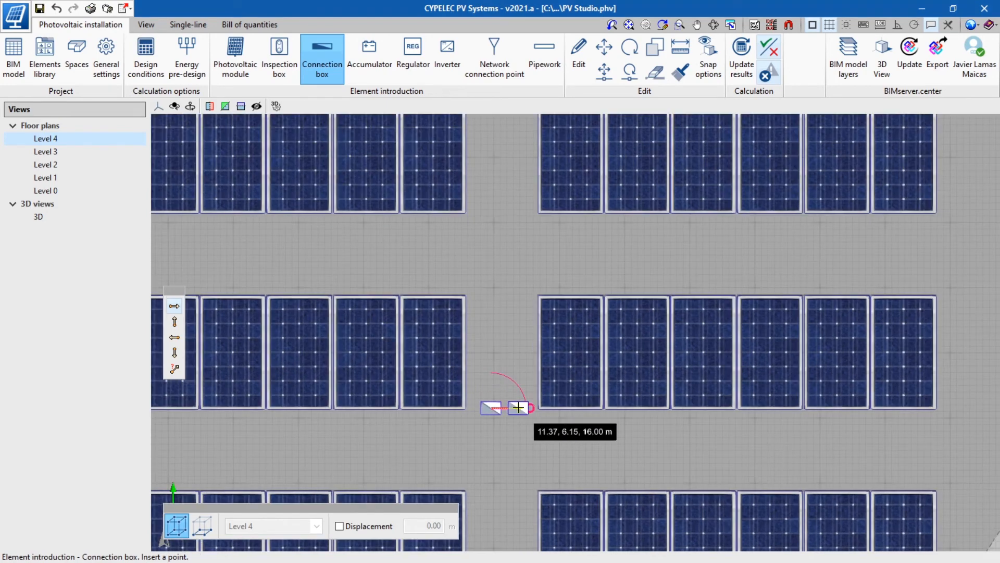
# - Insert a connection box between the rows and a network connection point connected to the network
pyautogui.click(494, 57)
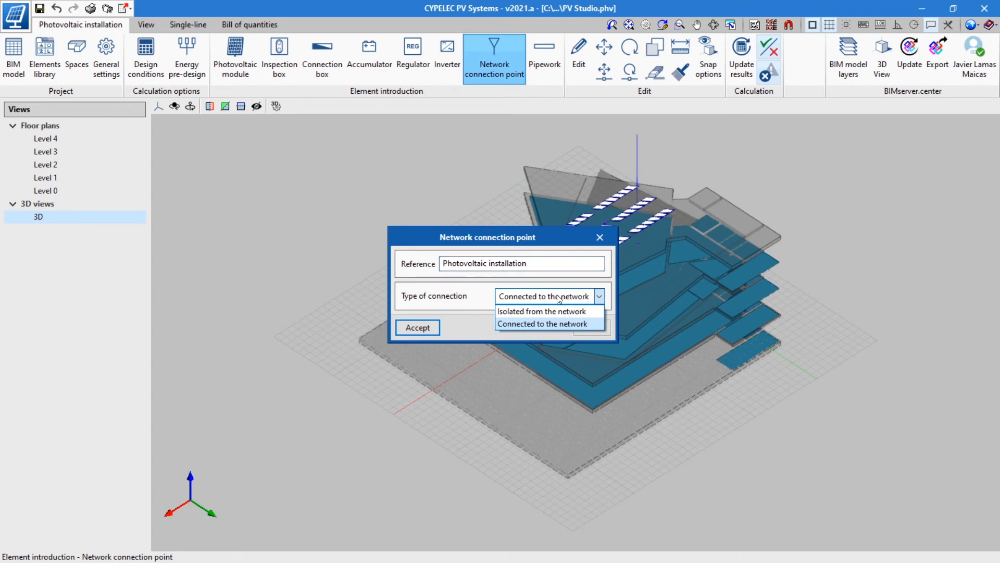
pyautogui.click(417, 327)
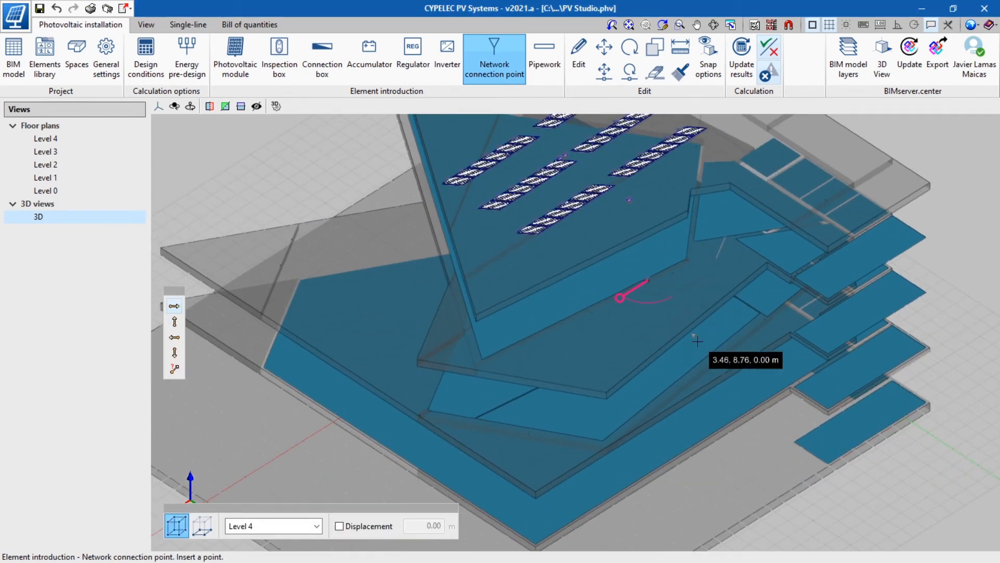
# - Lay pipework with manufacturer cable TopCable RZ1-K (AS) TOXFREE ZH 1kV 1x Cu along the route
pyautogui.click(544, 57)
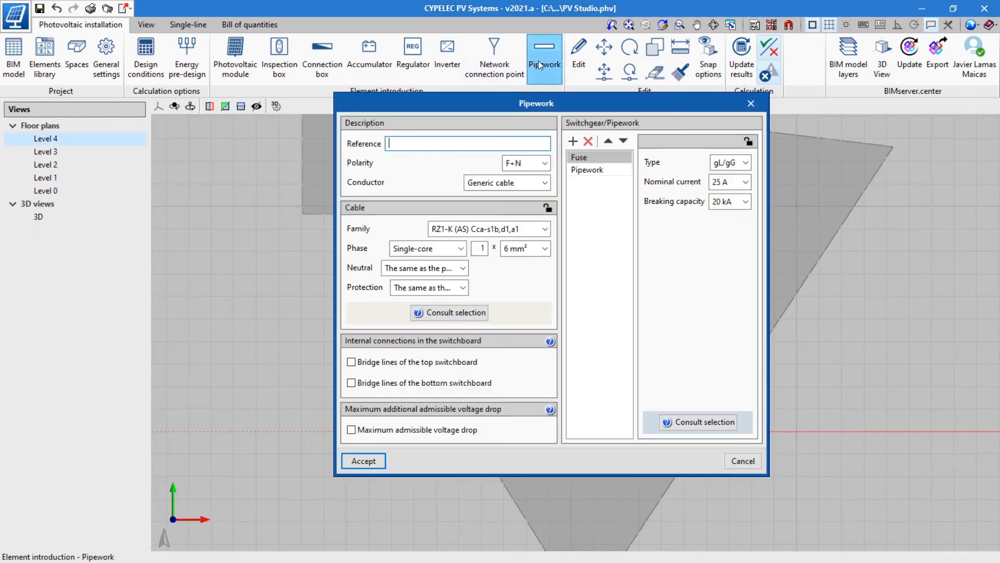
pyautogui.click(545, 182)
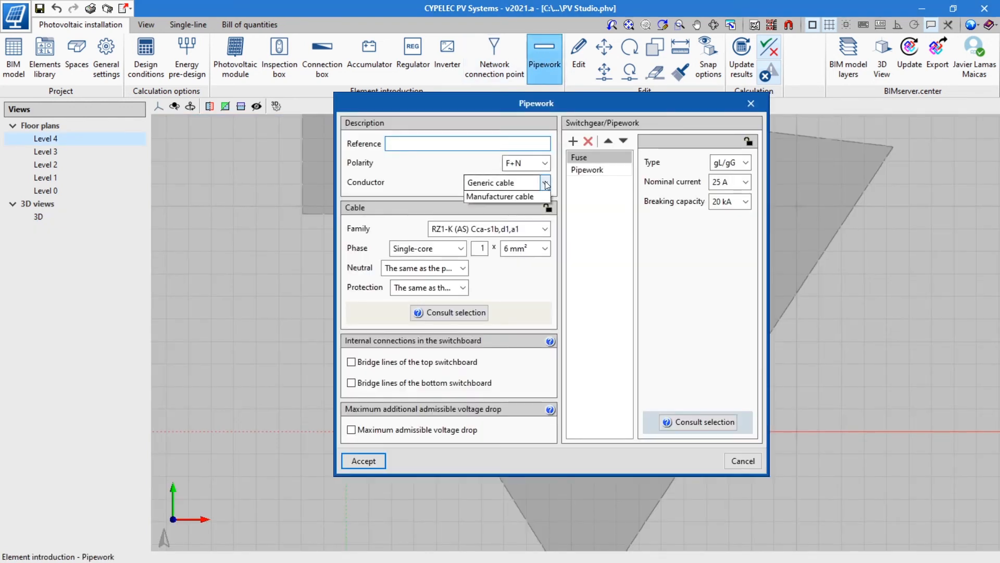
pyautogui.click(501, 197)
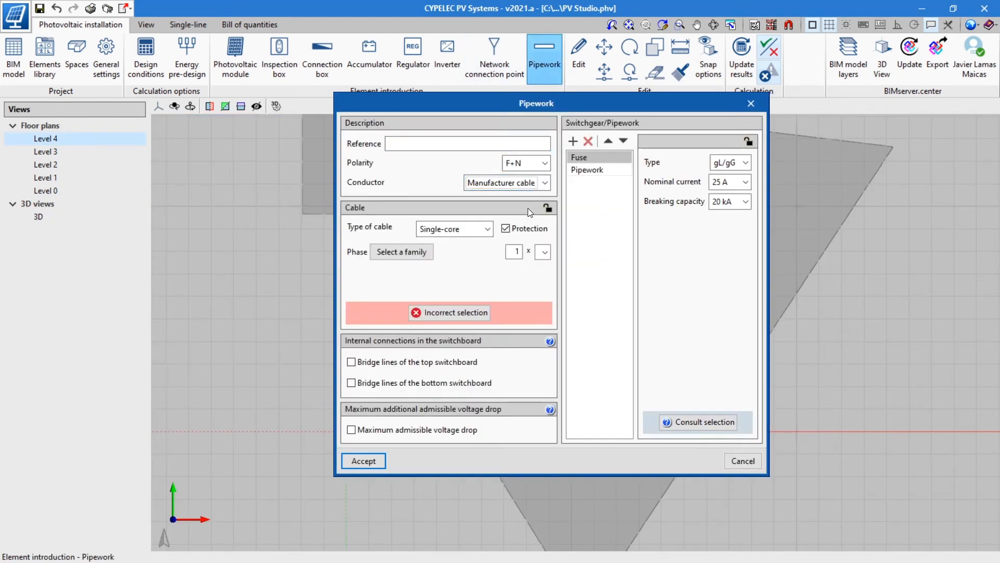
pyautogui.click(400, 251)
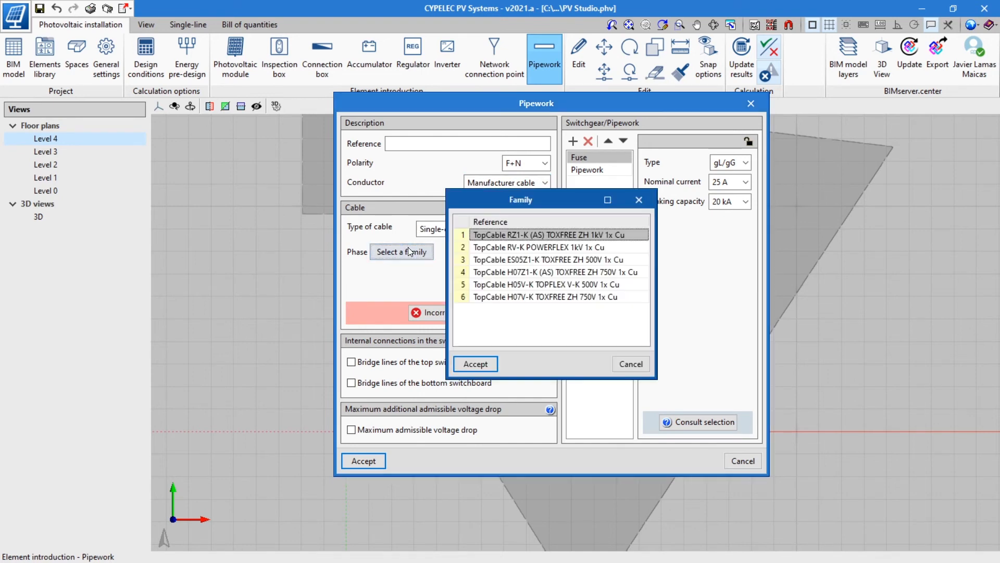
pyautogui.click(475, 364)
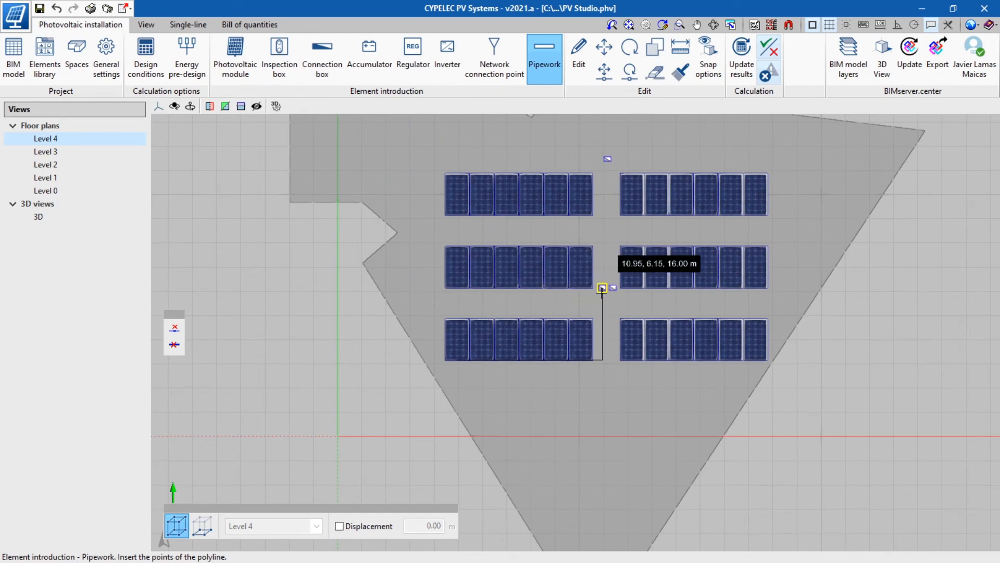
pyautogui.click(38, 217)
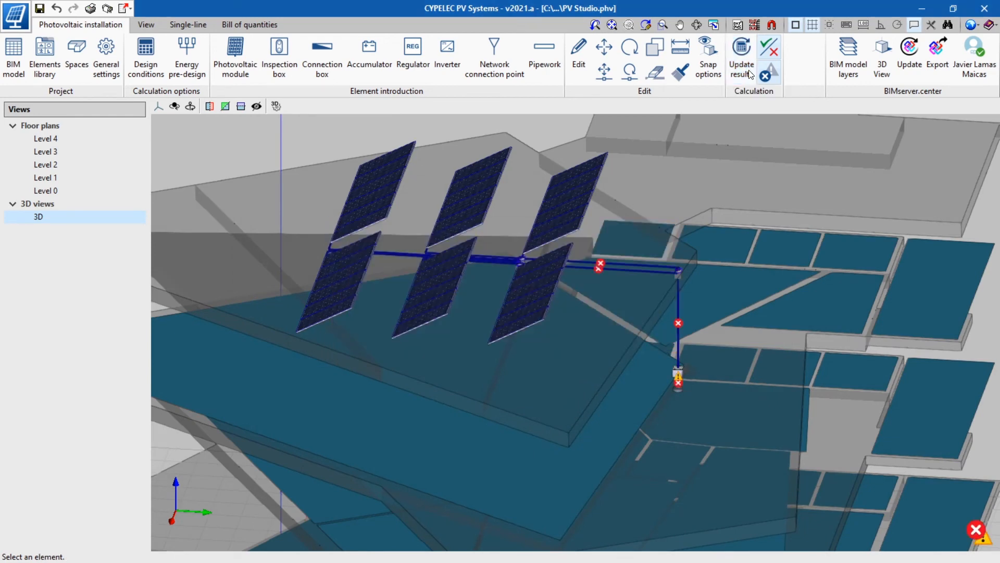
# - Update results and review the voltage drop check details of the cable line
pyautogui.click(578, 51)
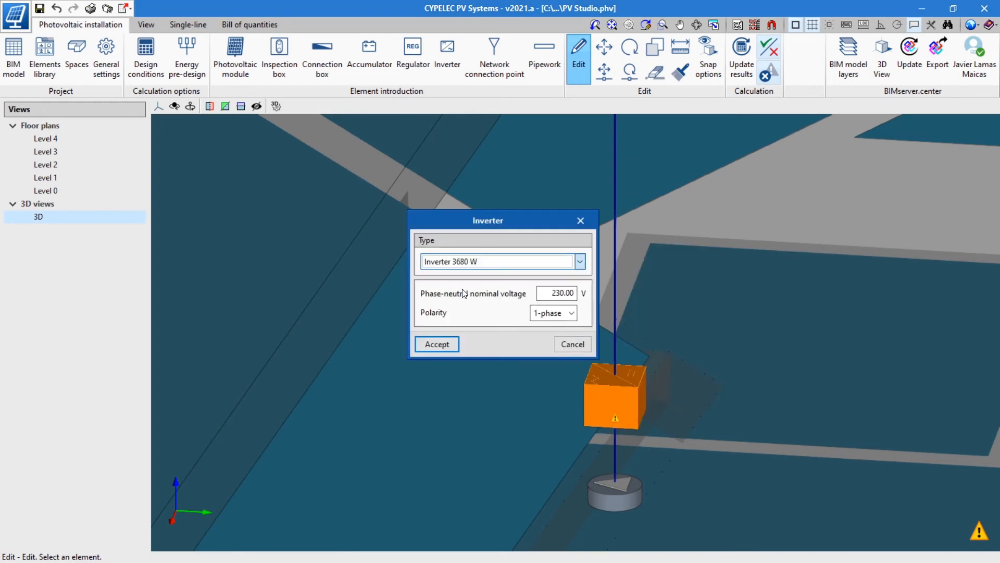
pyautogui.click(436, 344)
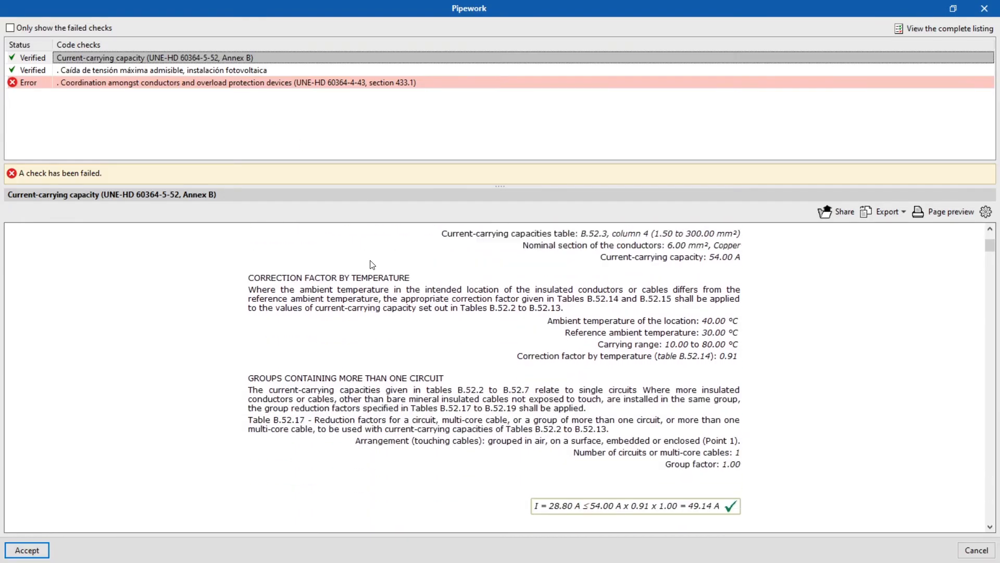
pyautogui.click(160, 70)
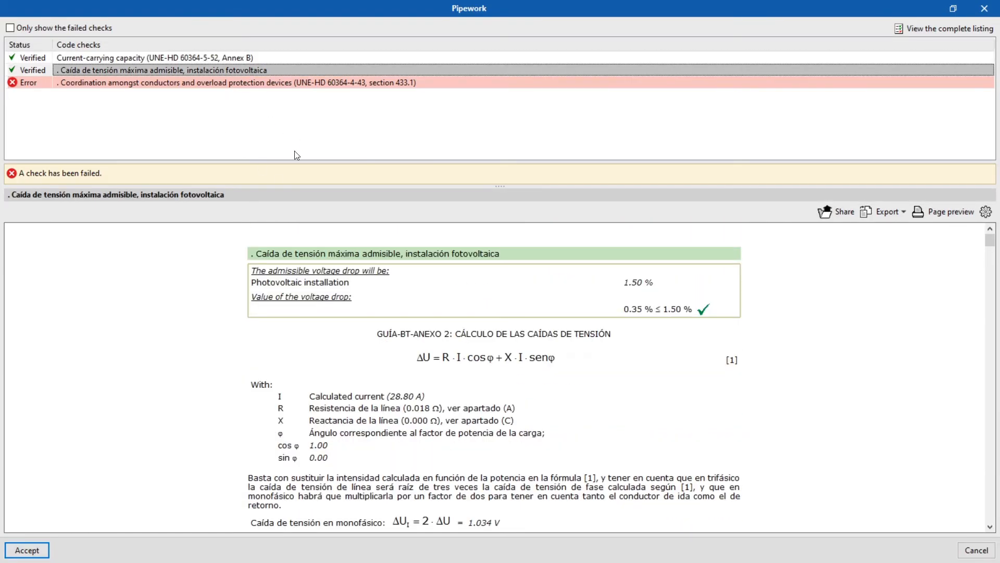
pyautogui.scroll(-3)
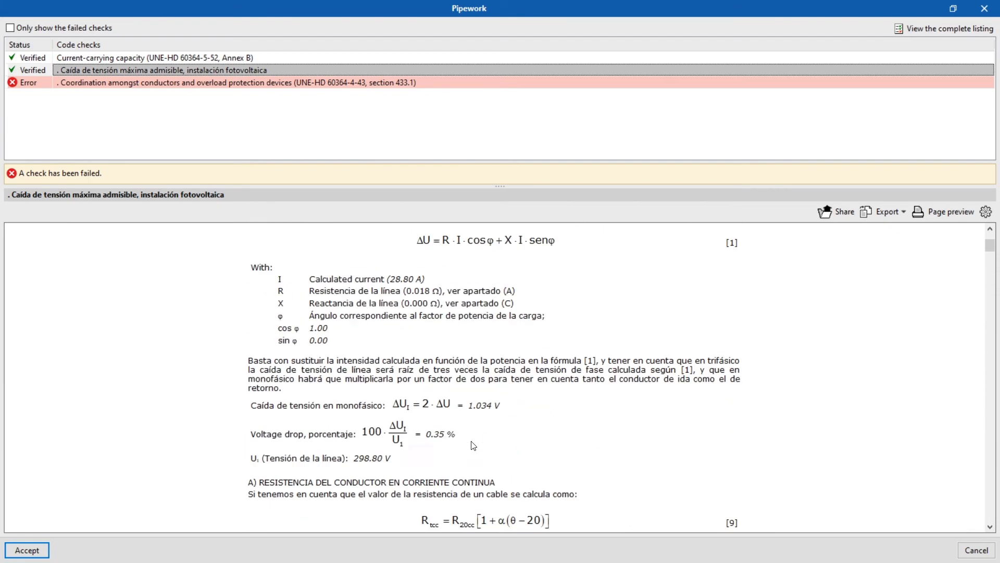
pyautogui.click(236, 82)
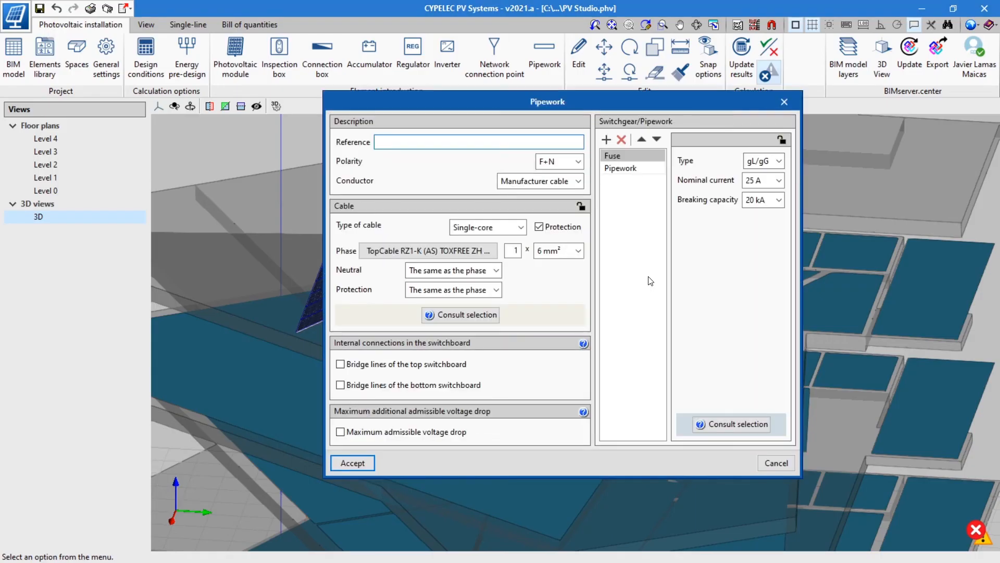
# - Raise the pipework fuse rated current to 32 A, recalculate and confirm all code checks verified
pyautogui.click(779, 180)
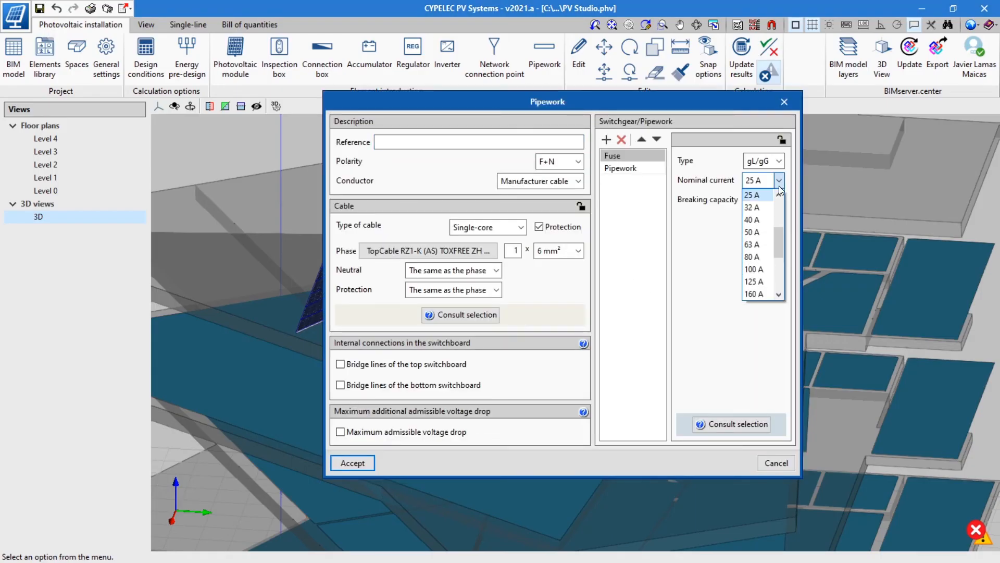
pyautogui.click(752, 207)
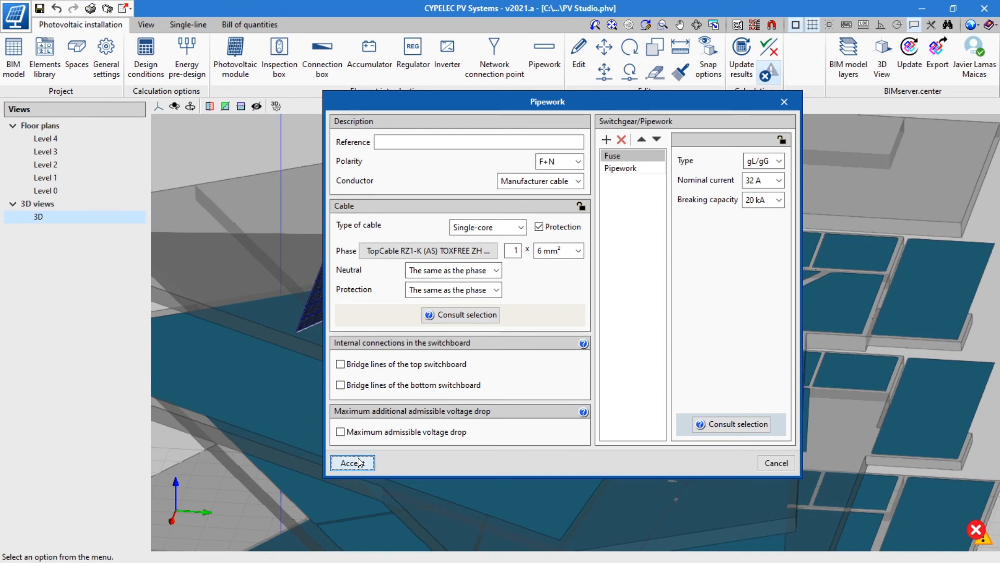
pyautogui.click(351, 463)
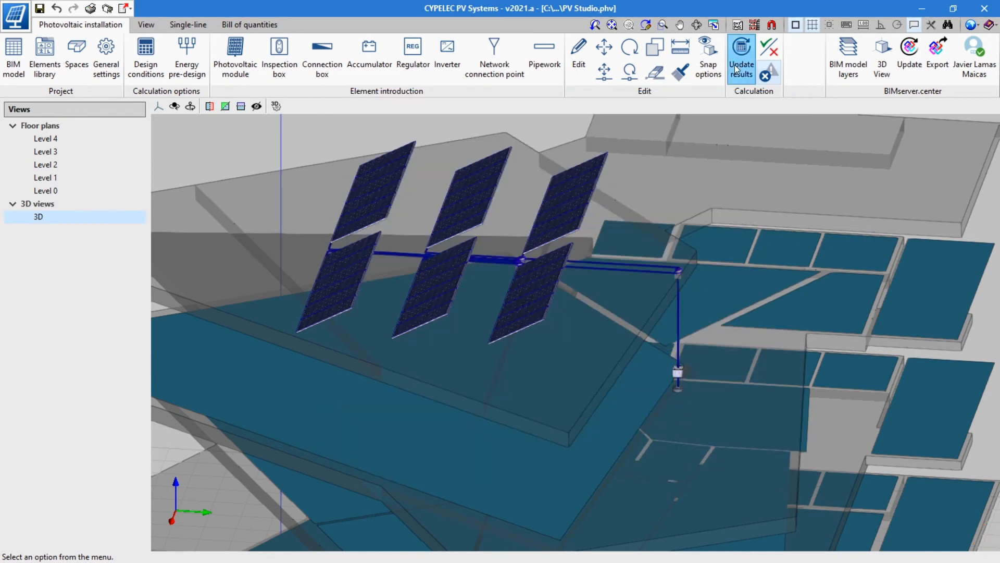
pyautogui.click(741, 57)
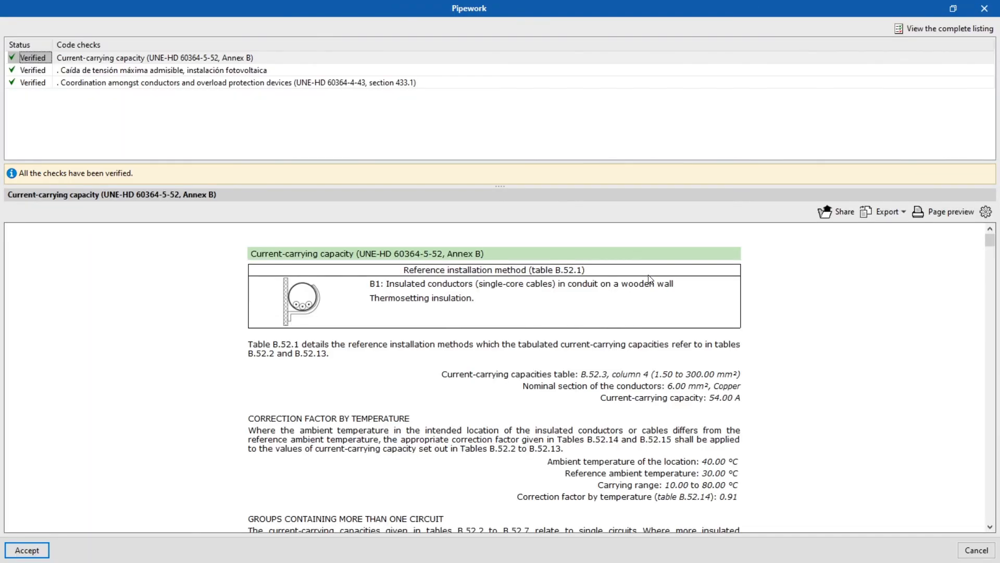
# - Generate the single-line diagram and set its sheet paper size to A2 with chosen orientation
pyautogui.click(26, 550)
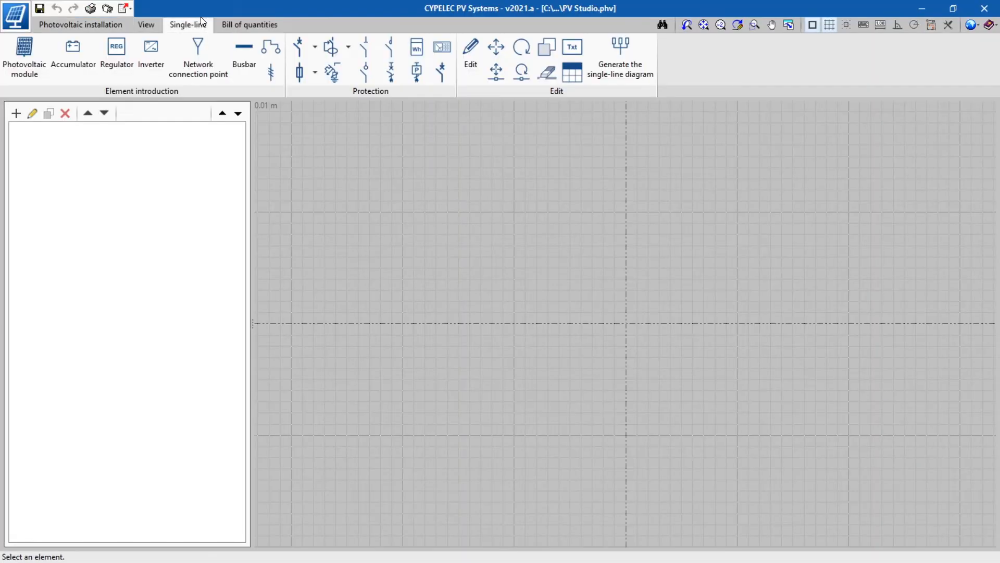
pyautogui.click(619, 59)
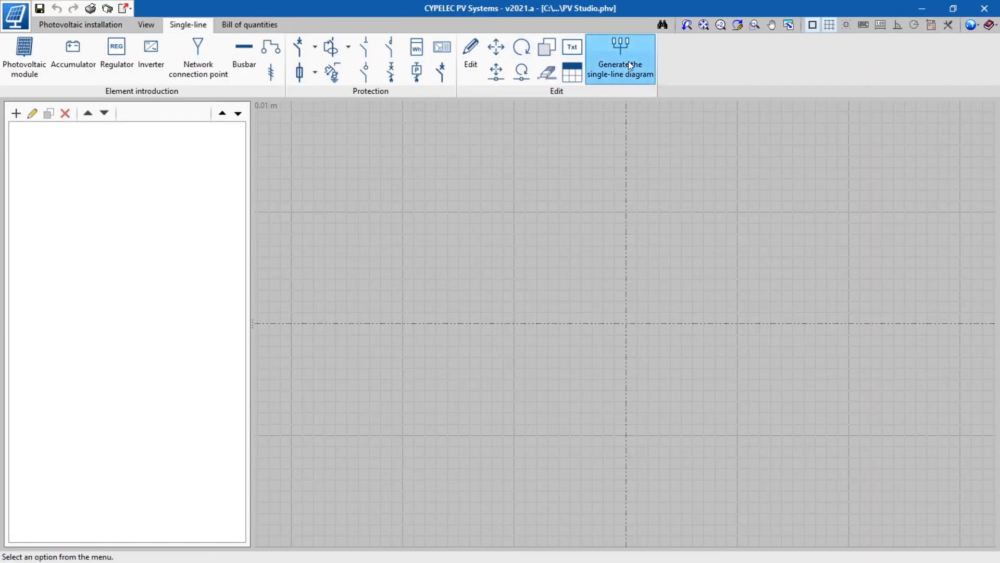
pyautogui.click(619, 57)
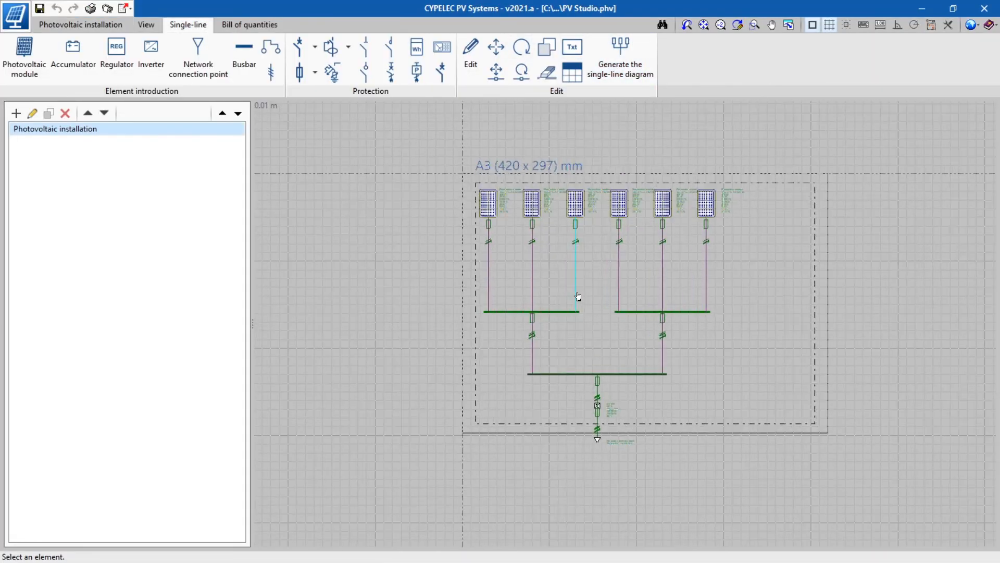
pyautogui.click(470, 52)
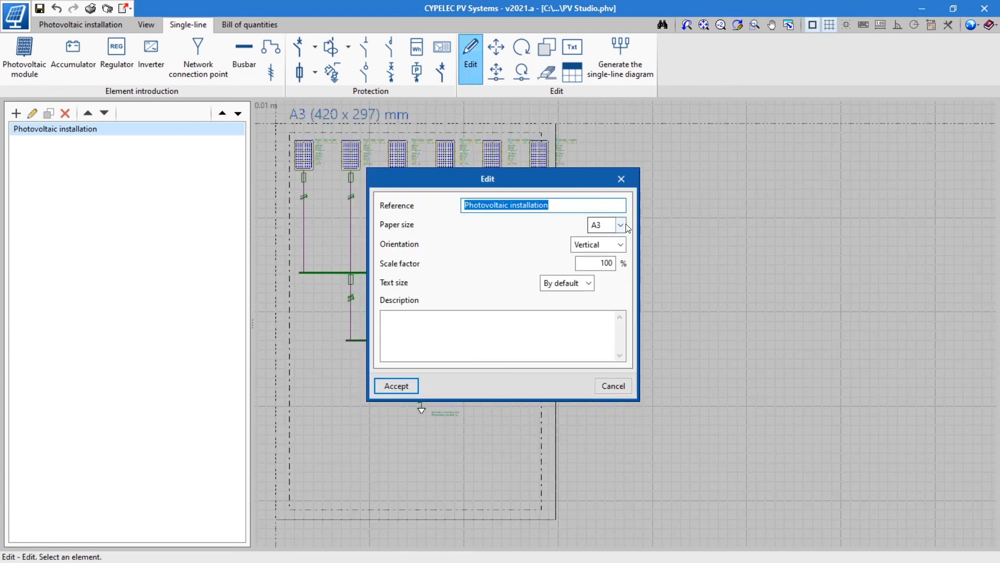
pyautogui.click(619, 243)
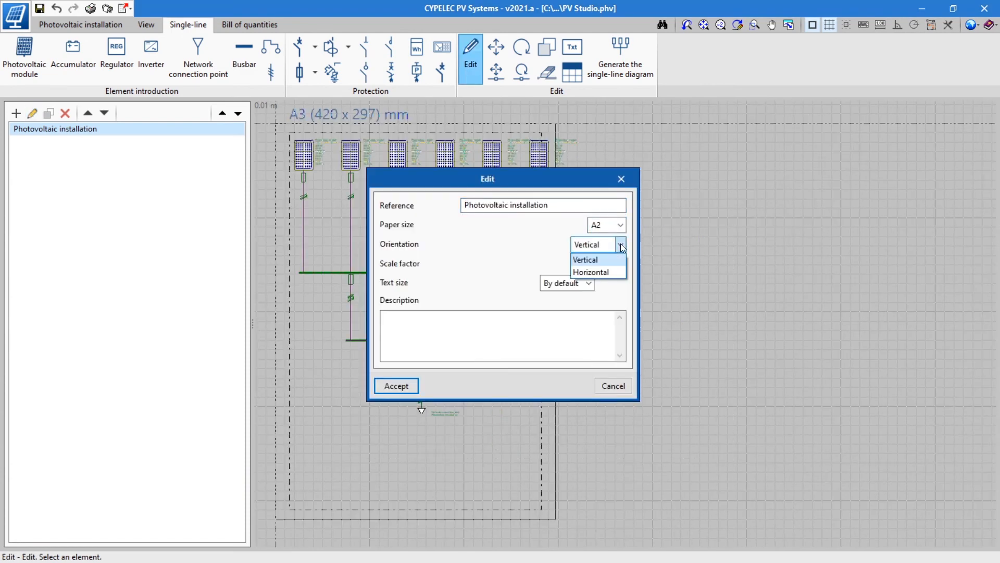
pyautogui.click(396, 386)
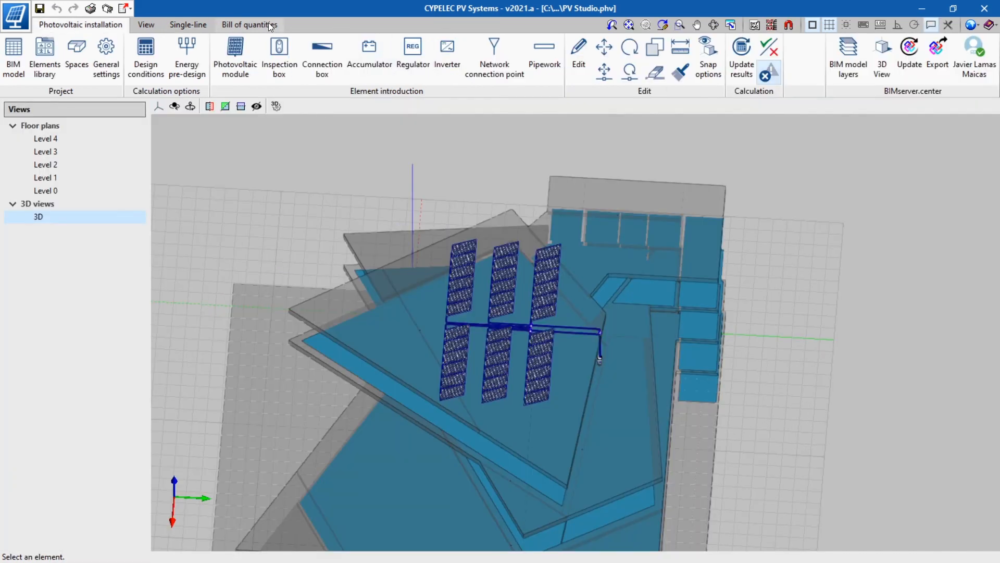
# - Show the bill of quantities mapping and the cost database for assigning codes
pyautogui.click(249, 24)
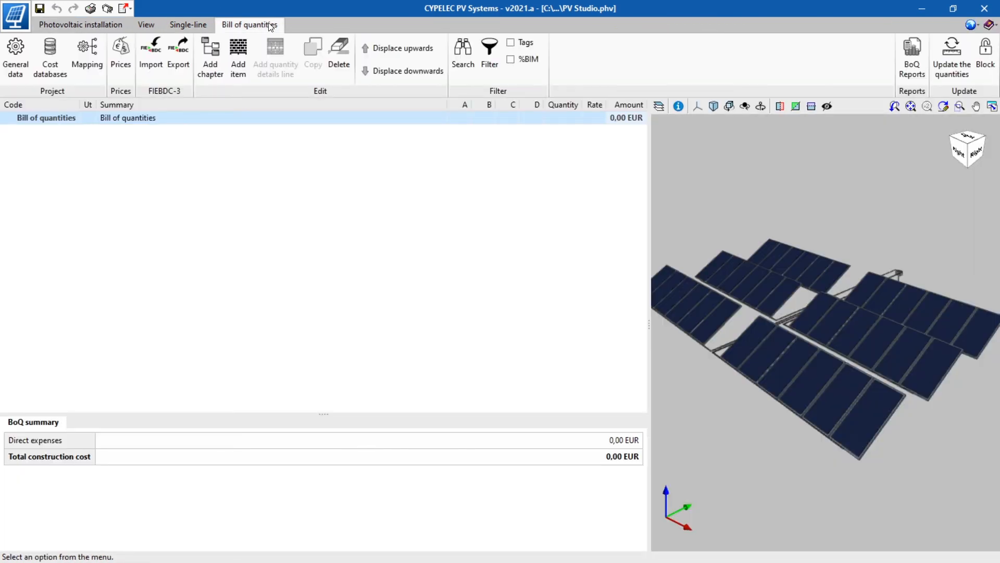
pyautogui.click(86, 54)
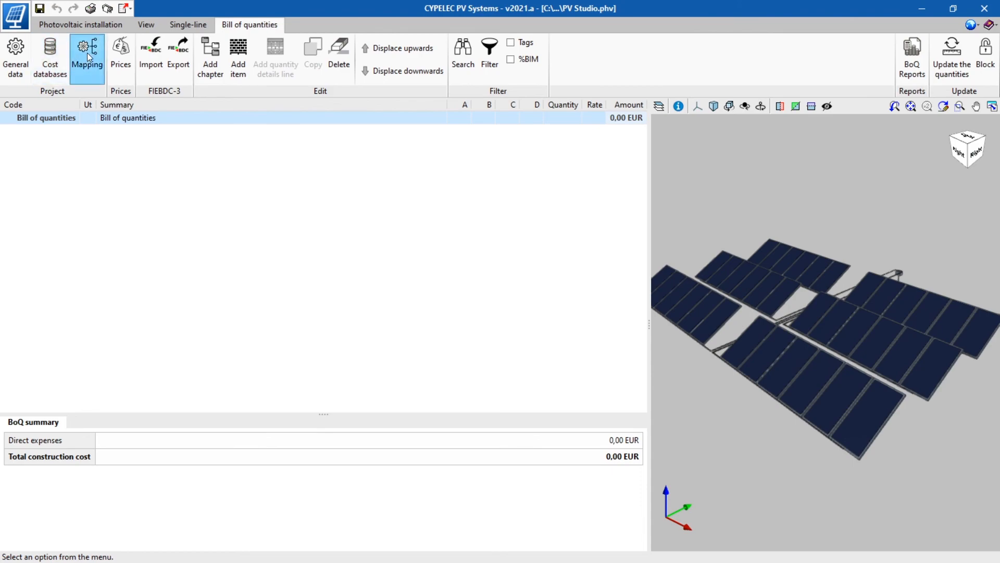
pyautogui.click(87, 57)
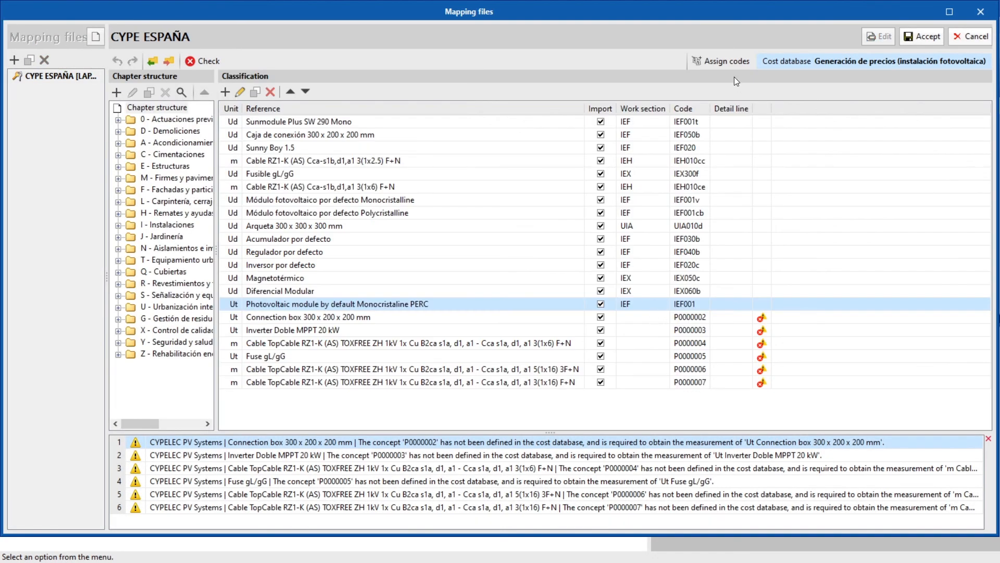
pyautogui.click(721, 61)
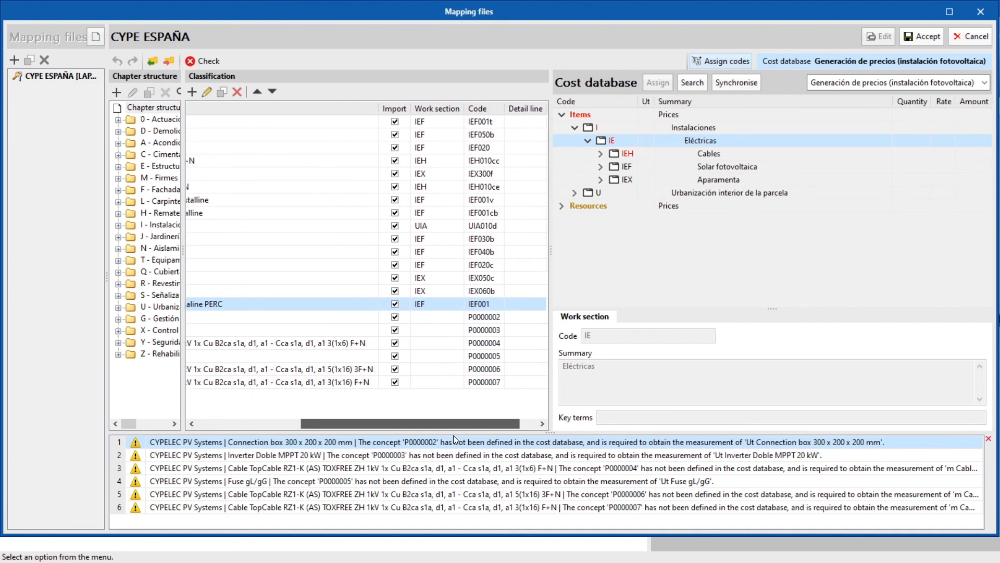
# - Assign work section IEH and pick cable price item IEH010cg from the Cables chapter
pyautogui.write('IEH')
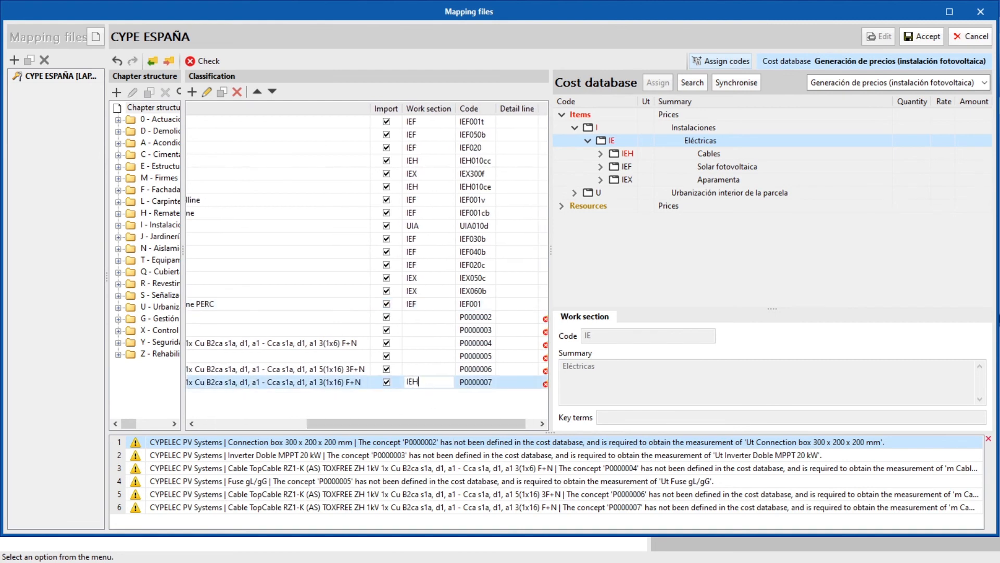
pyautogui.click(428, 369)
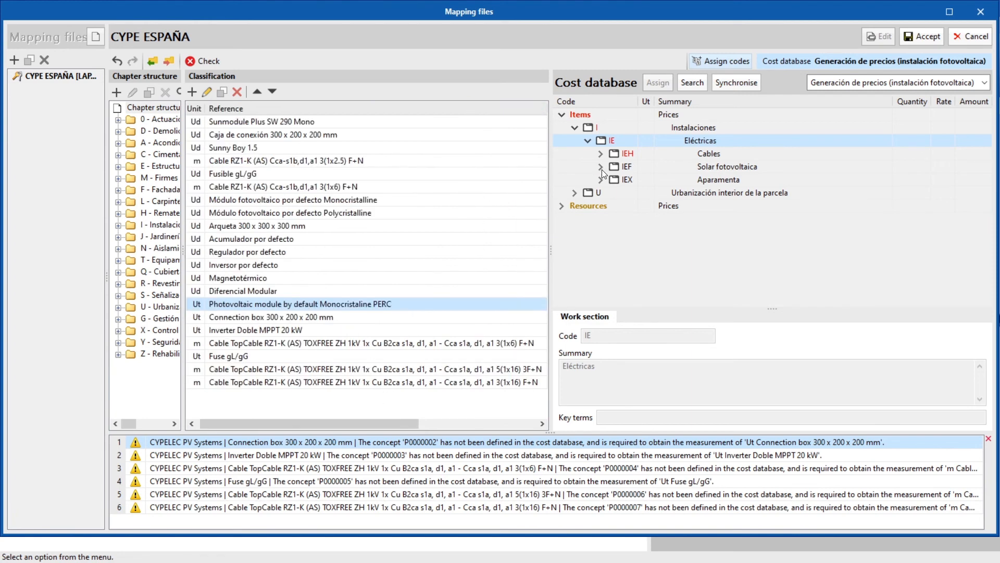
pyautogui.click(600, 153)
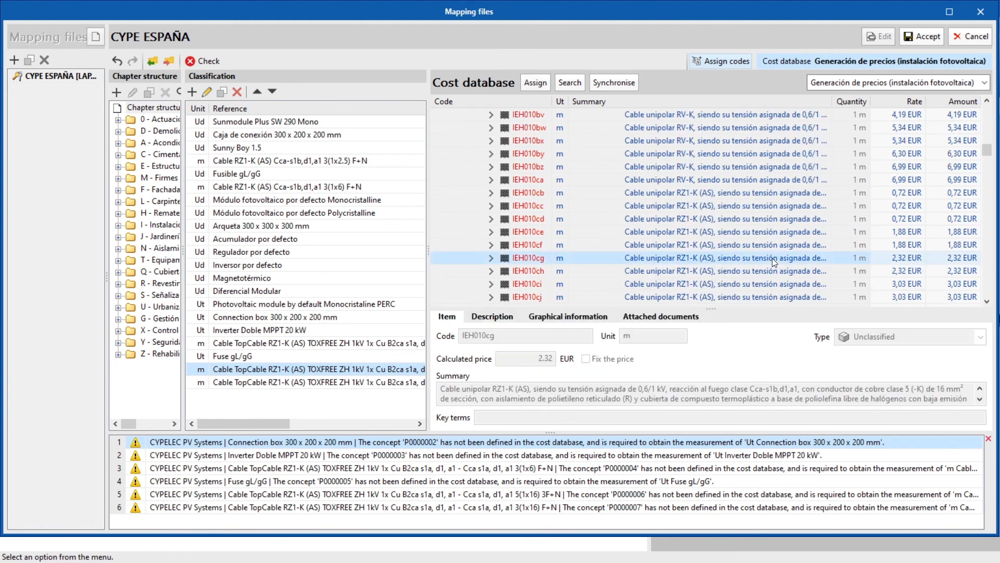
pyautogui.click(921, 37)
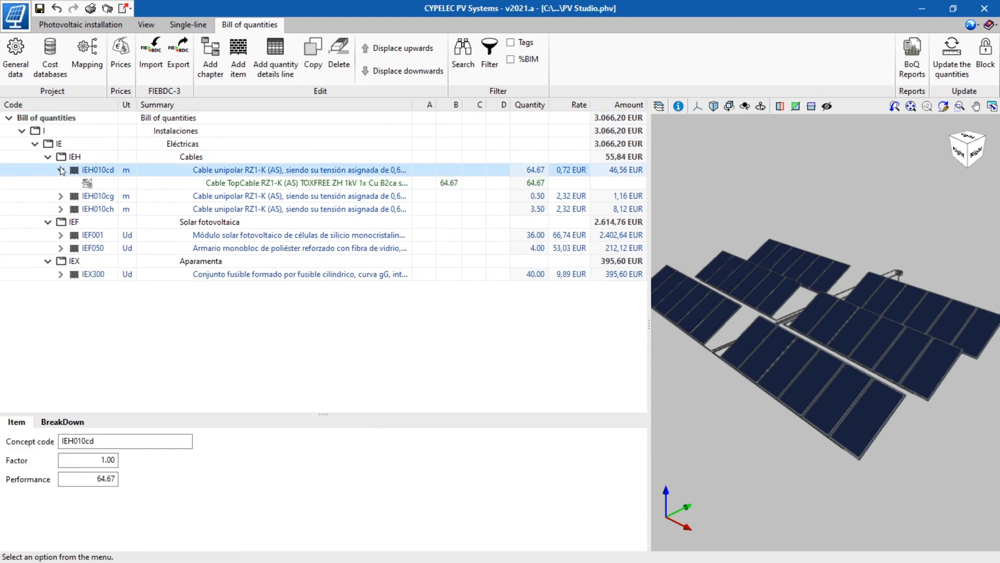
# - Review the breakdown of the IEH010cd cable and IEF001 module bill-of-quantities items
pyautogui.click(60, 170)
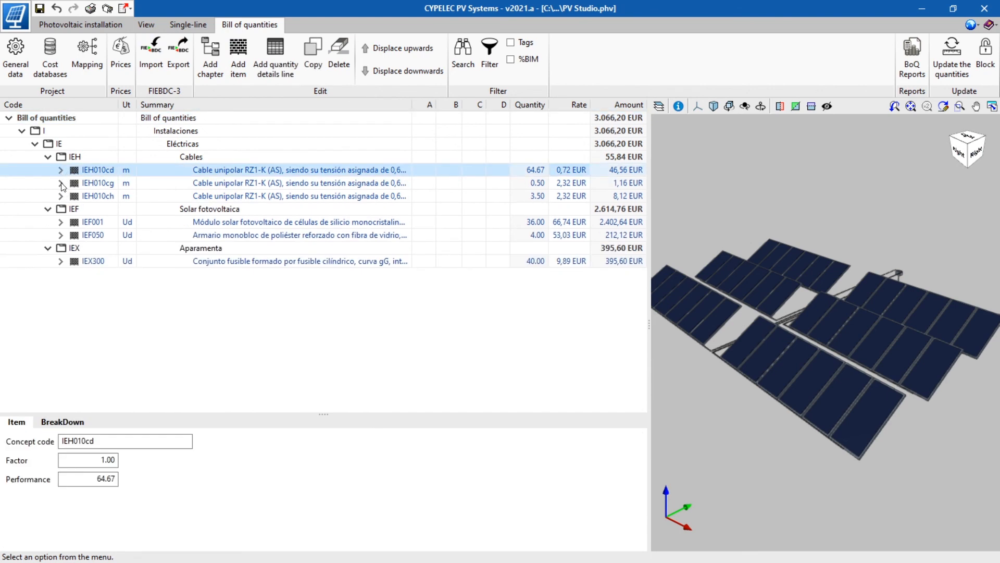
pyautogui.click(60, 222)
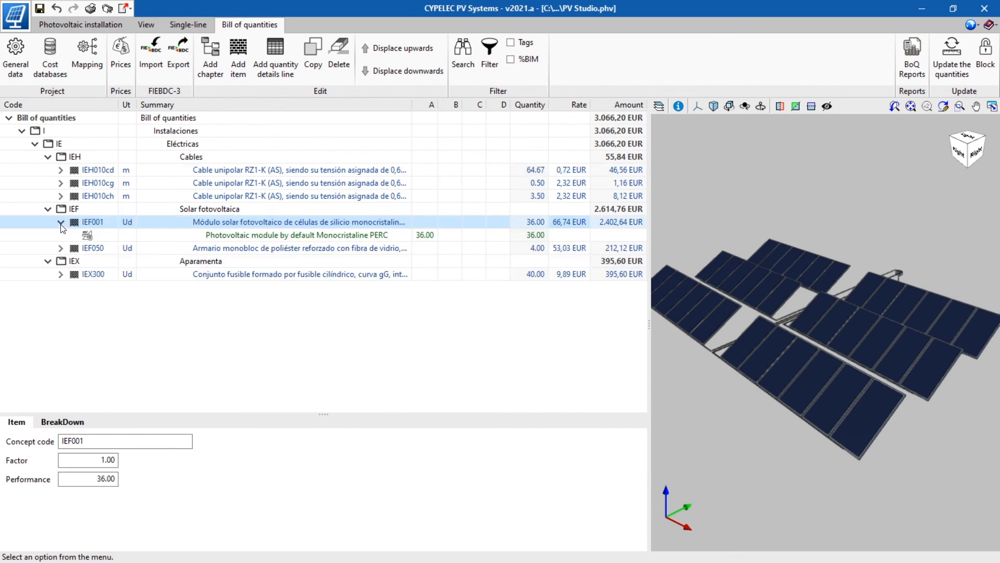
pyautogui.click(60, 222)
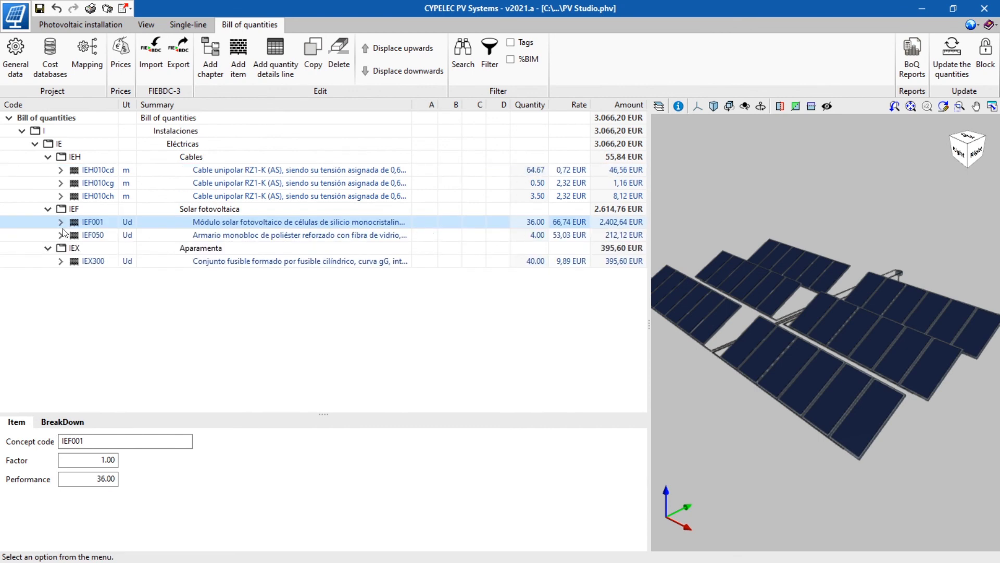
# - Export the installation to BIMserver.center and list it among the Studio project's models
pyautogui.click(937, 54)
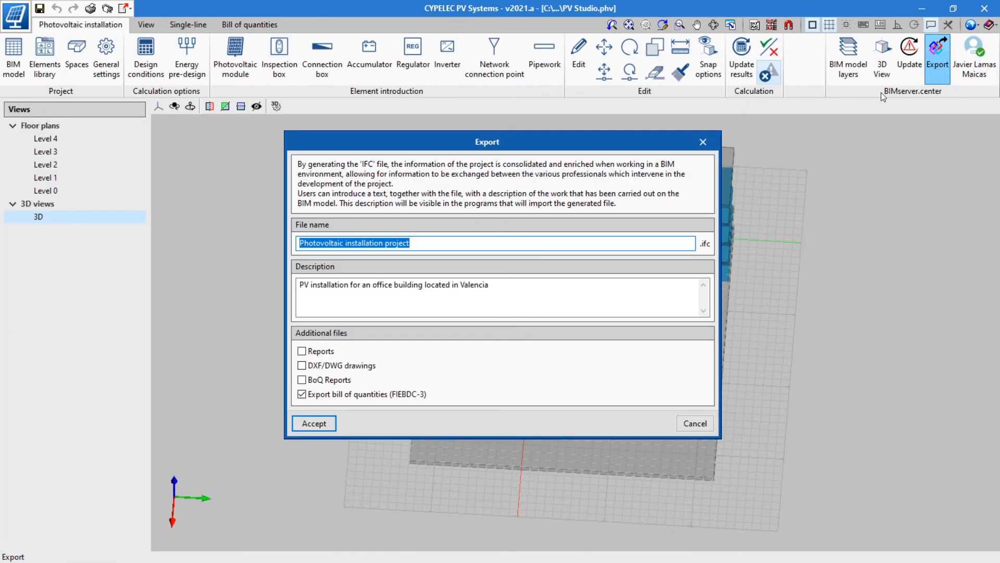
pyautogui.click(314, 423)
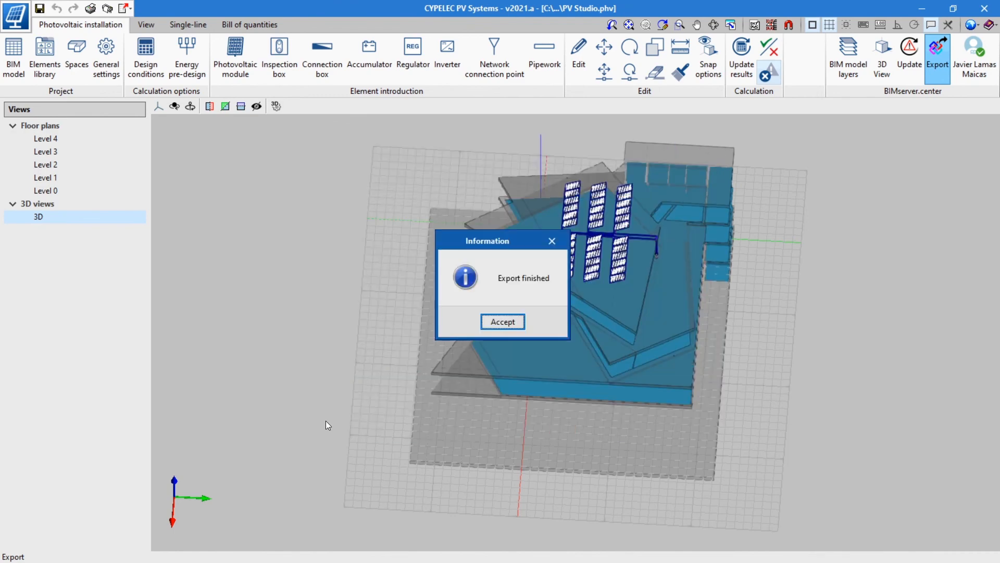
pyautogui.click(502, 321)
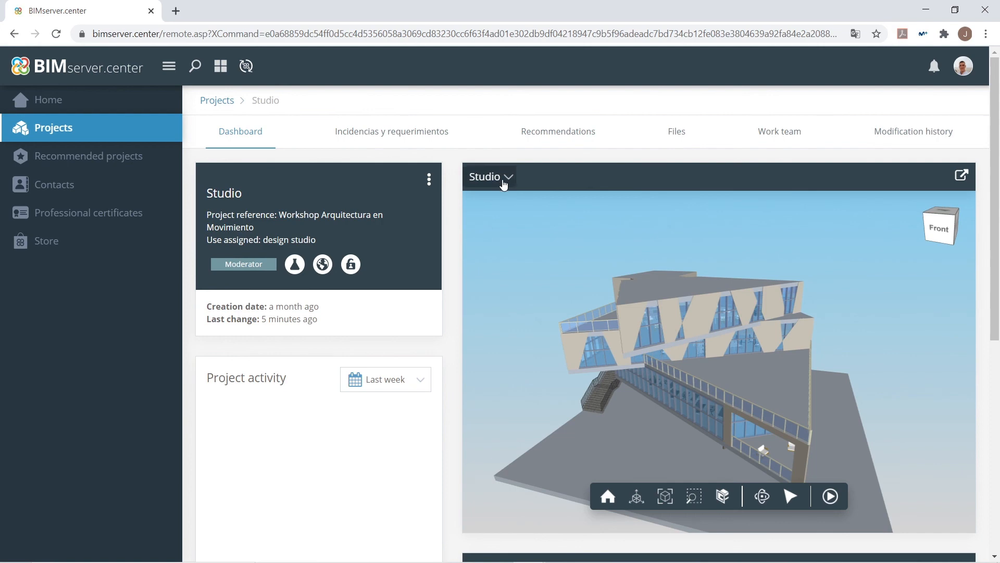
pyautogui.click(489, 177)
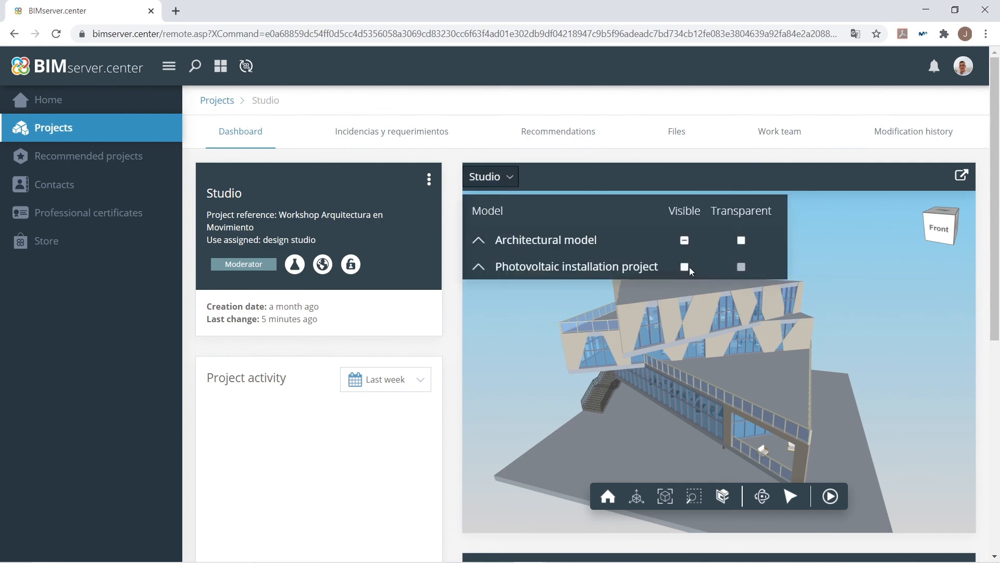